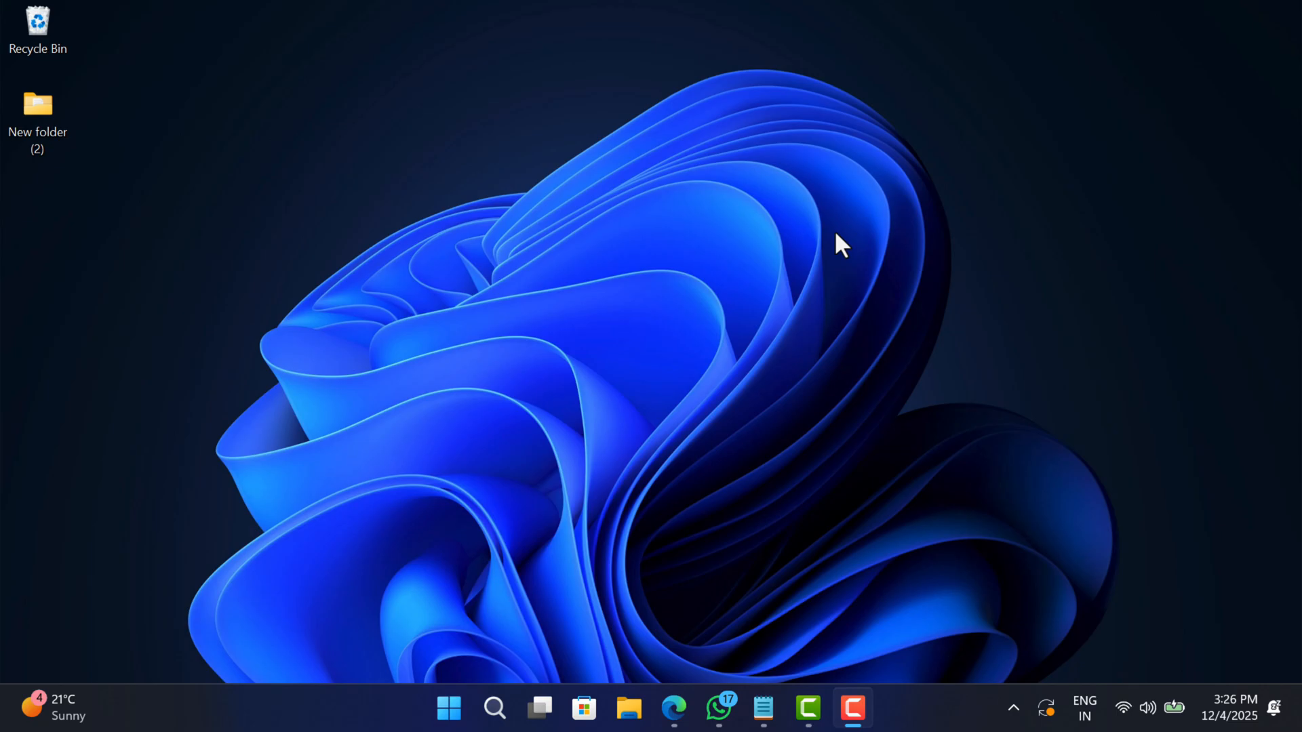
Download GOOGLE TV AND DATA.zip anyway despite the Google Drive virus-scan warning.
left_click(673, 708)
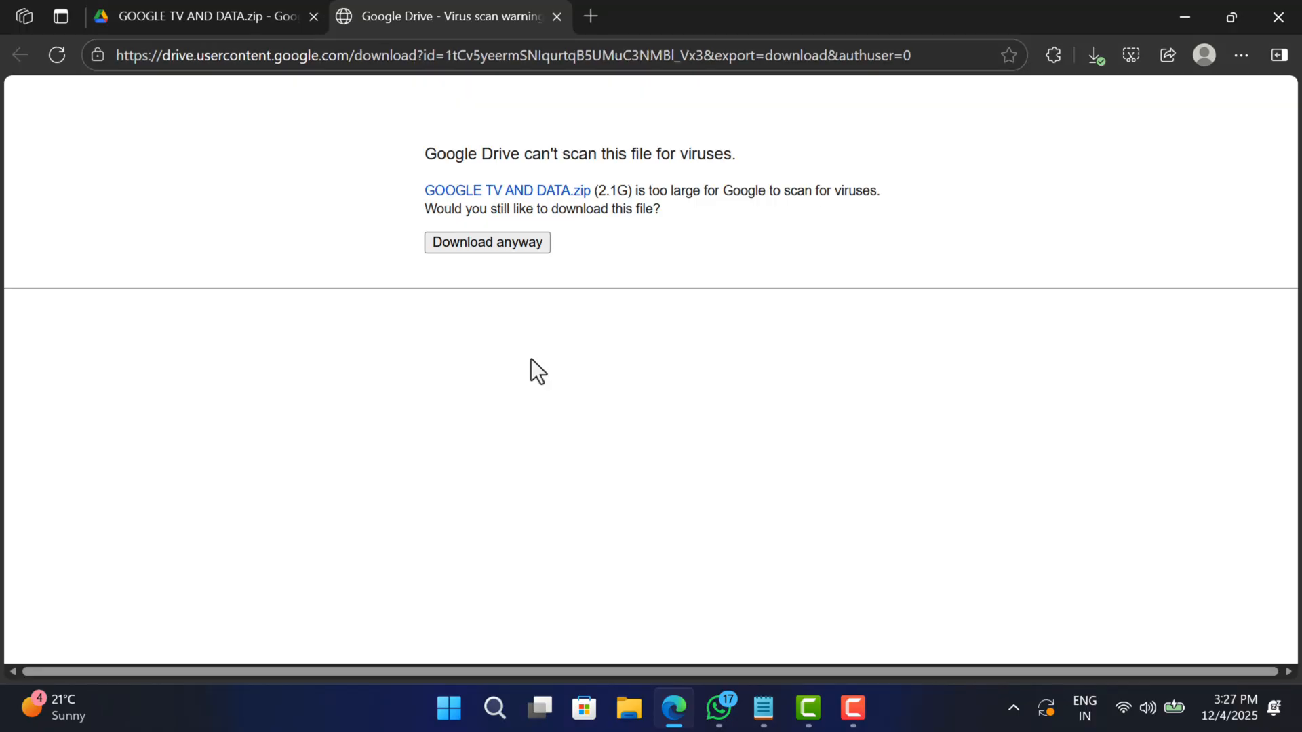
left_click(487, 242)
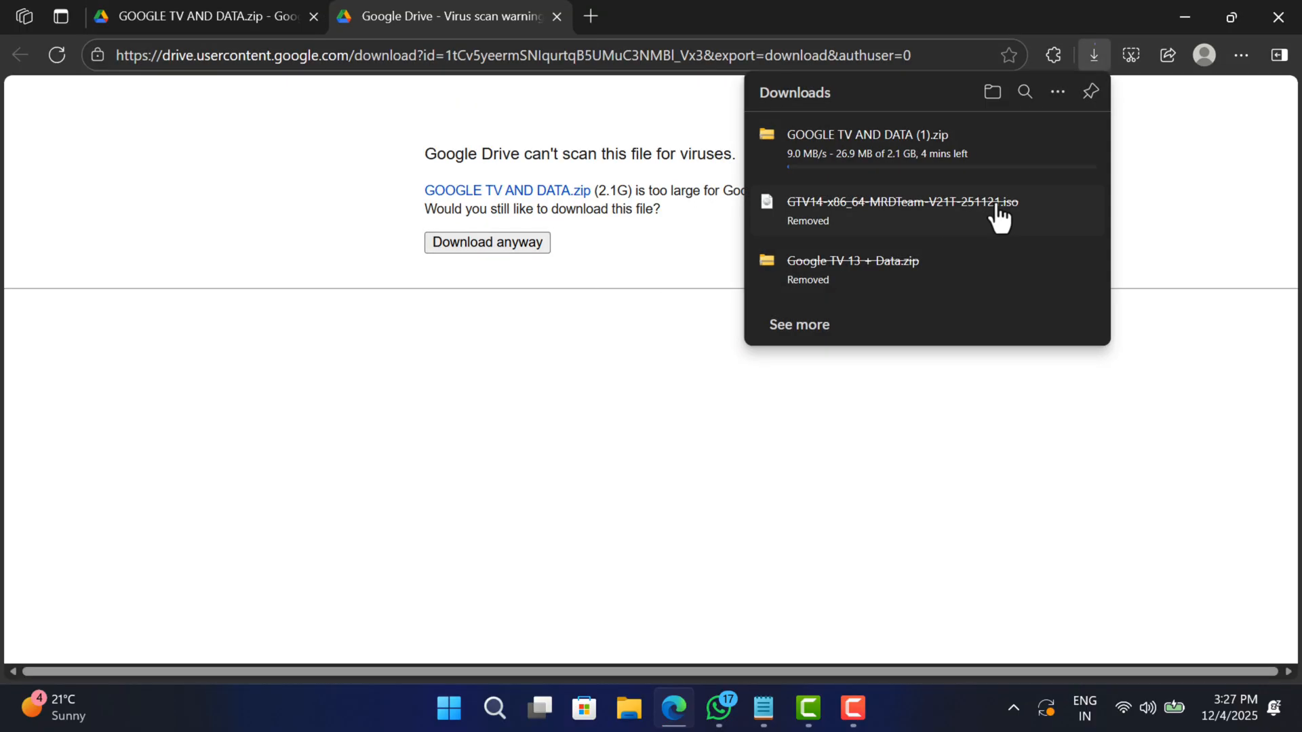
mouse_move(647, 336)
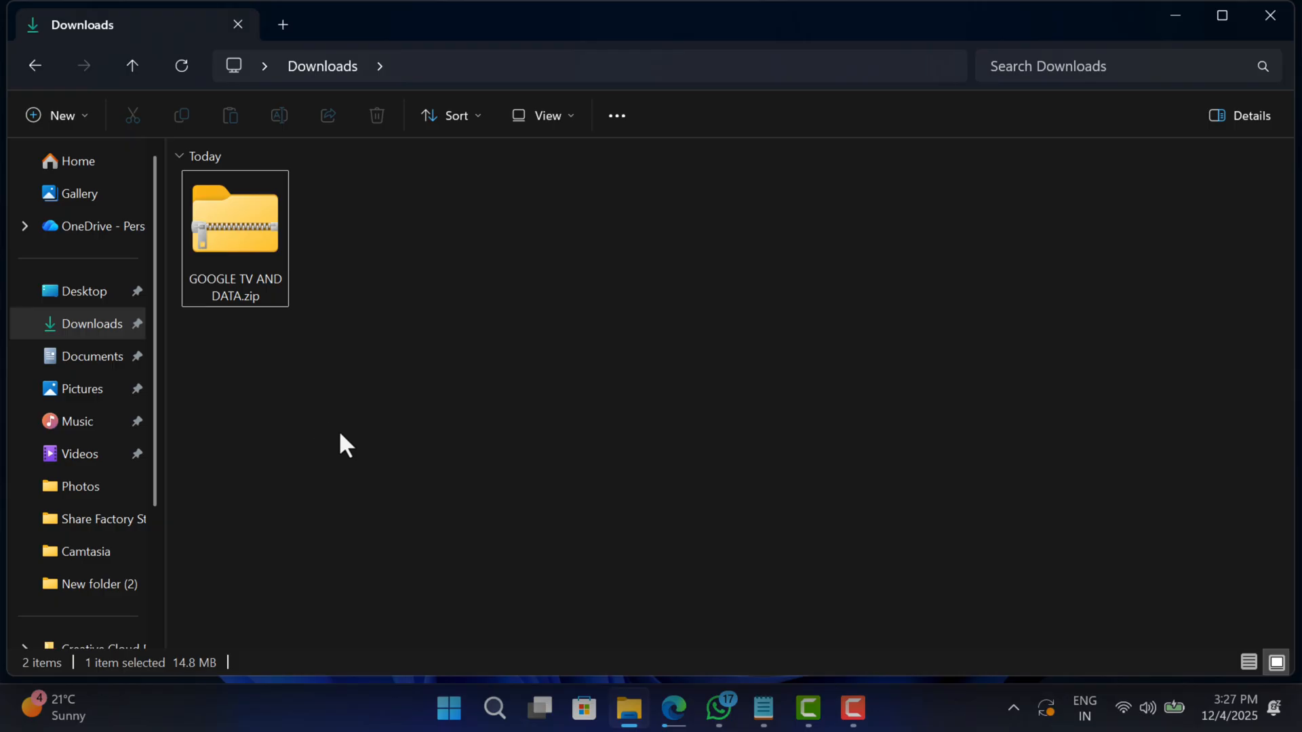
Extract GOOGLE TV AND DATA.zip into the suggested Downloads folder.
right_click(235, 224)
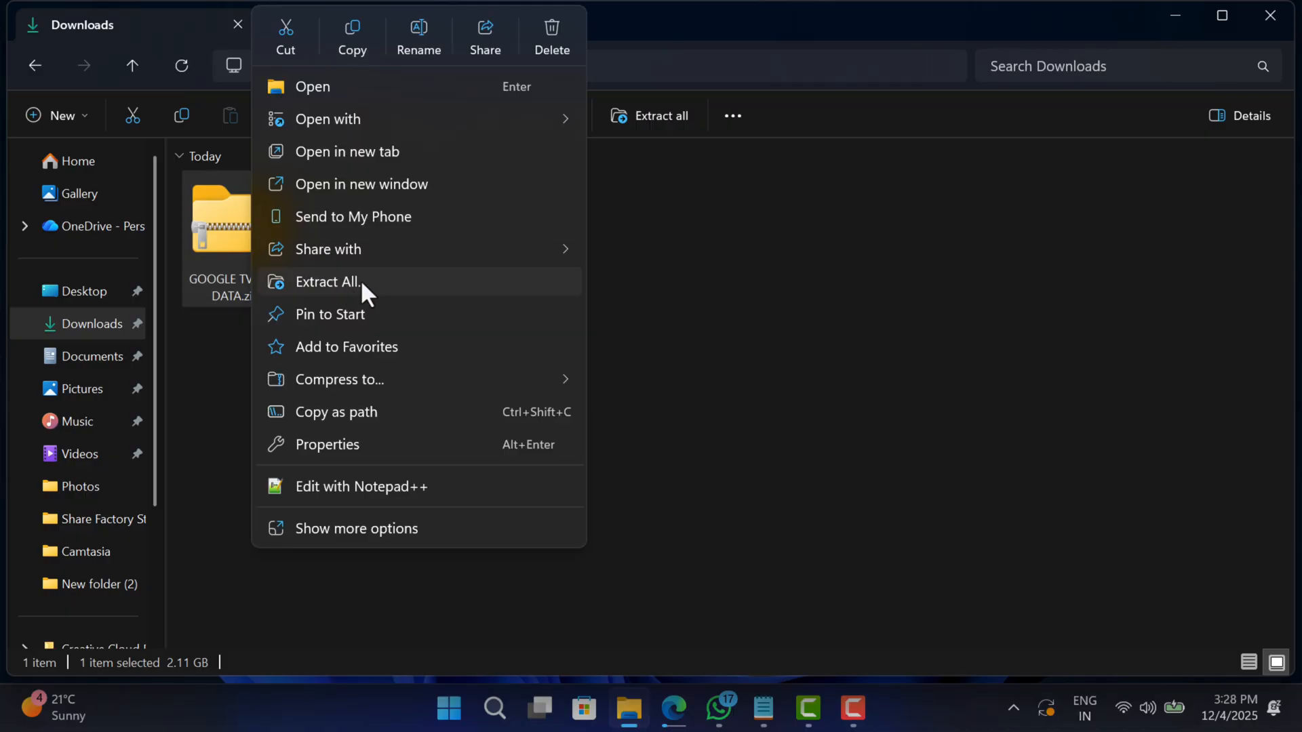
left_click(327, 282)
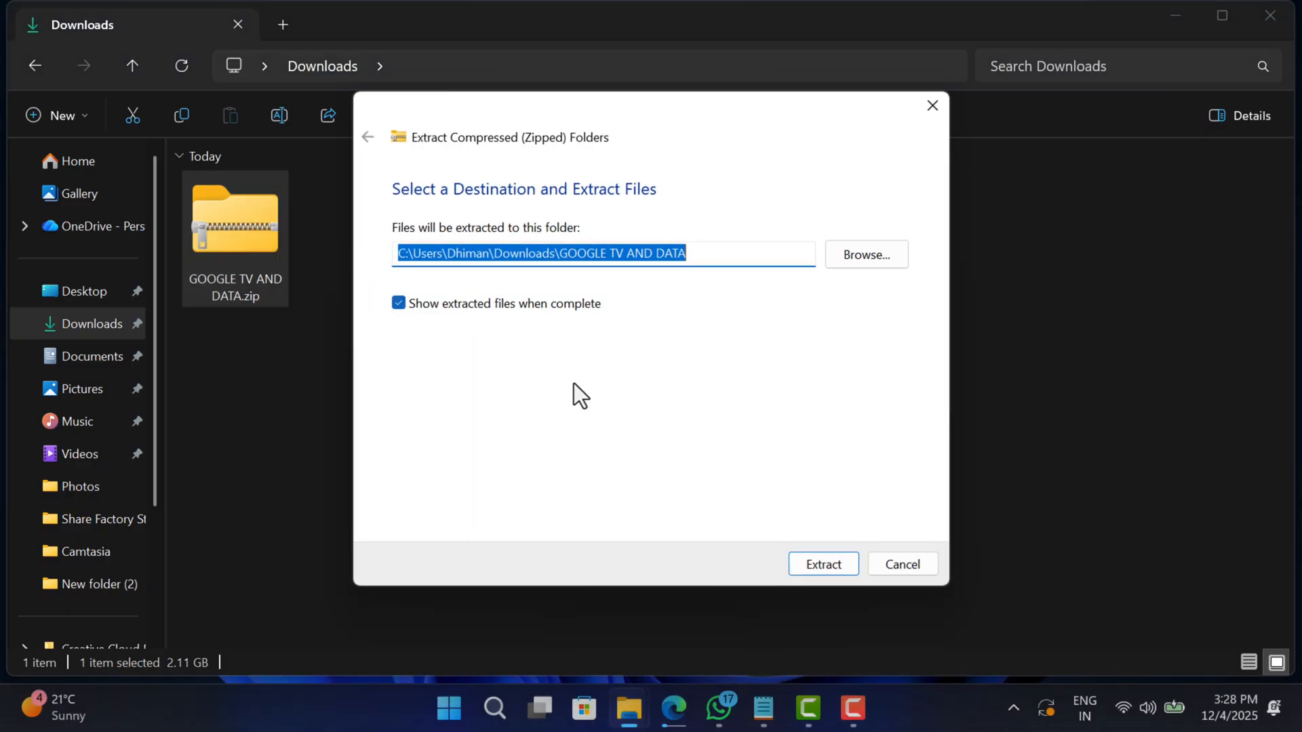
left_click(822, 564)
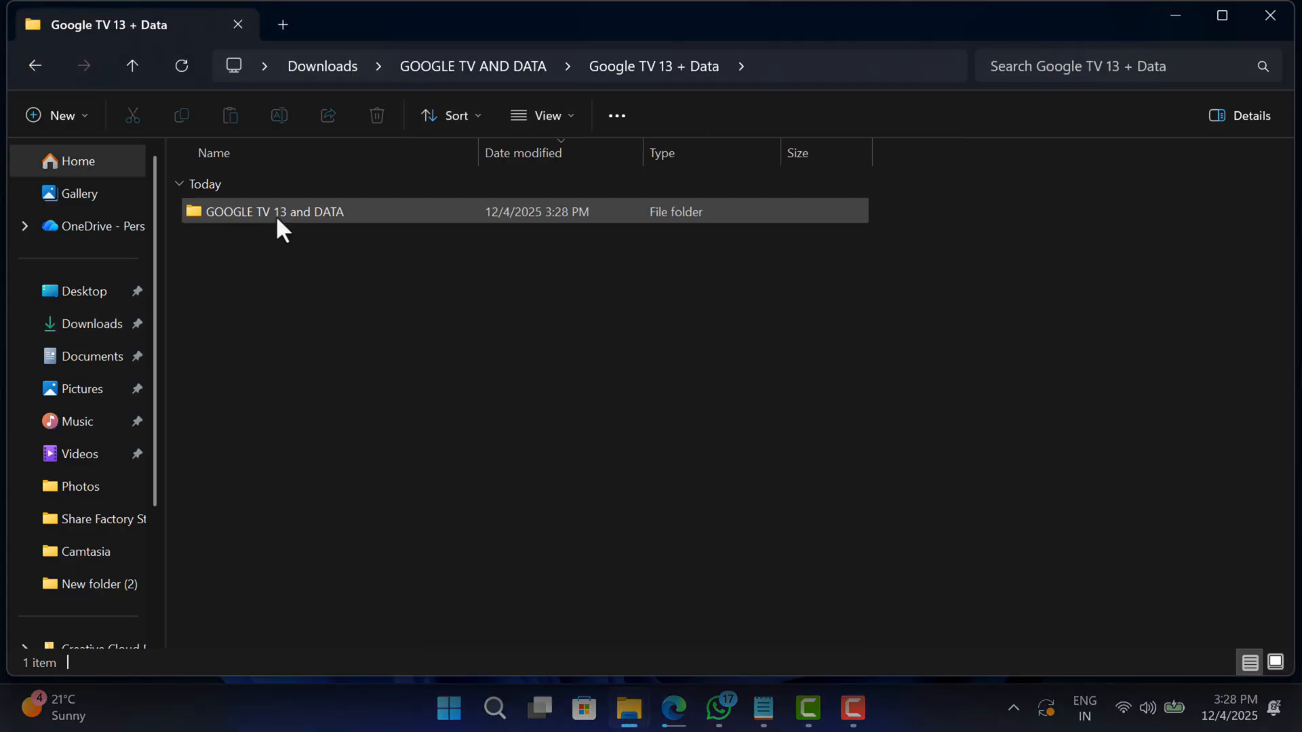
Go into GOOGLE TV 13 and DATA > Storages and select DATA-32GB-EXT4.zip.
double_click(275, 212)
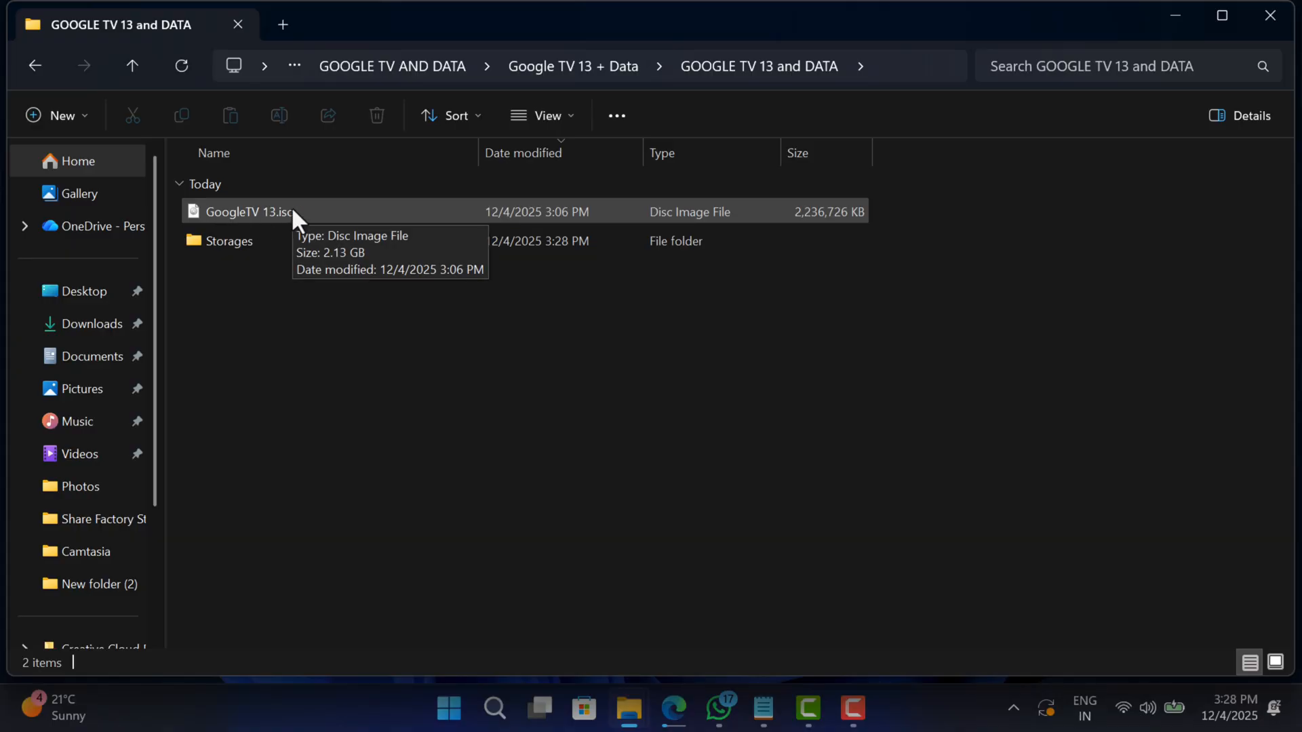
left_click(266, 241)
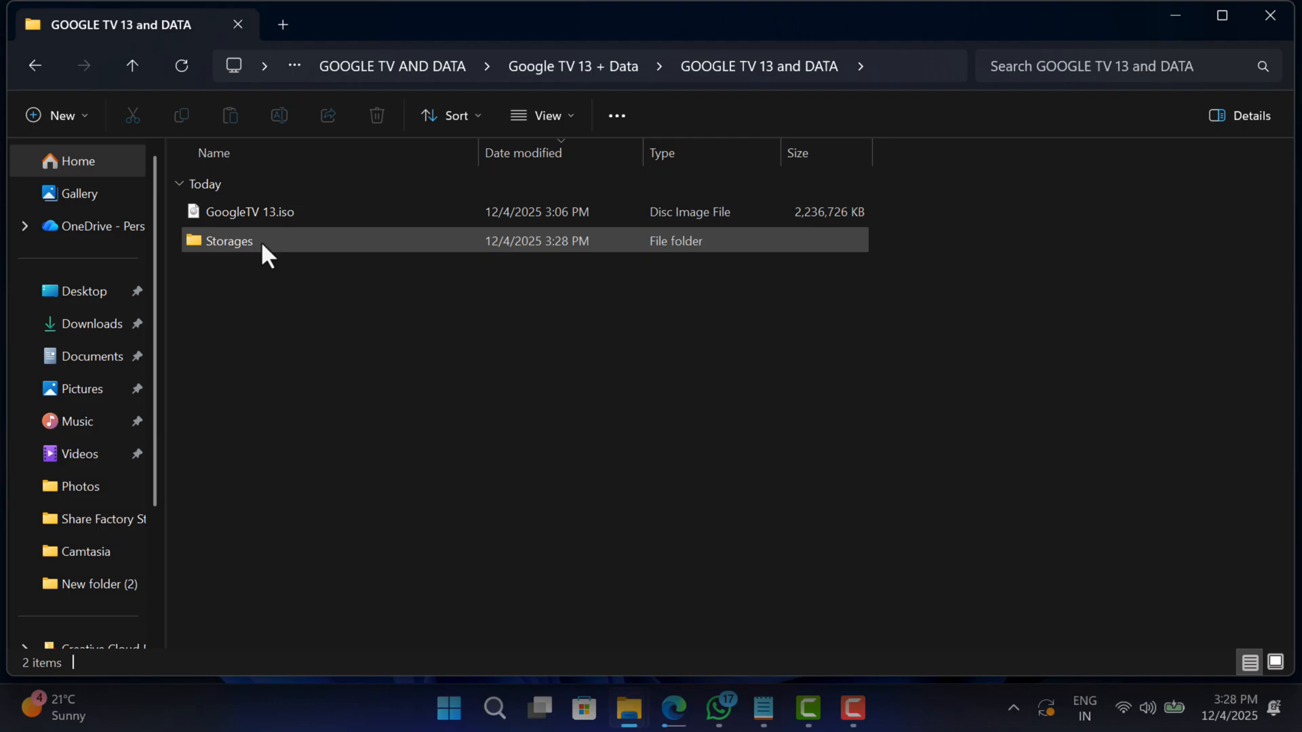
double_click(227, 241)
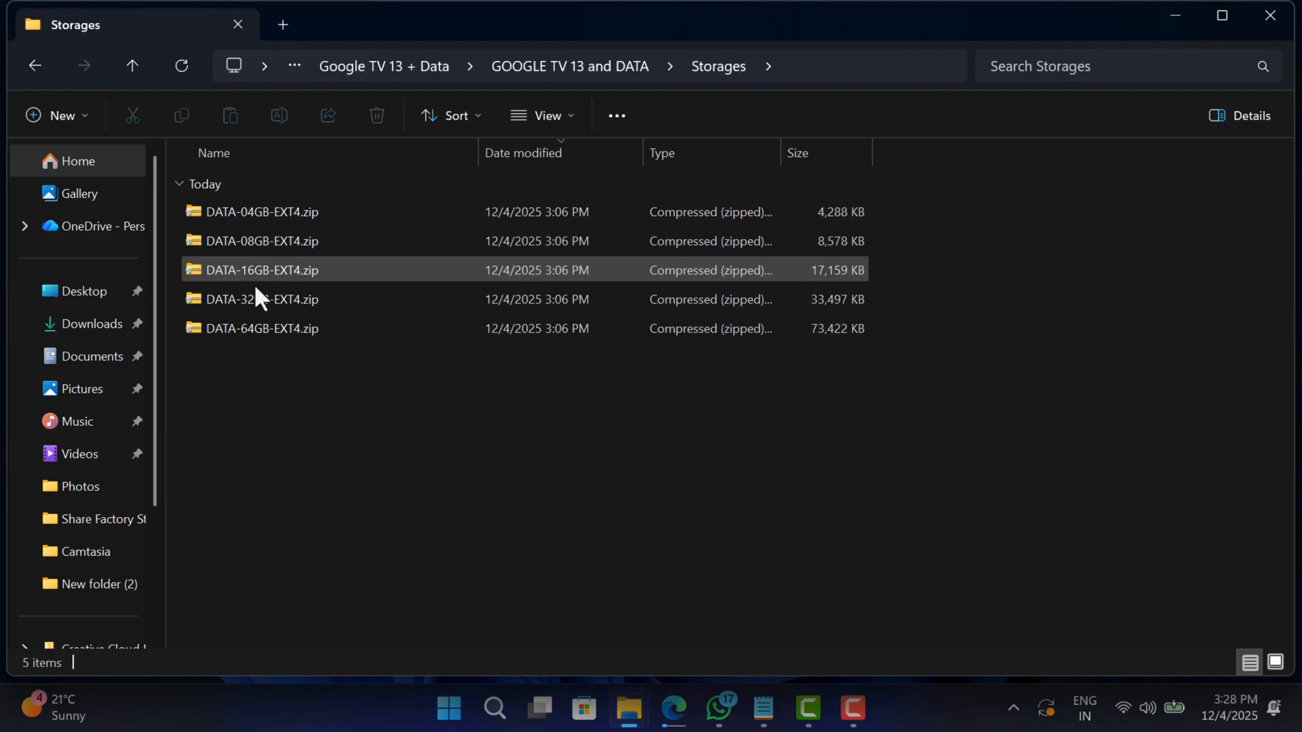
mouse_move(258, 260)
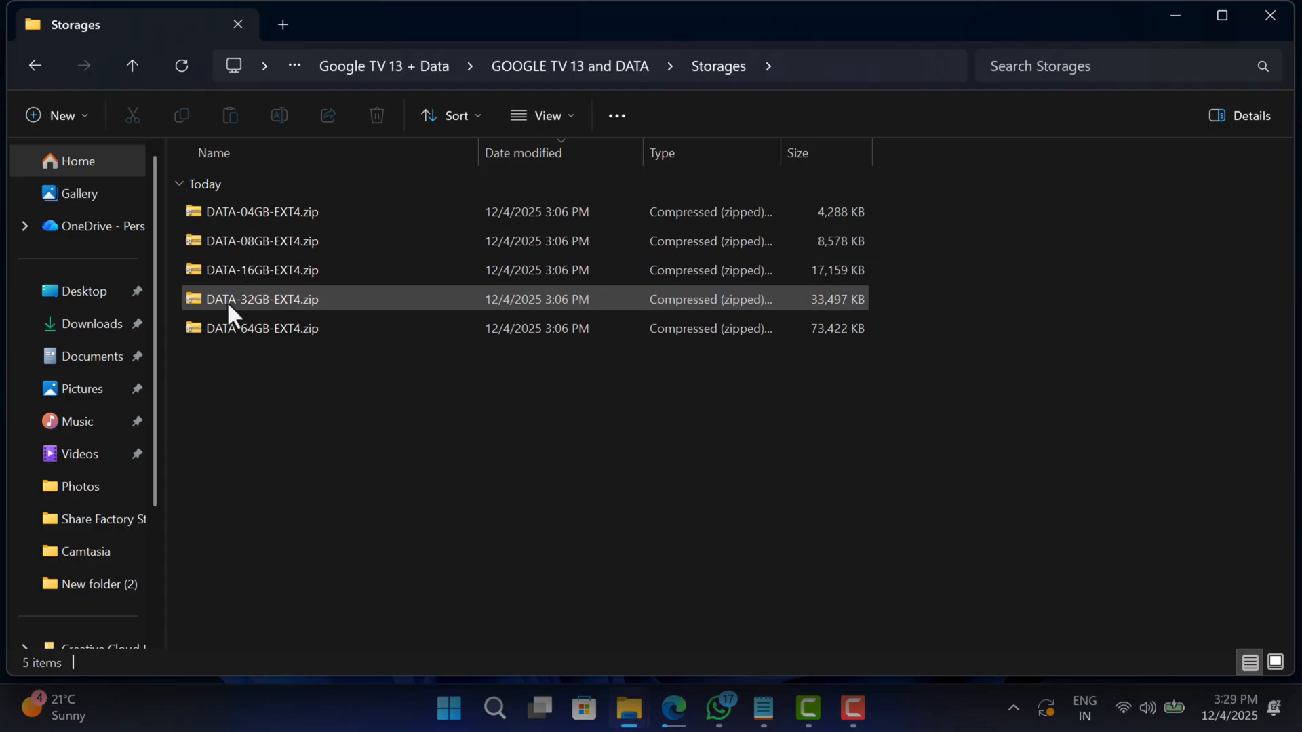
left_click(337, 455)
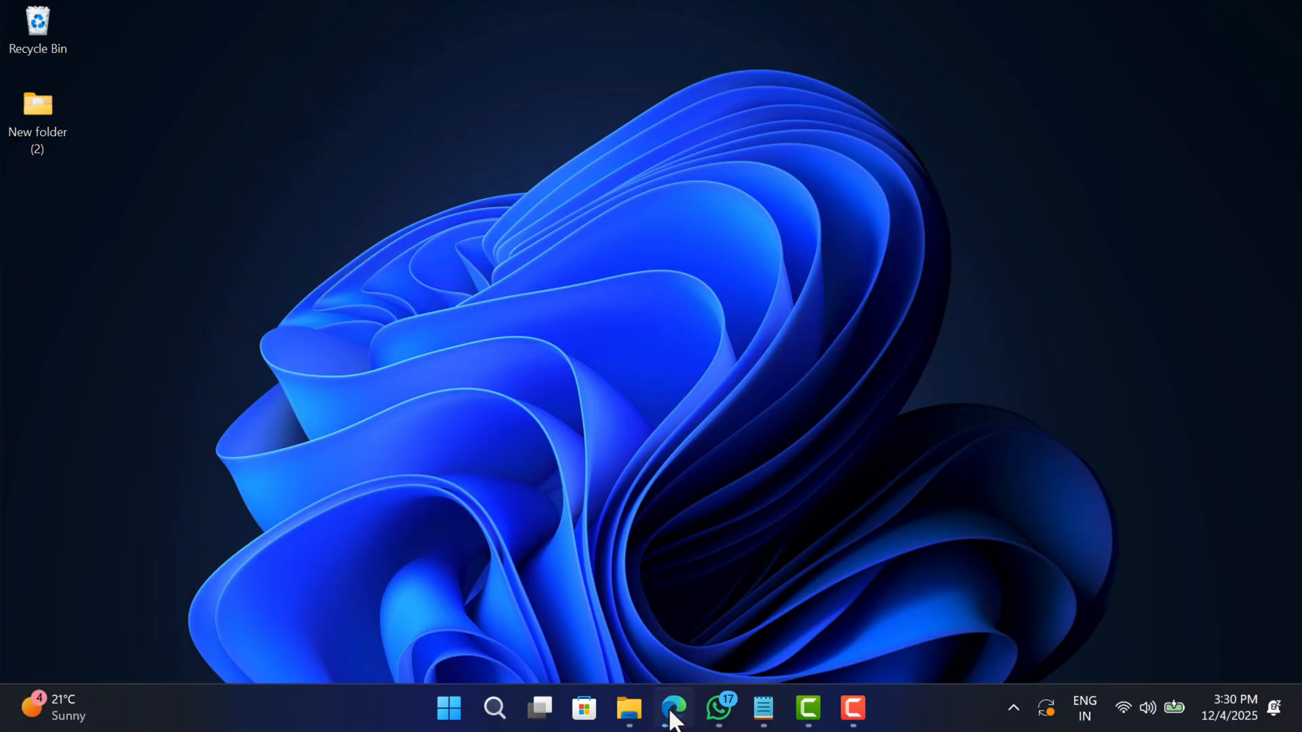
Bring up rufus.ie in Edge and scroll to its Download section.
left_click(674, 708)
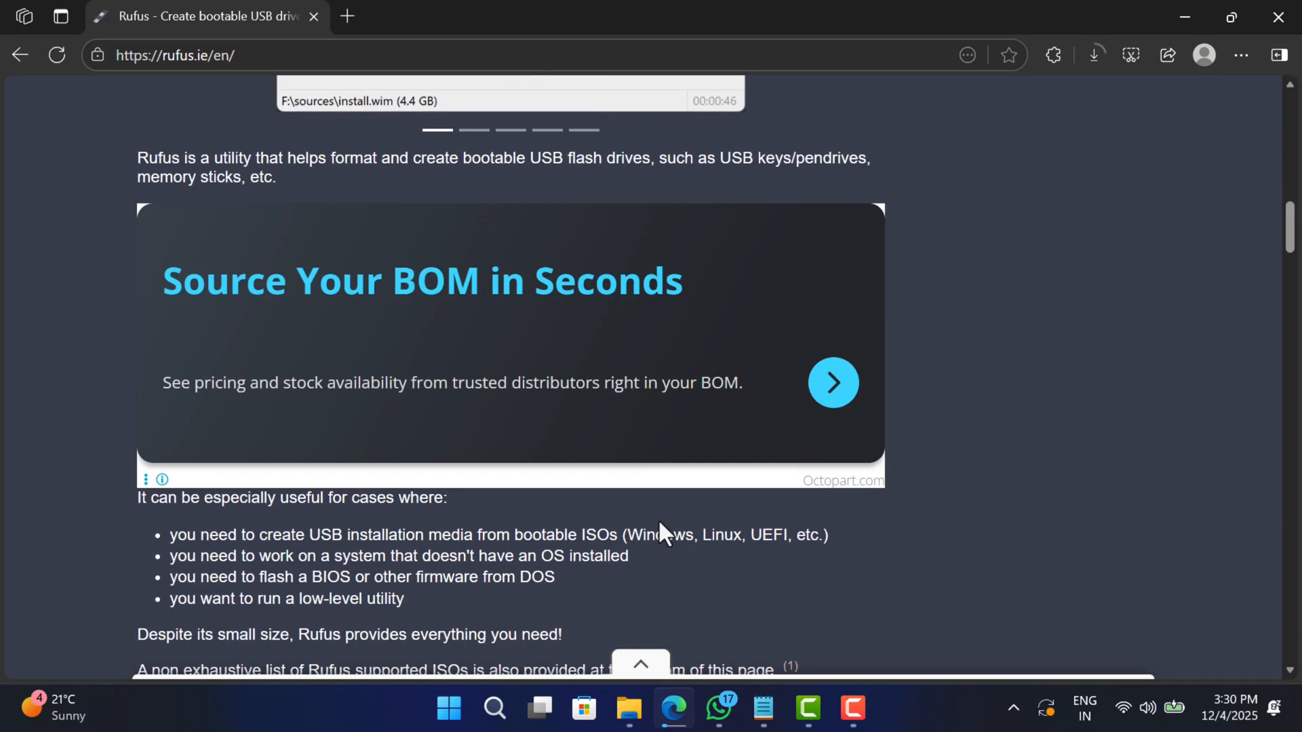
scroll("down", 3)
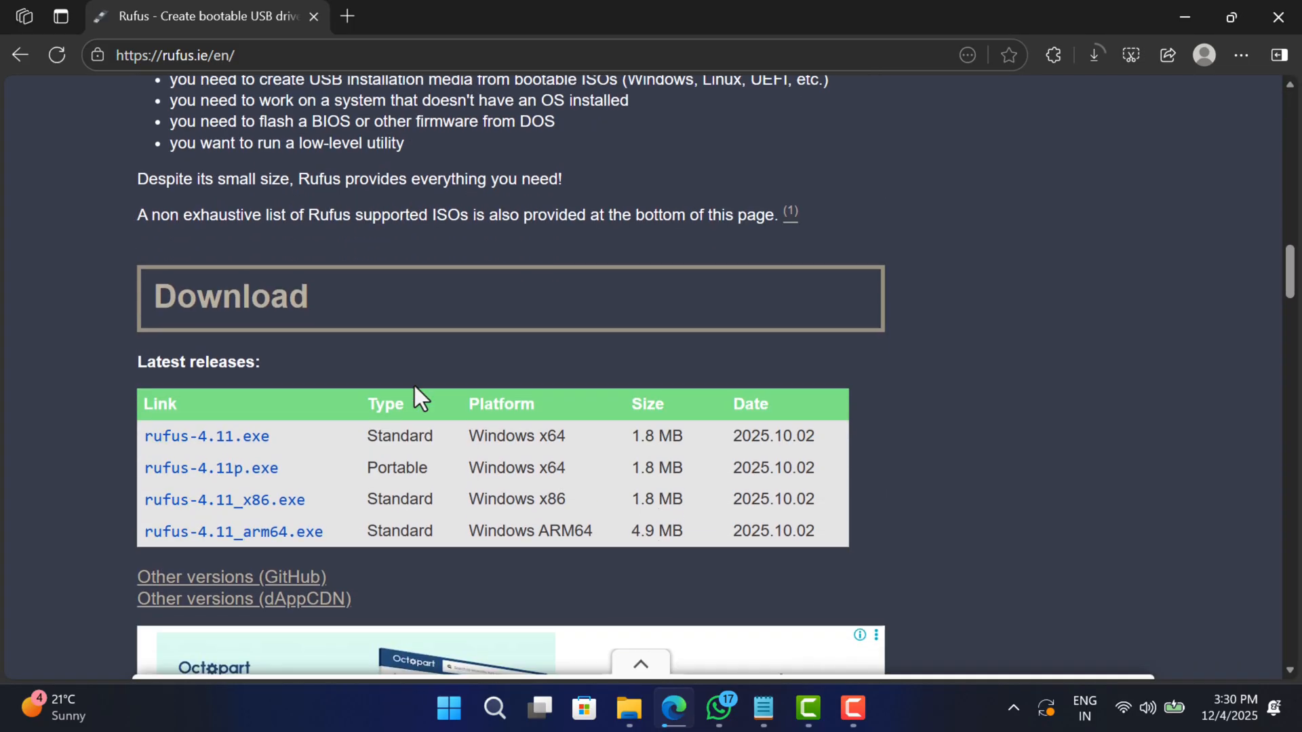
mouse_move(149, 449)
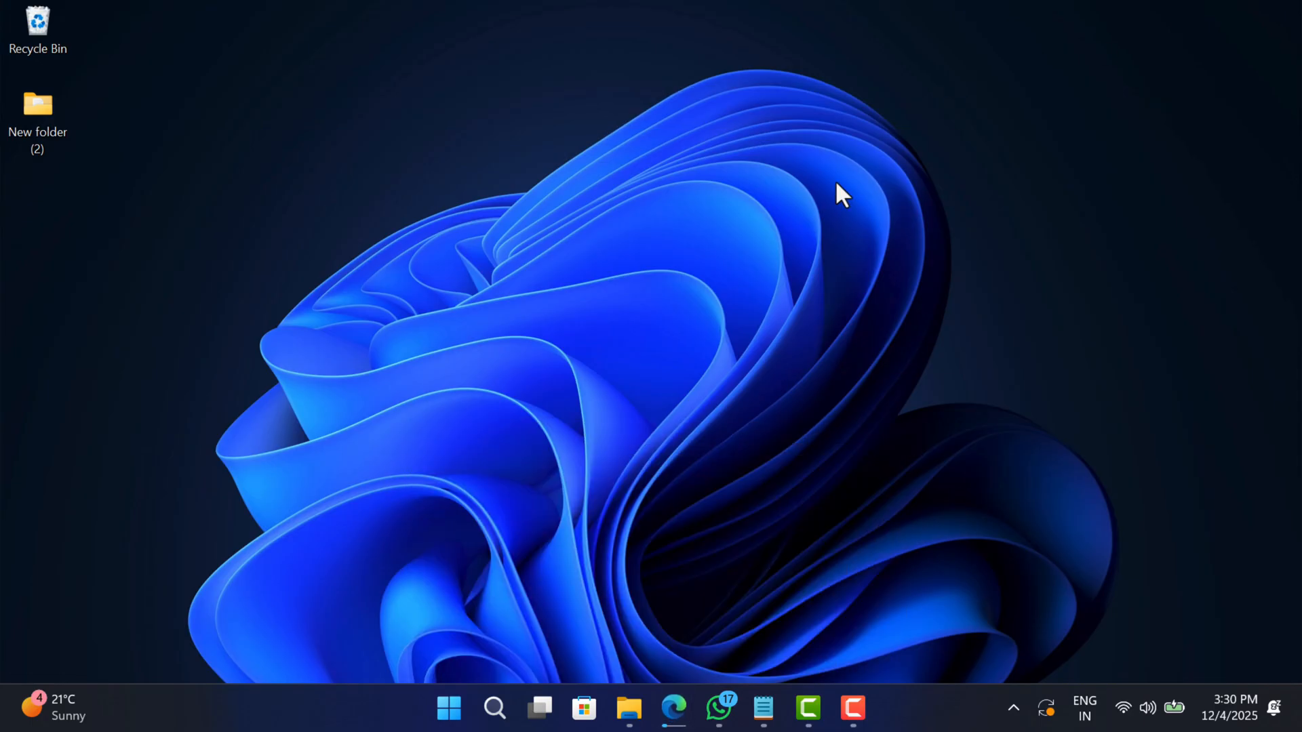
Run rufus-4.11.exe from Downloads and allow it through the UAC prompt.
left_click(628, 708)
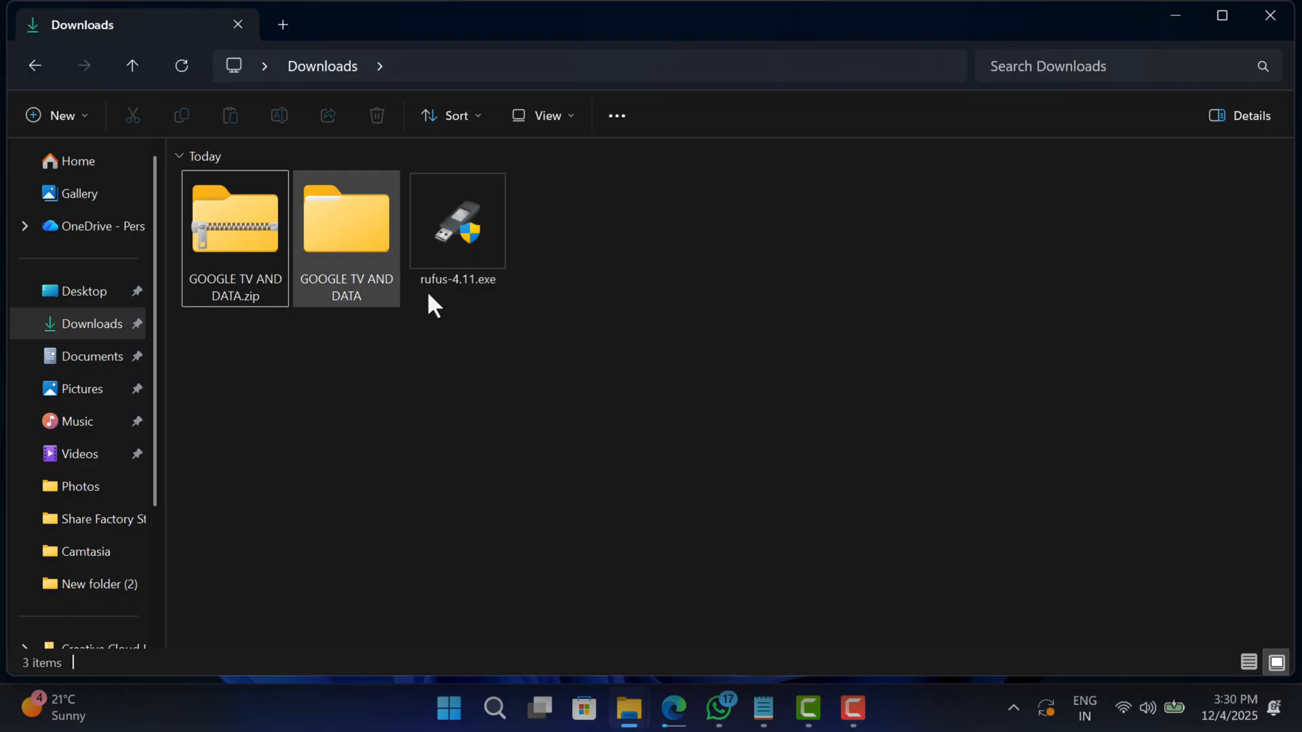
double_click(457, 220)
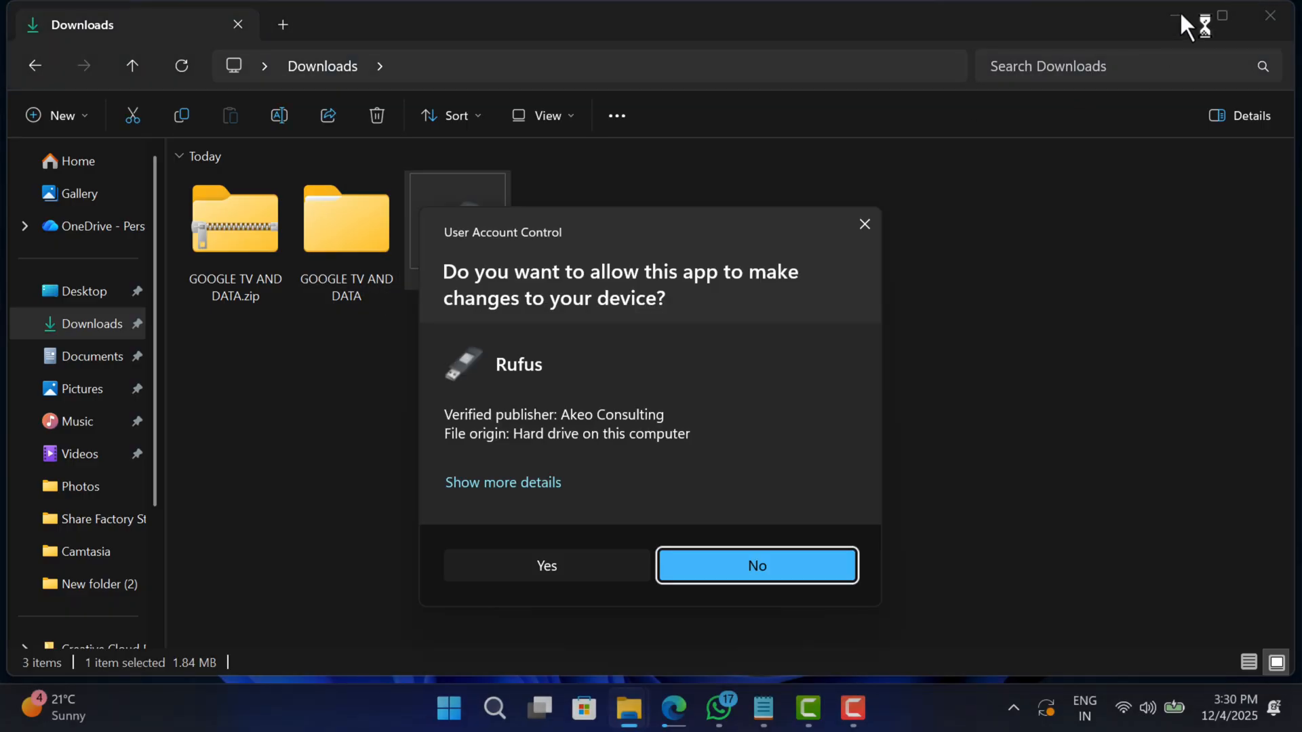
left_click(756, 566)
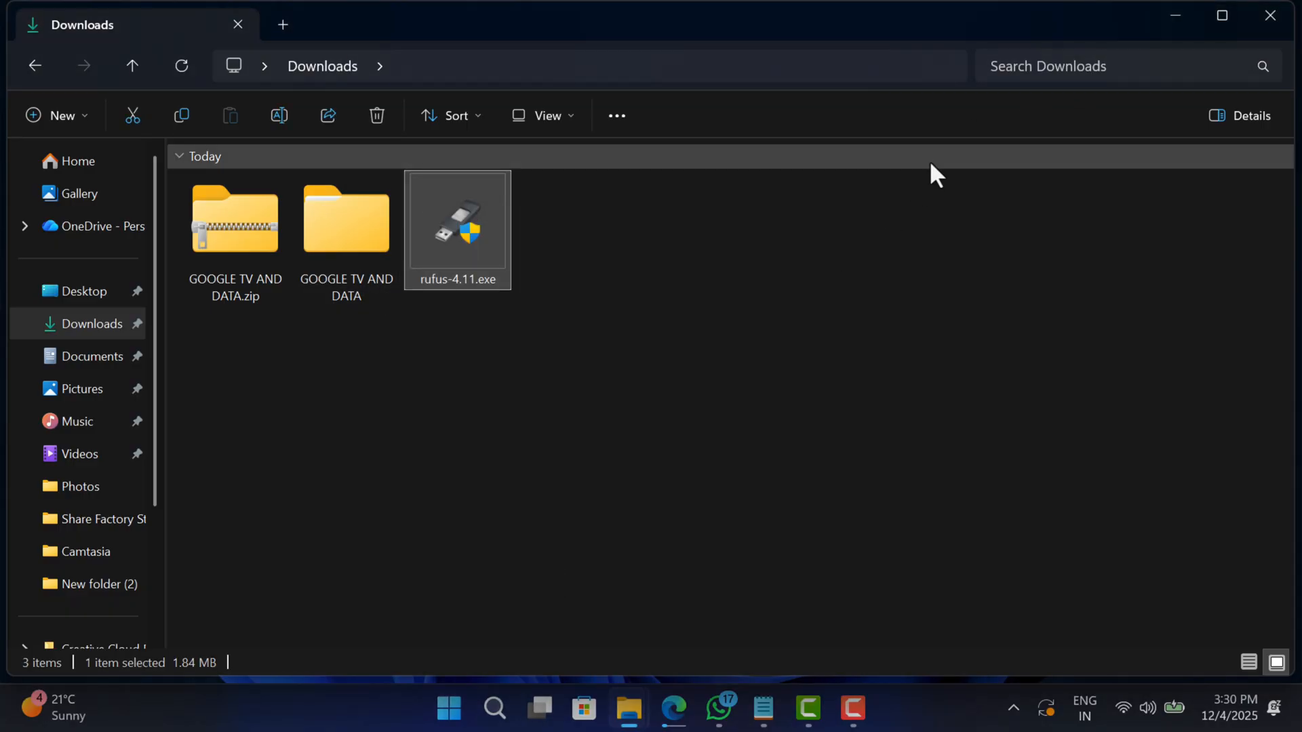
double_click(457, 218)
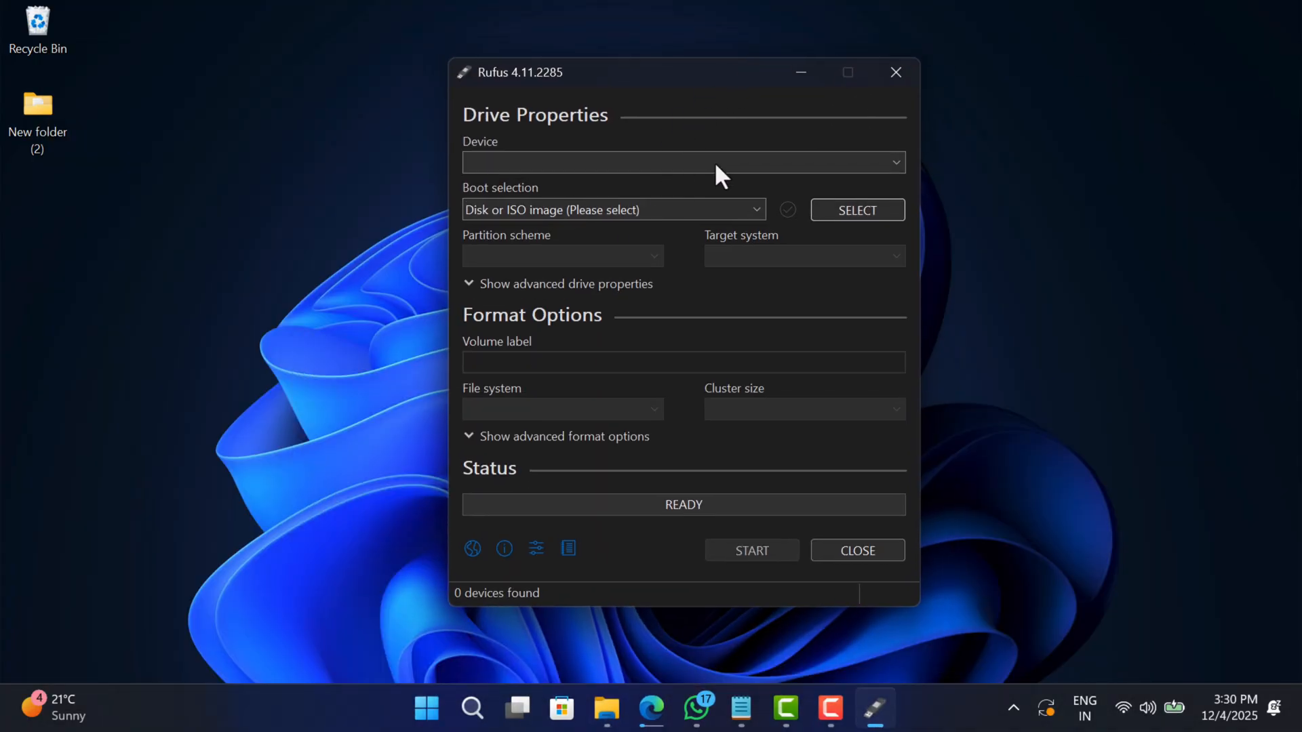
mouse_move(716, 110)
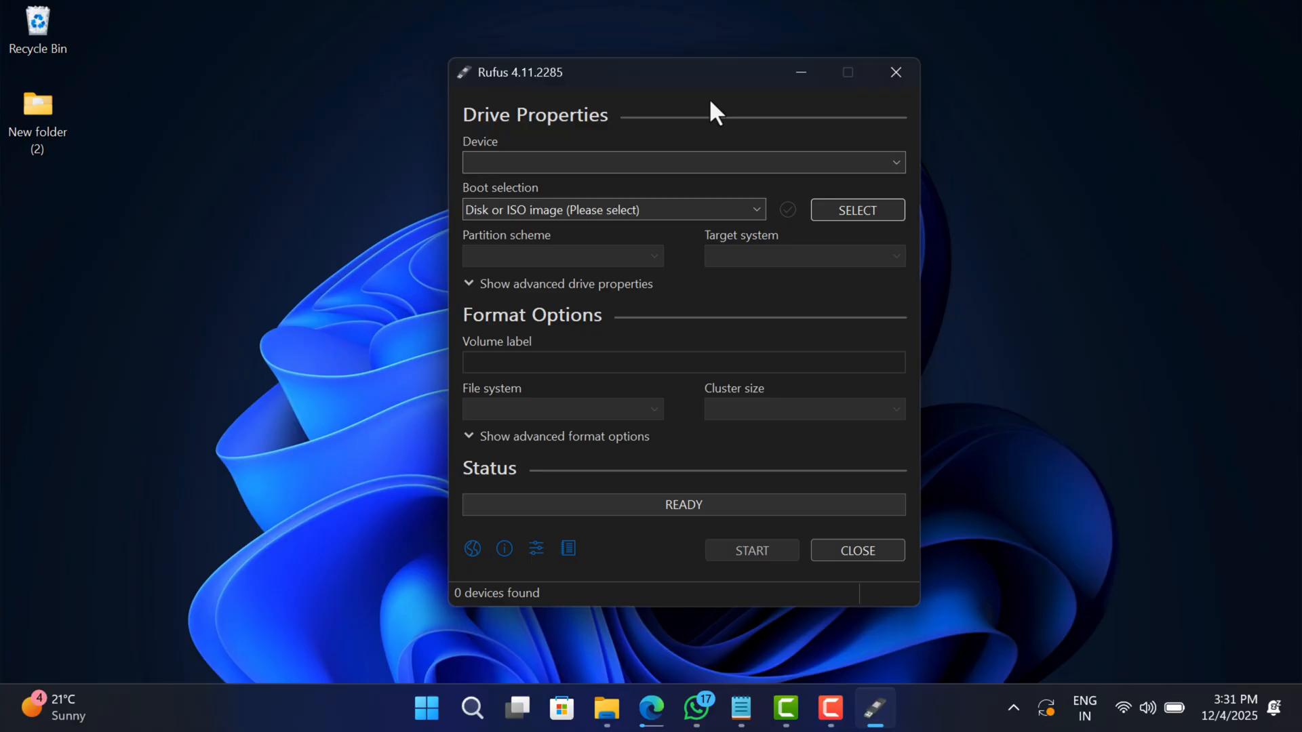
mouse_move(9, 25)
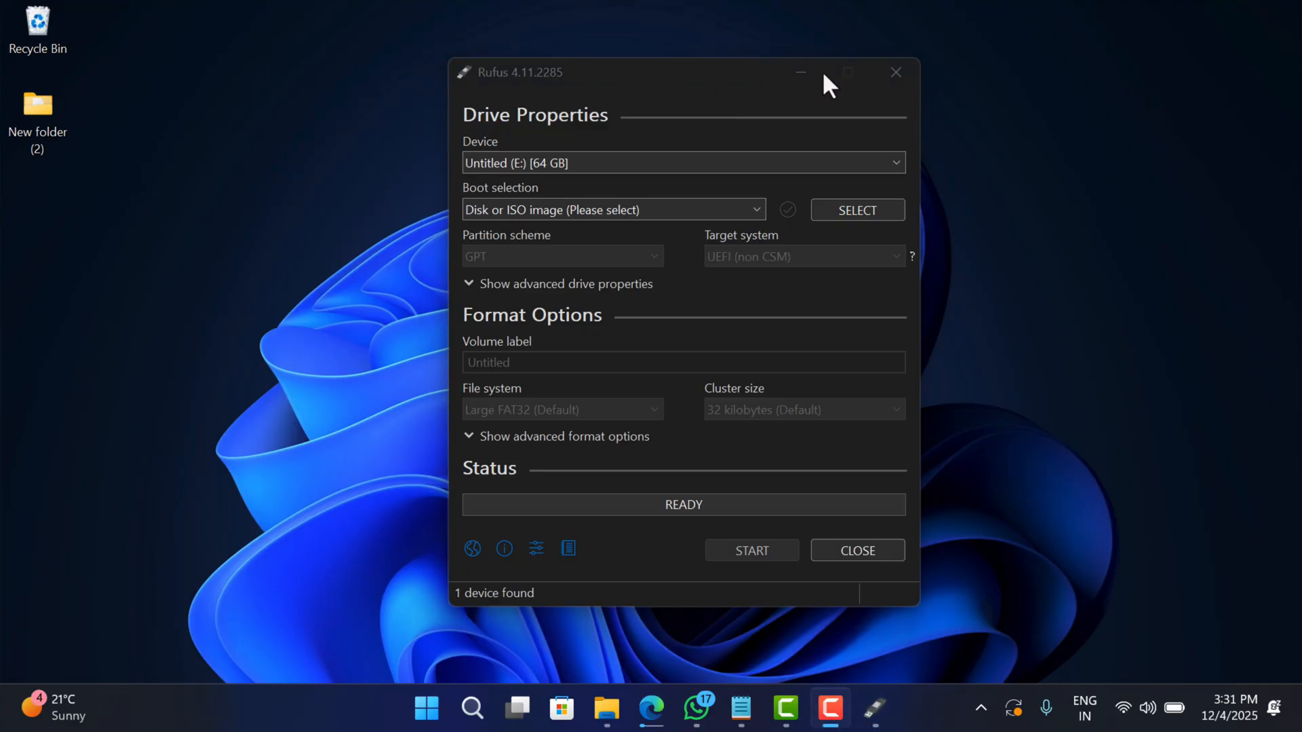
mouse_move(555, 53)
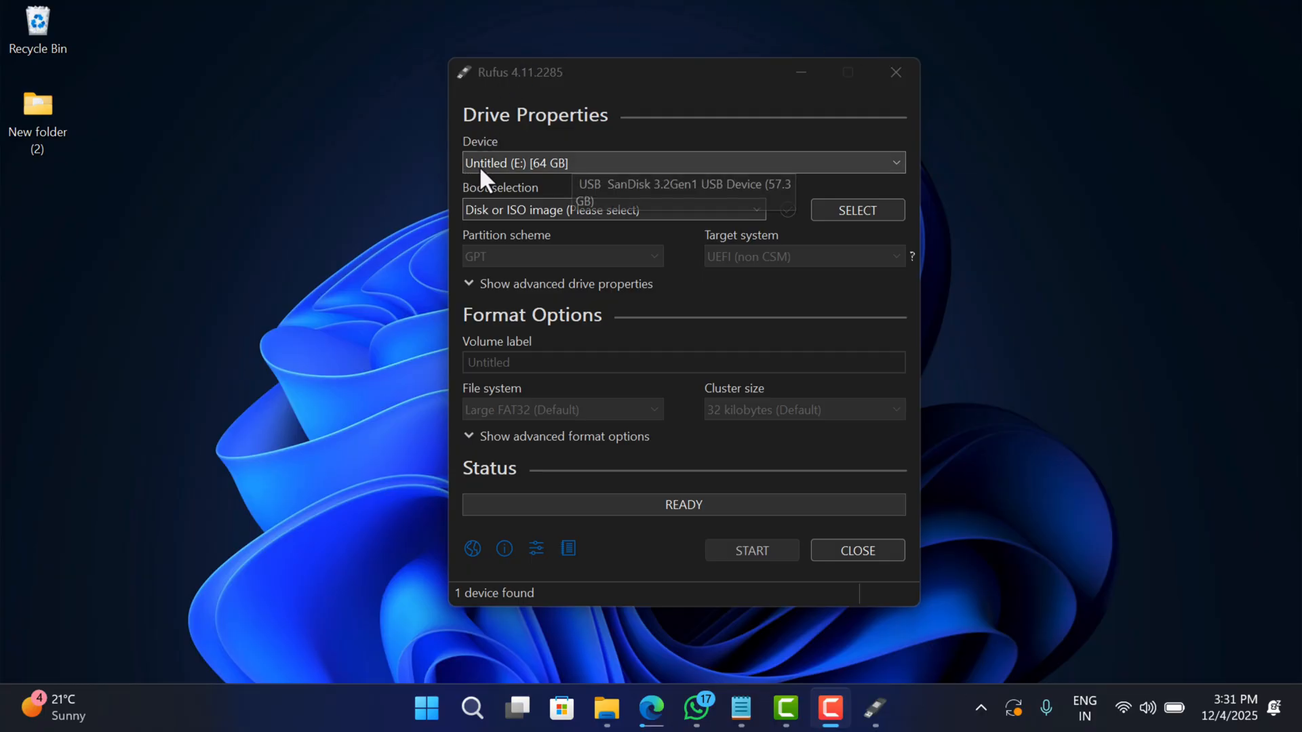
mouse_move(631, 142)
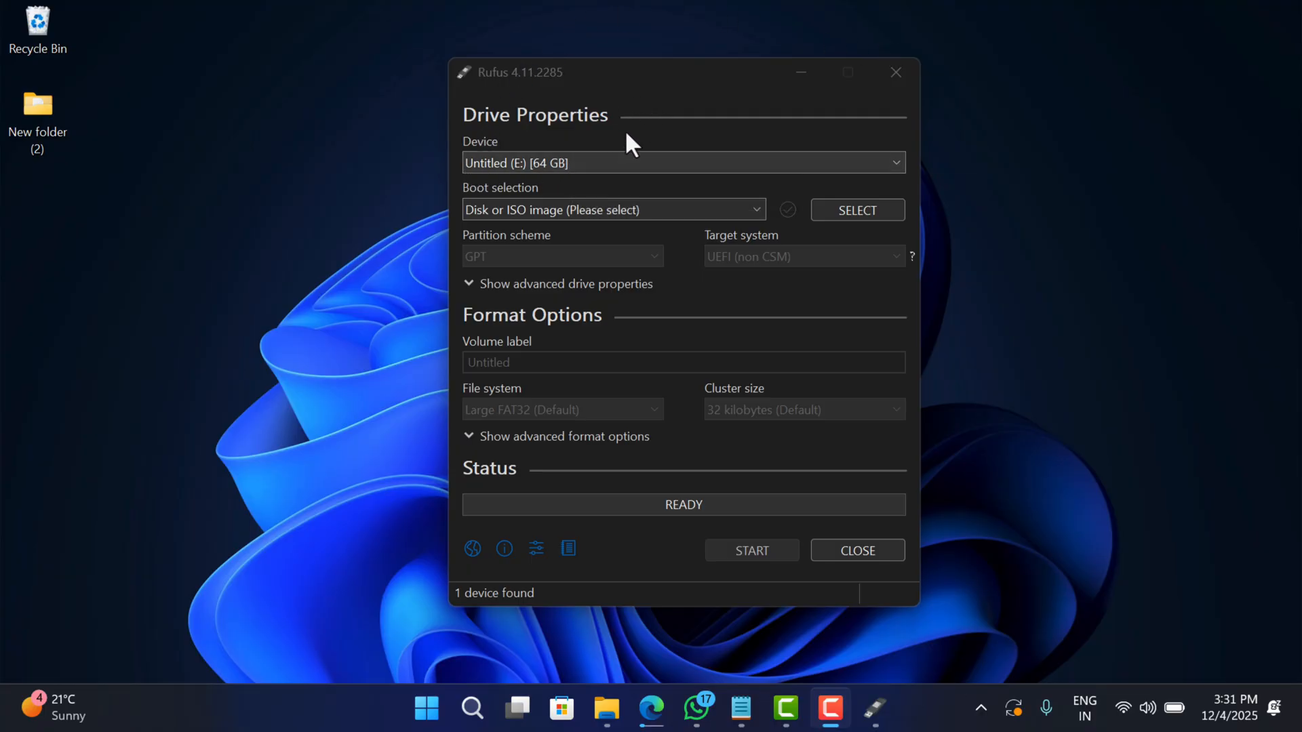
mouse_move(544, 206)
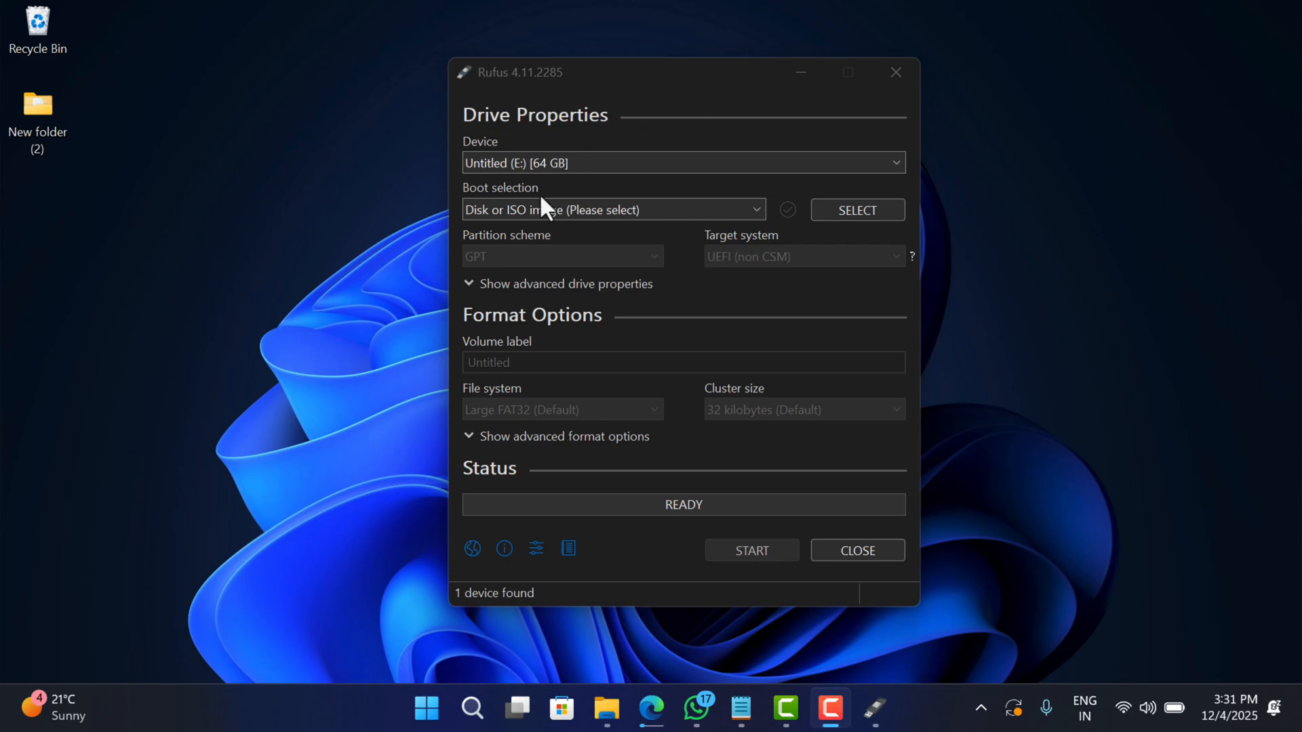
Enable listing USB hard drives so the 64 GB Untitled (E:) shows as the target device.
left_click(557, 283)
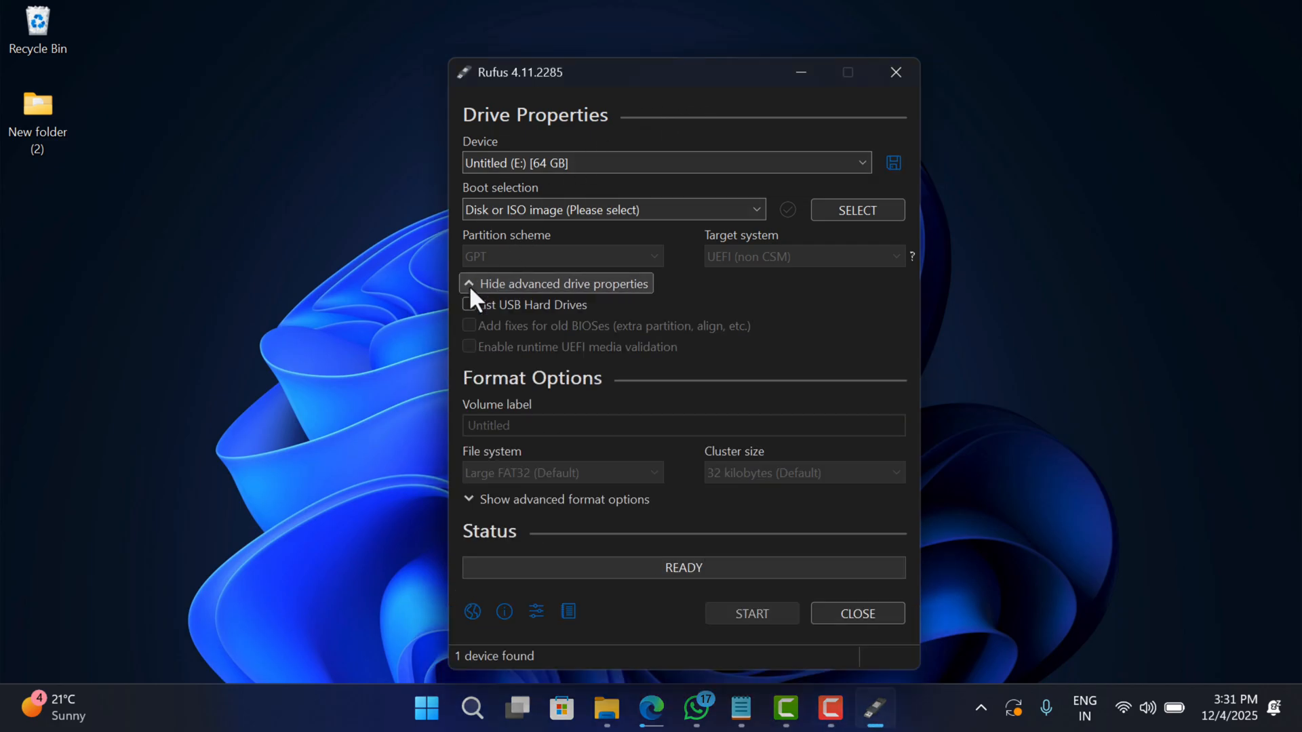
left_click(469, 303)
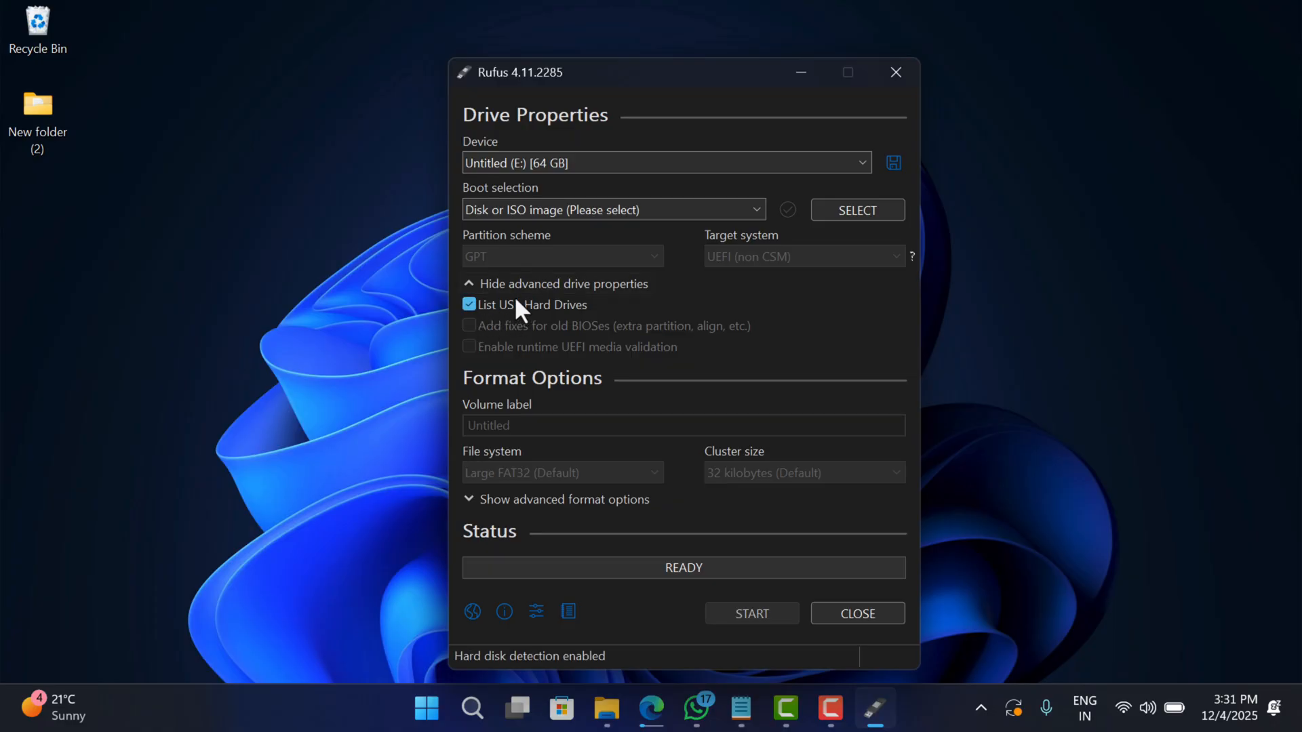
left_click(468, 304)
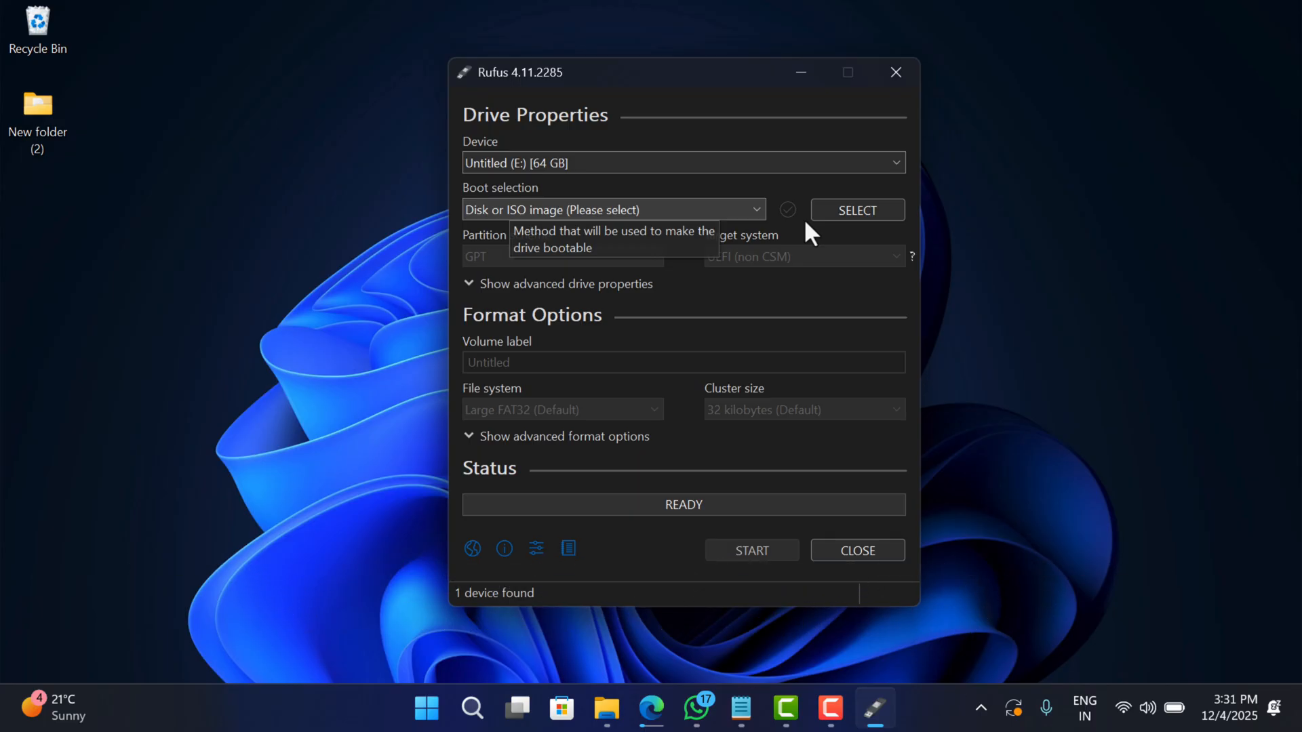
mouse_move(478, 214)
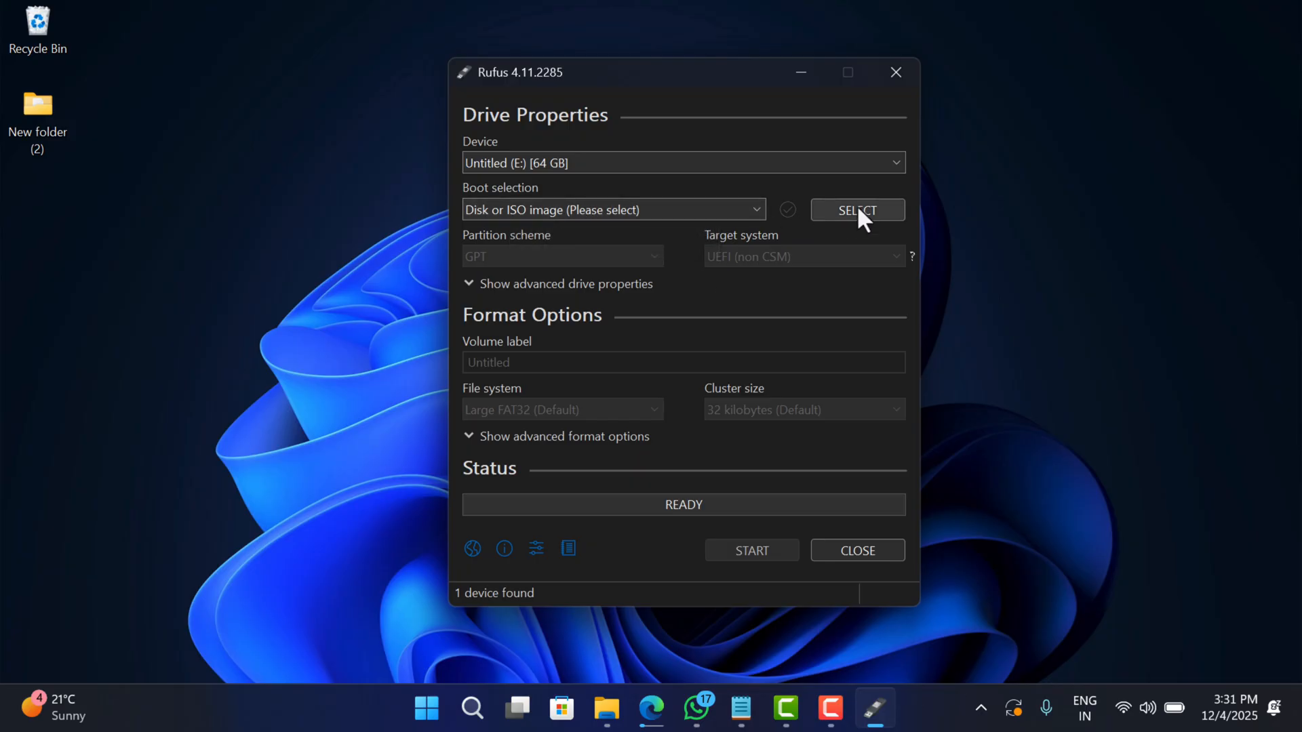
Load GoogleTV 13.iso from Downloads > GOOGLE TV 13 and DATA as the boot image.
left_click(857, 209)
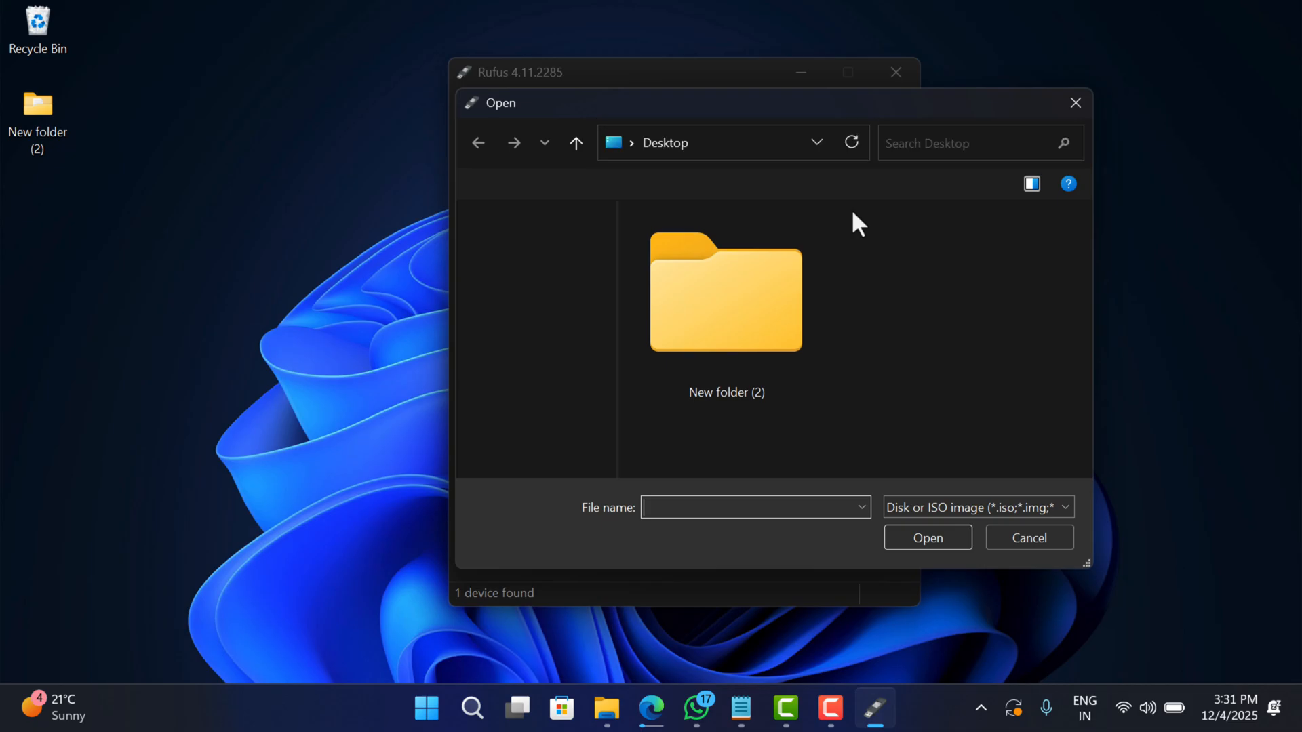
left_click(539, 316)
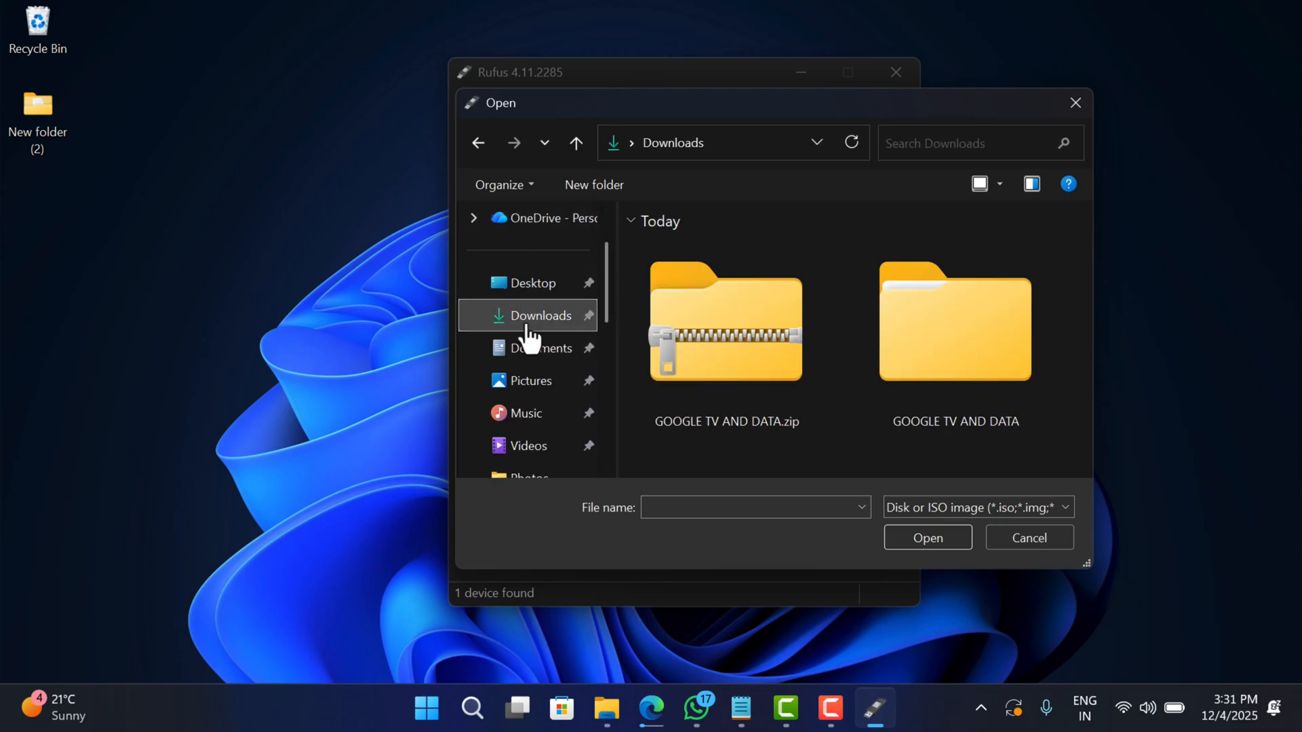
double_click(955, 323)
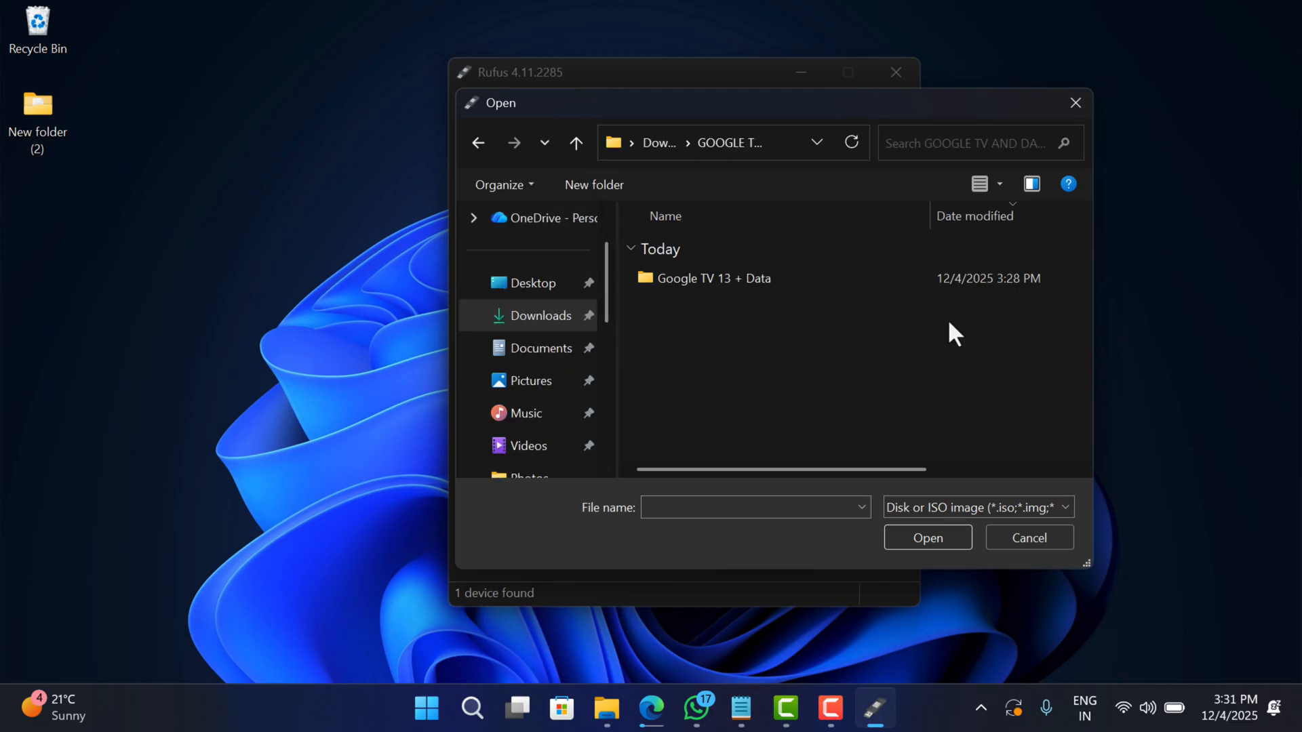
double_click(716, 279)
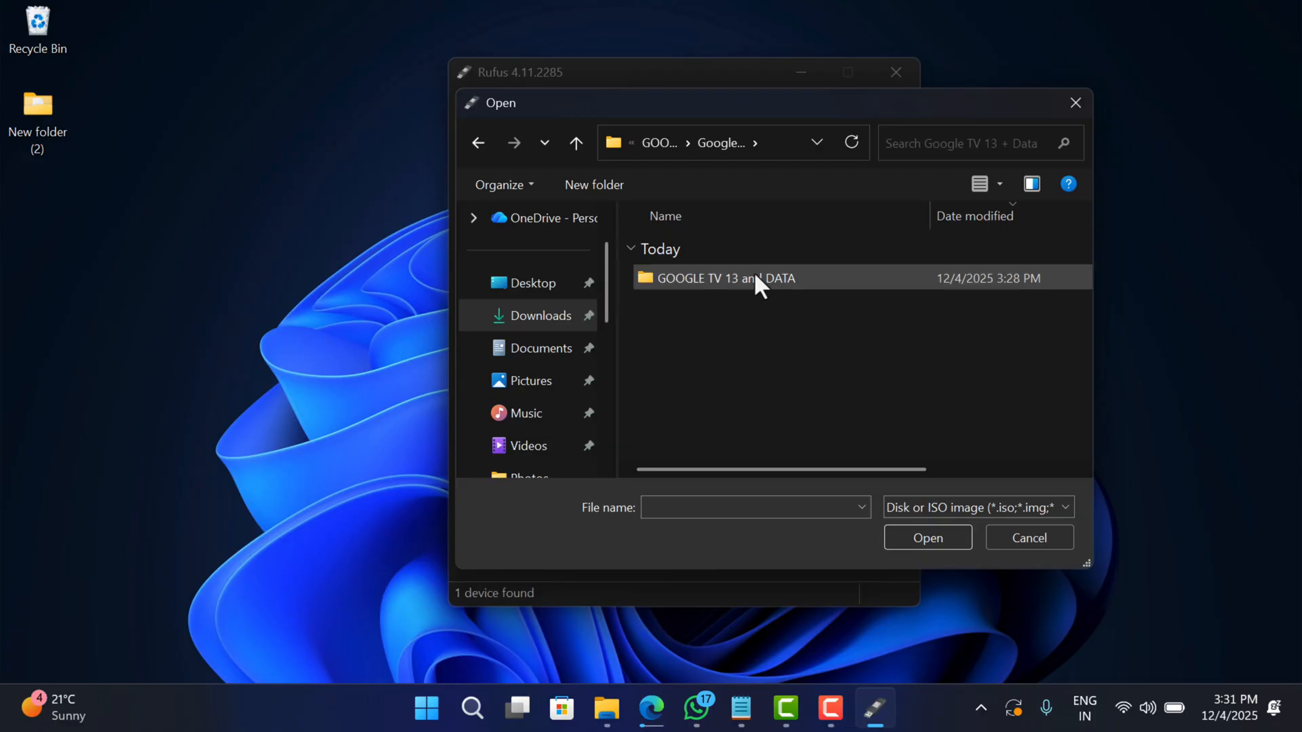
double_click(738, 278)
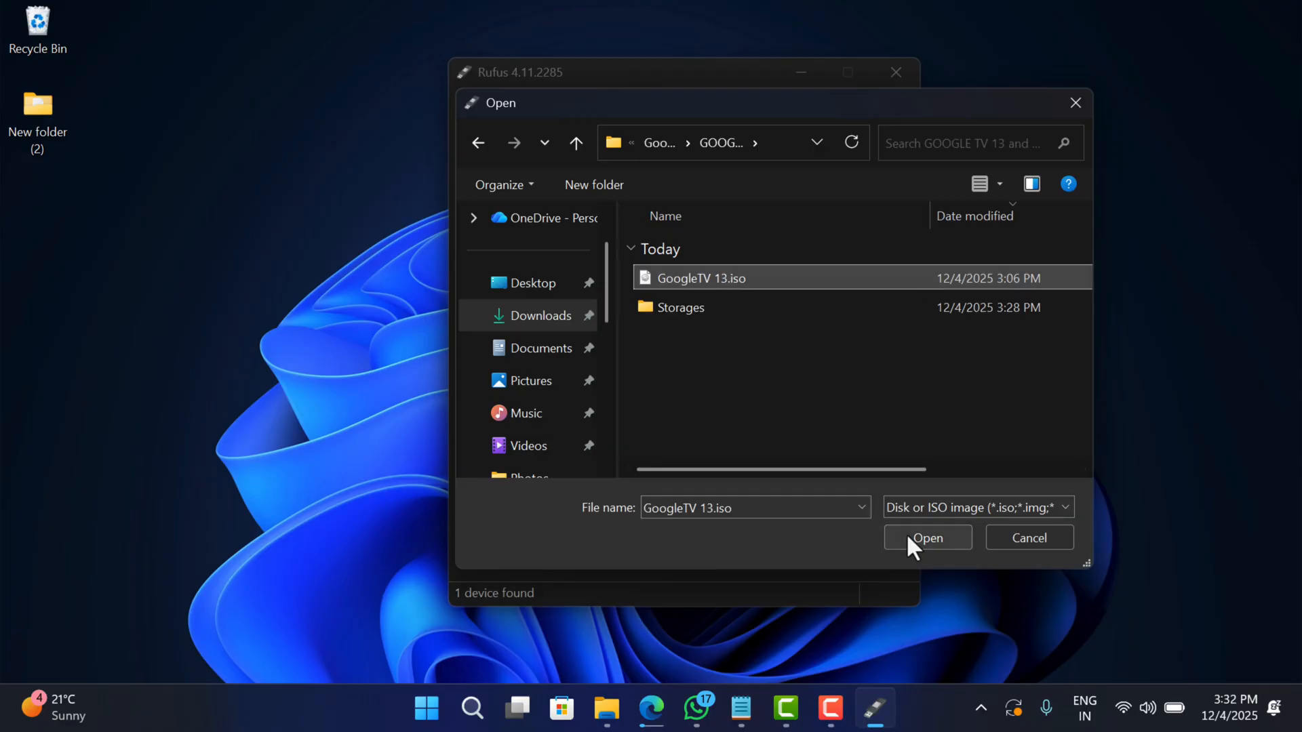
left_click(927, 537)
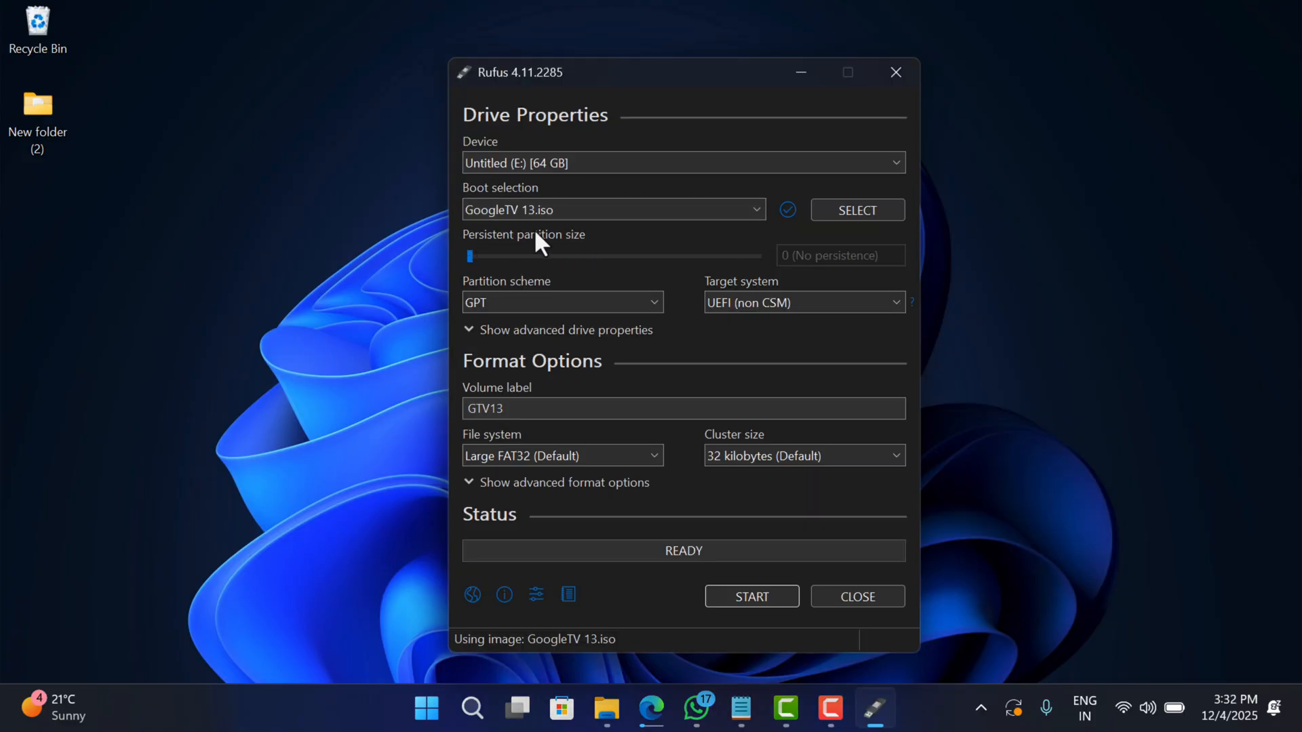
mouse_move(469, 272)
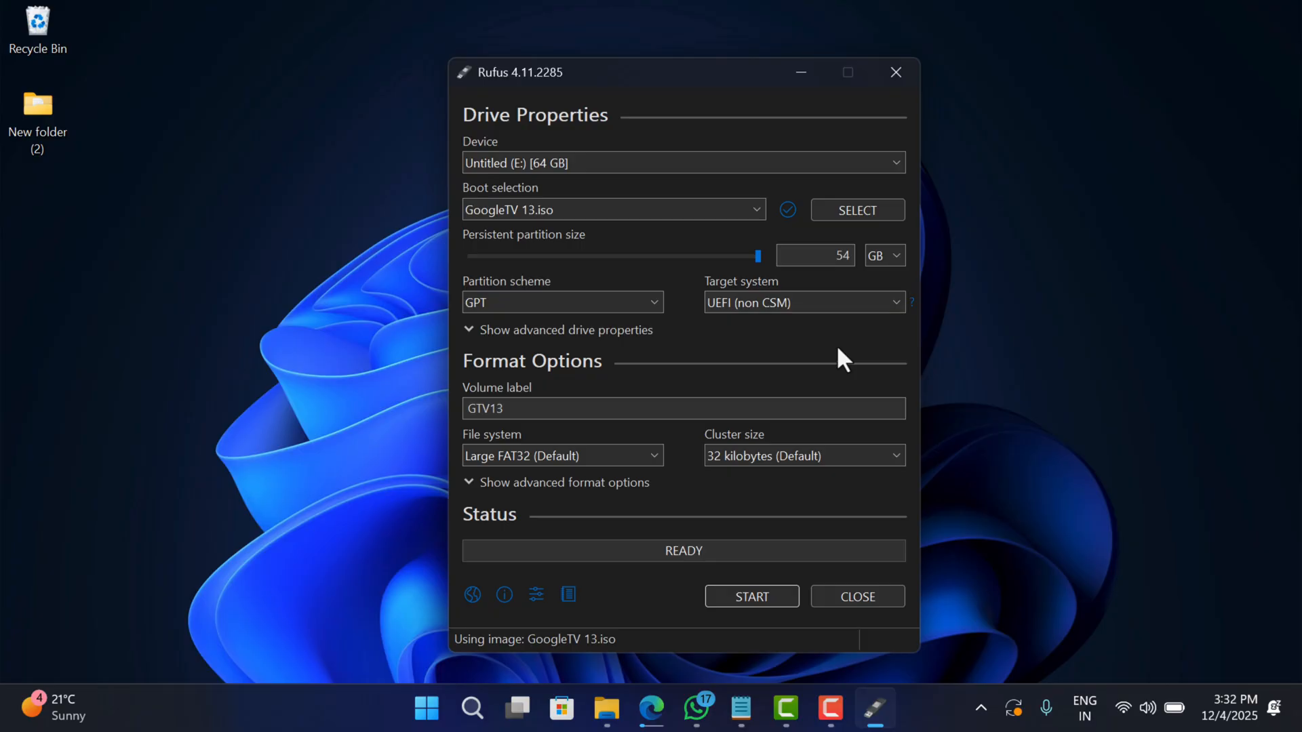
mouse_move(544, 330)
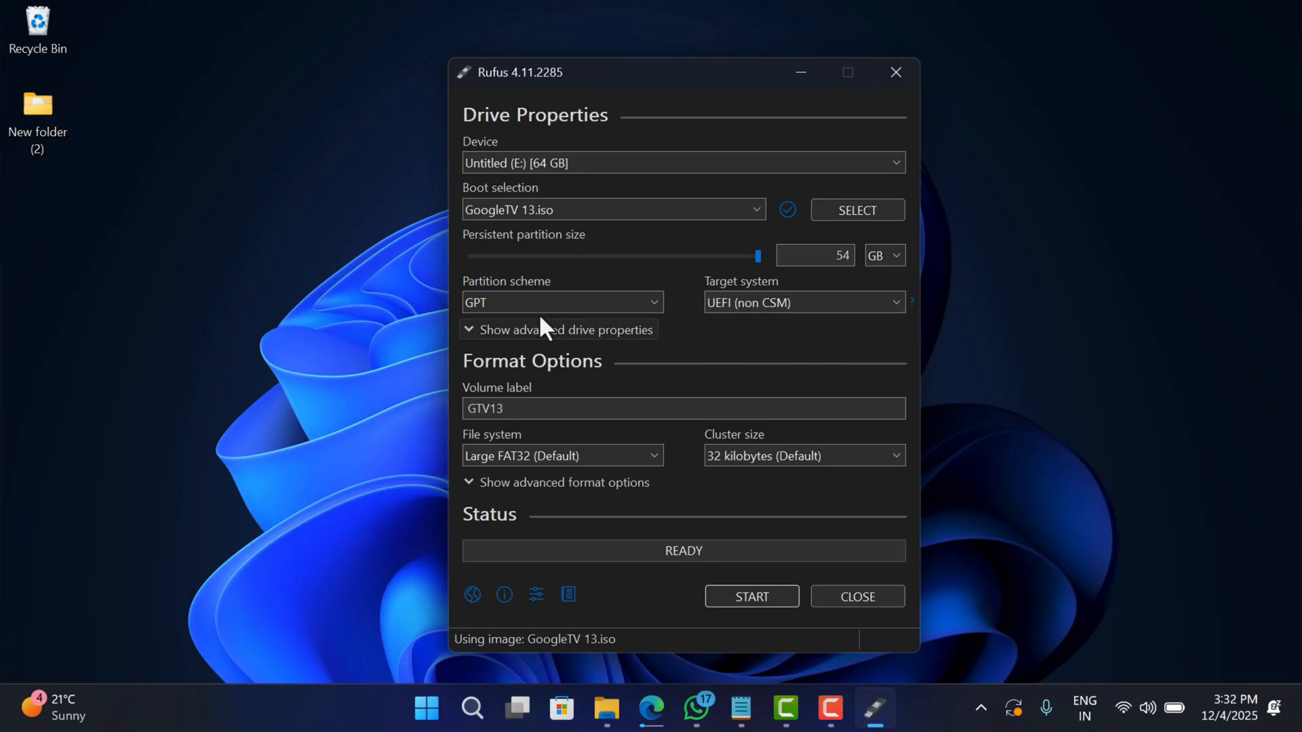
mouse_move(603, 307)
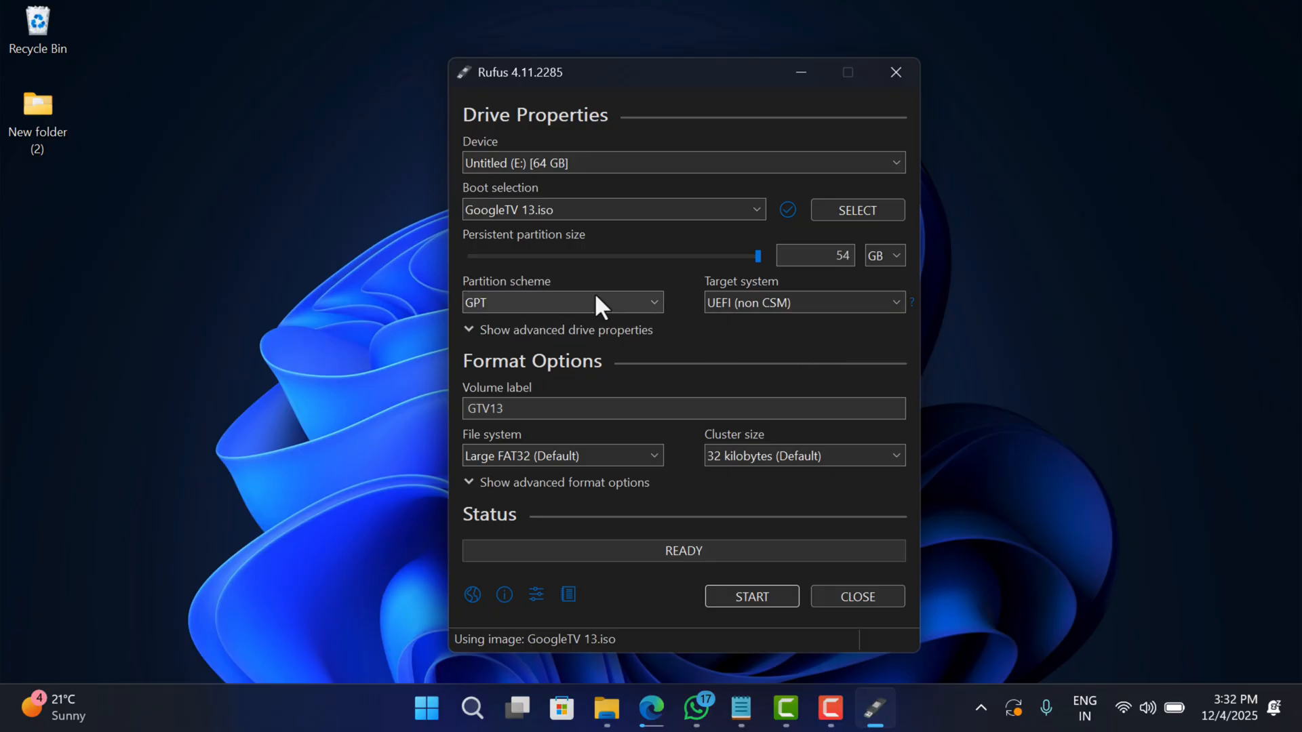
Review the partition scheme choices, keeping GPT.
left_click(561, 301)
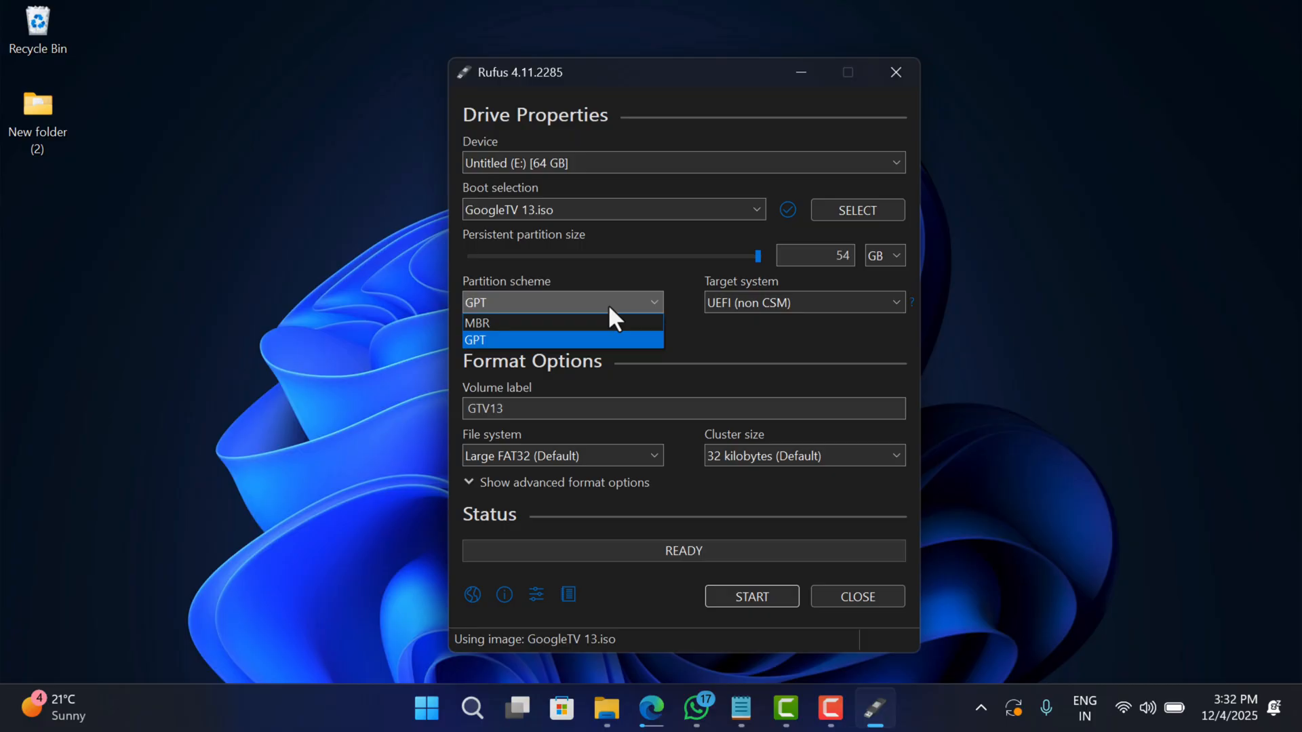
mouse_move(605, 355)
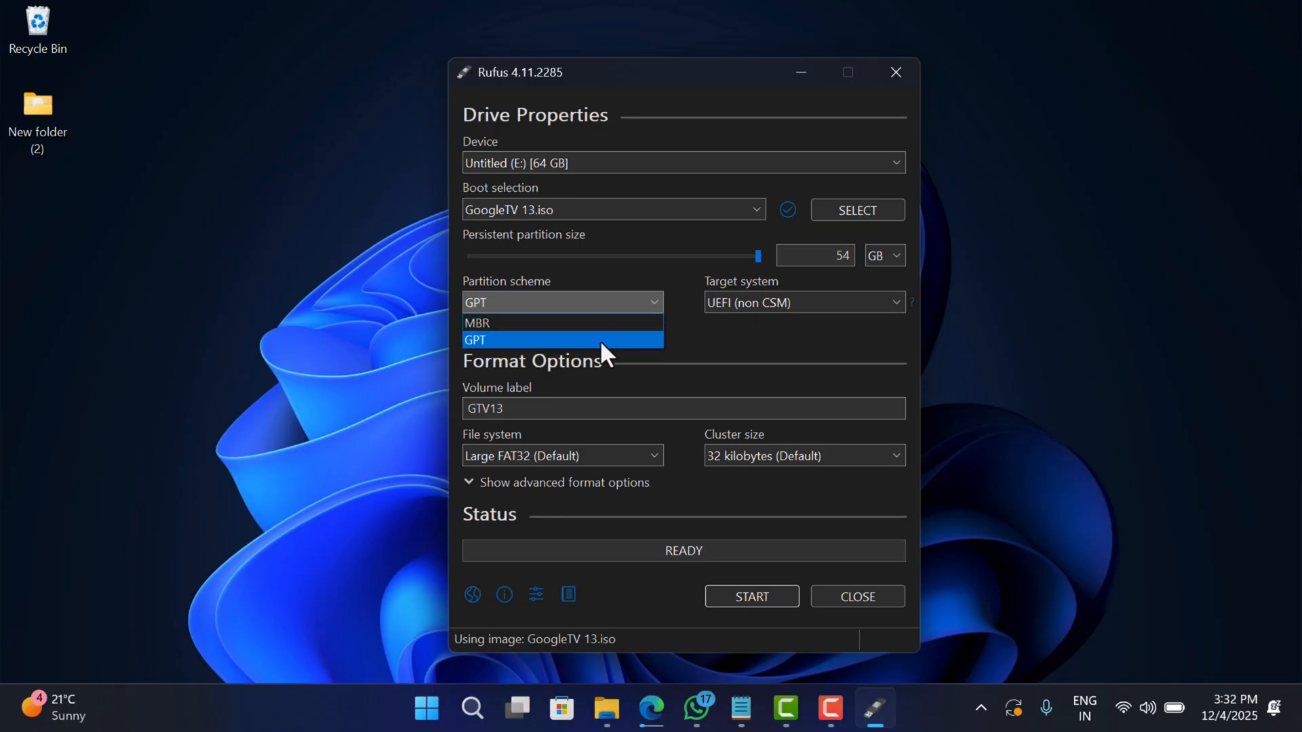
mouse_move(524, 322)
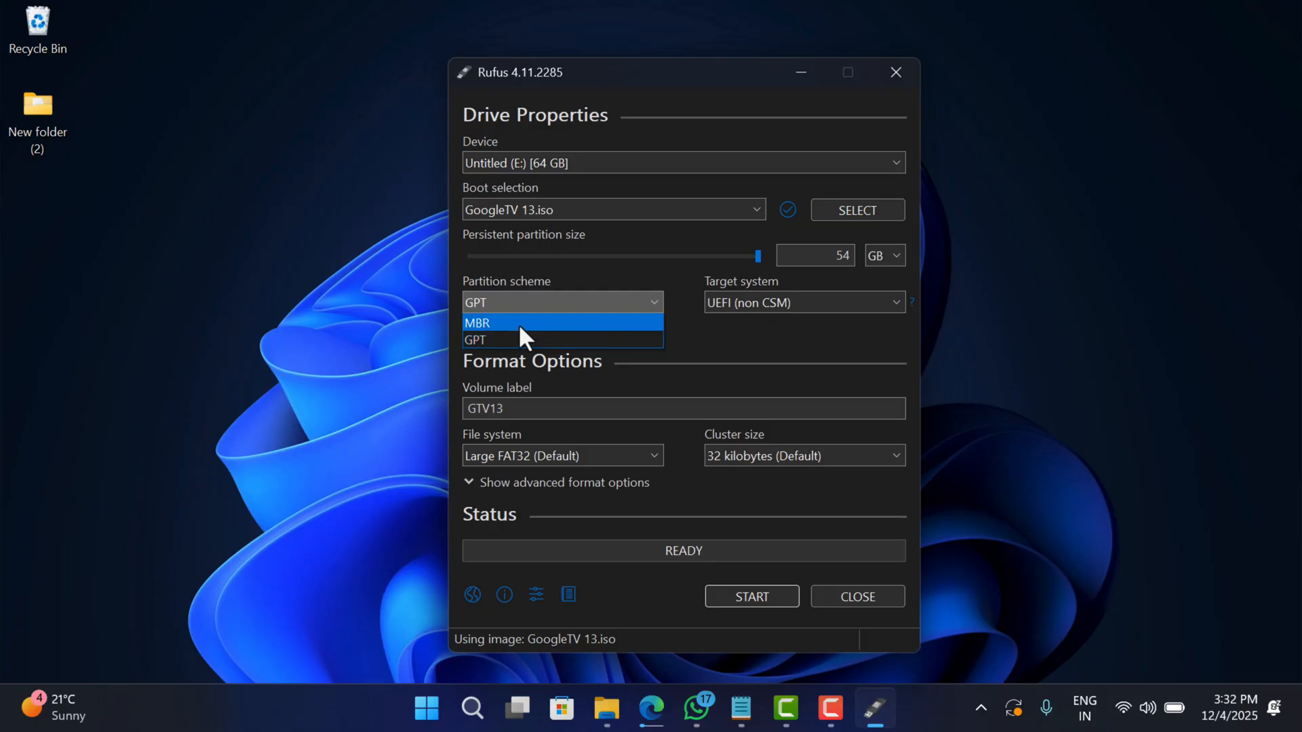
mouse_move(524, 341)
type("oogle")
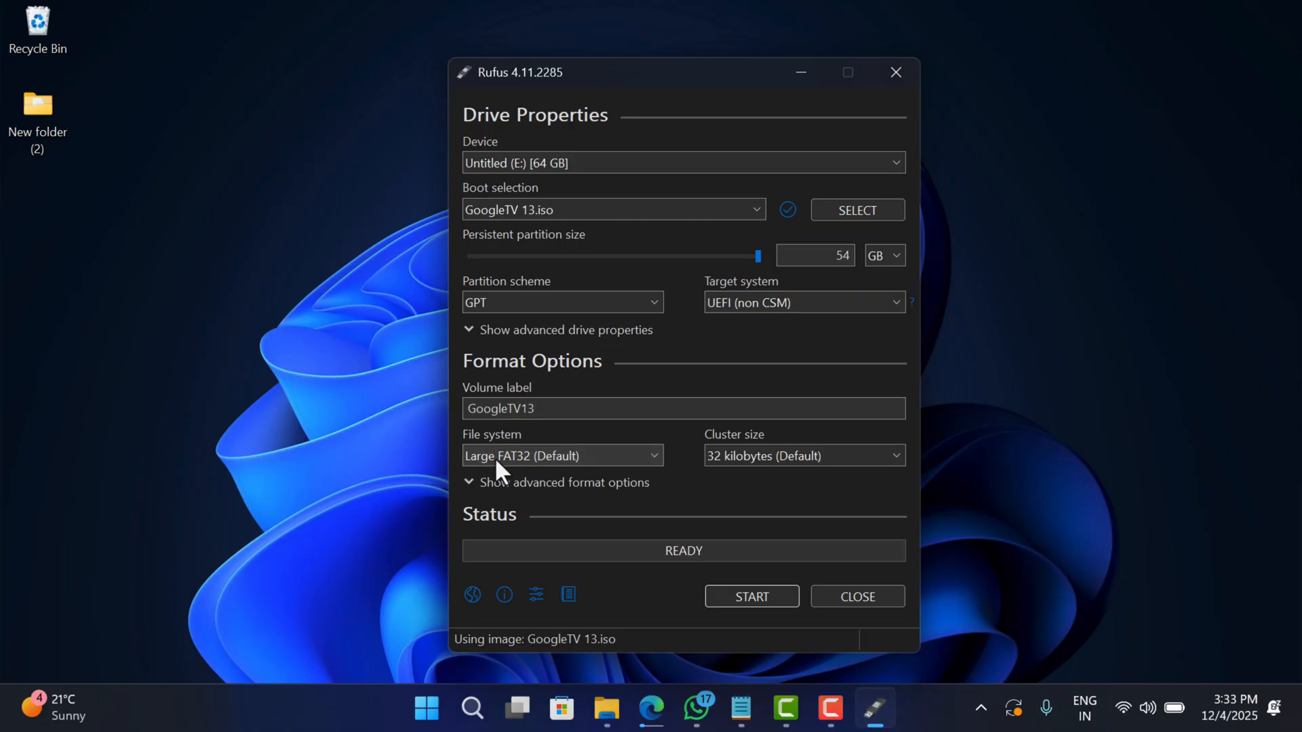
mouse_move(705, 599)
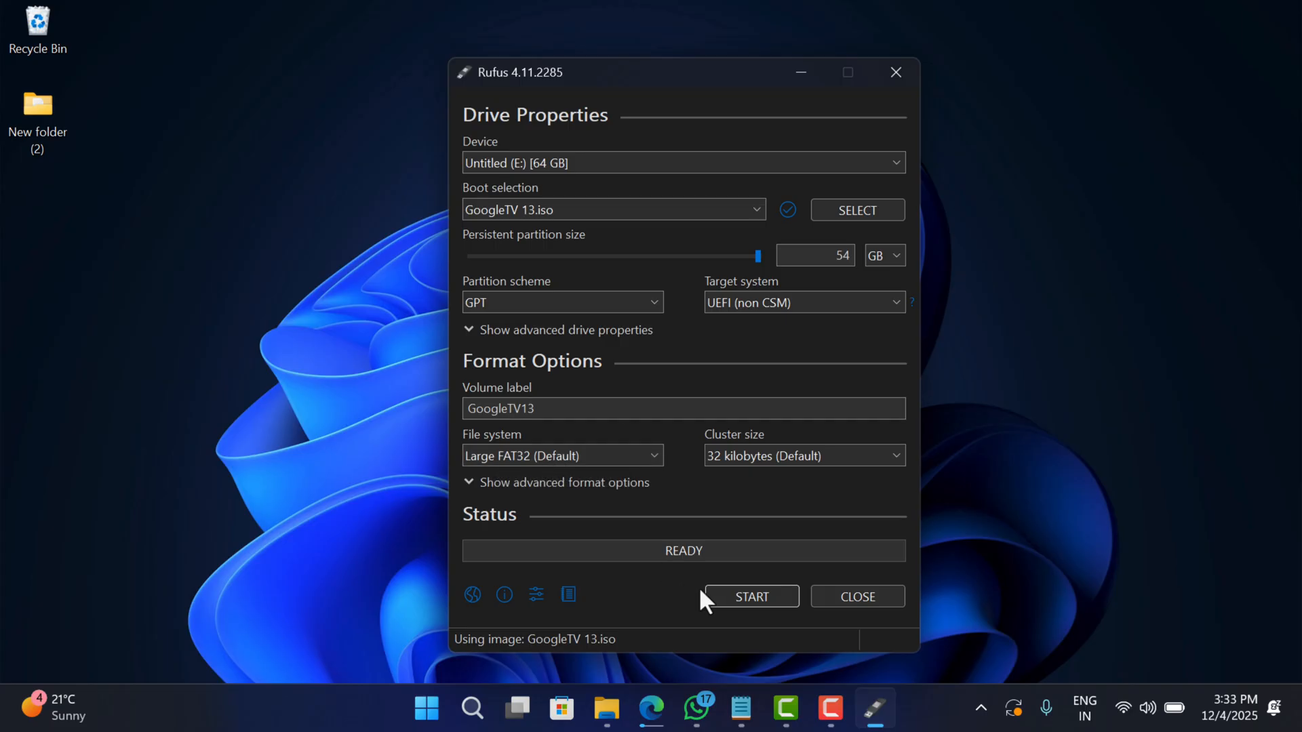
Write the image to the drive, accepting the revoked UEFI bootloader warning, then close Rufus.
left_click(750, 597)
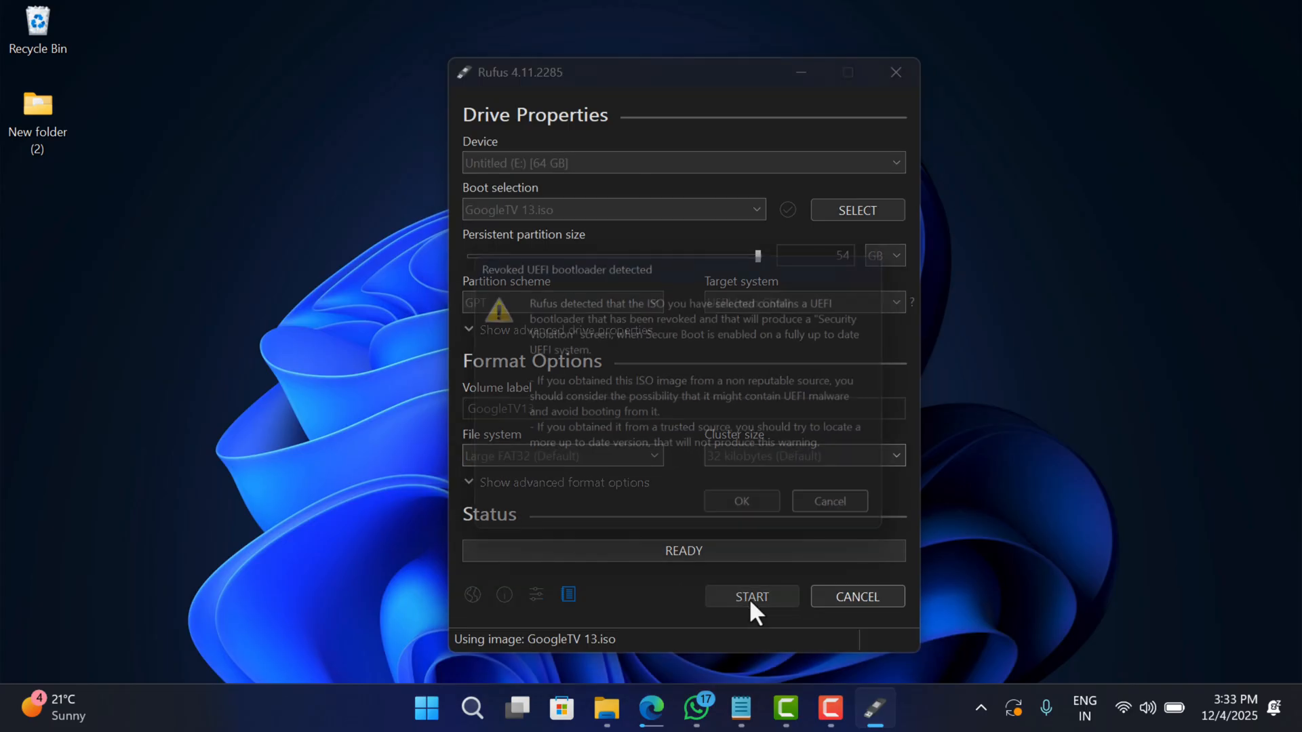
left_click(750, 597)
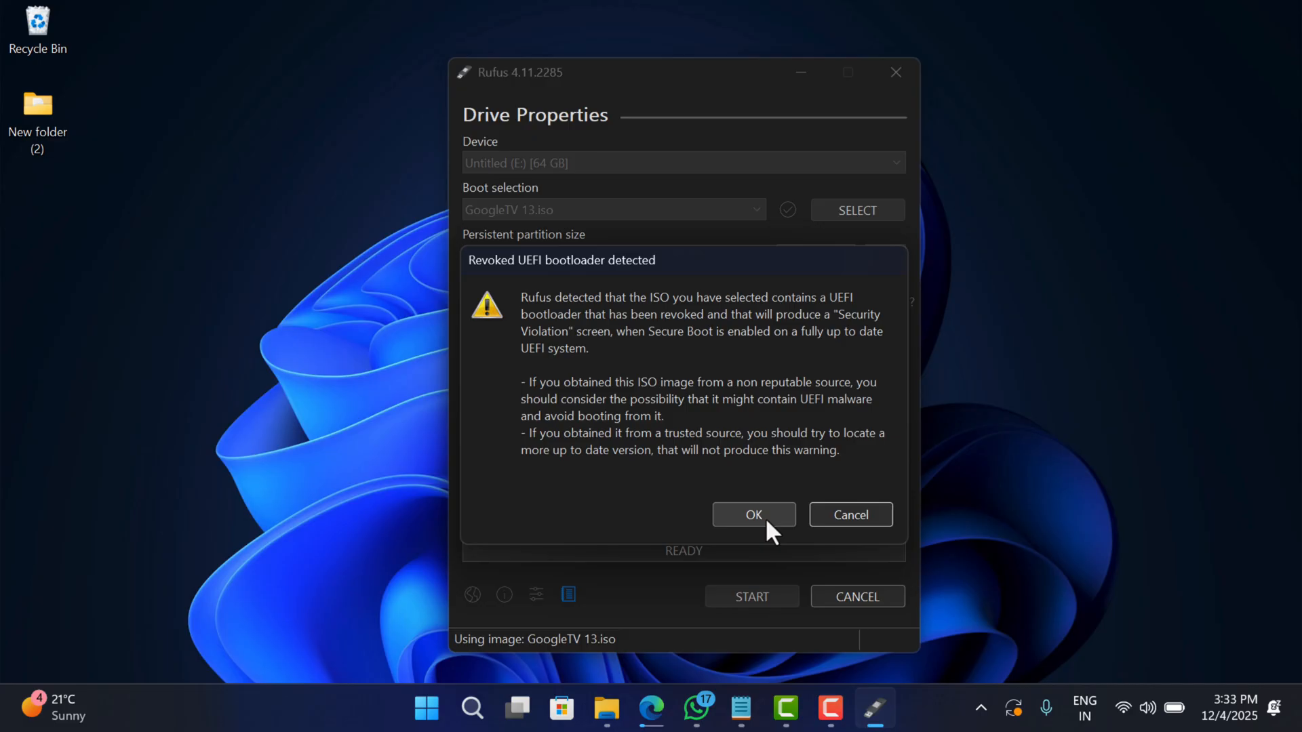
left_click(753, 515)
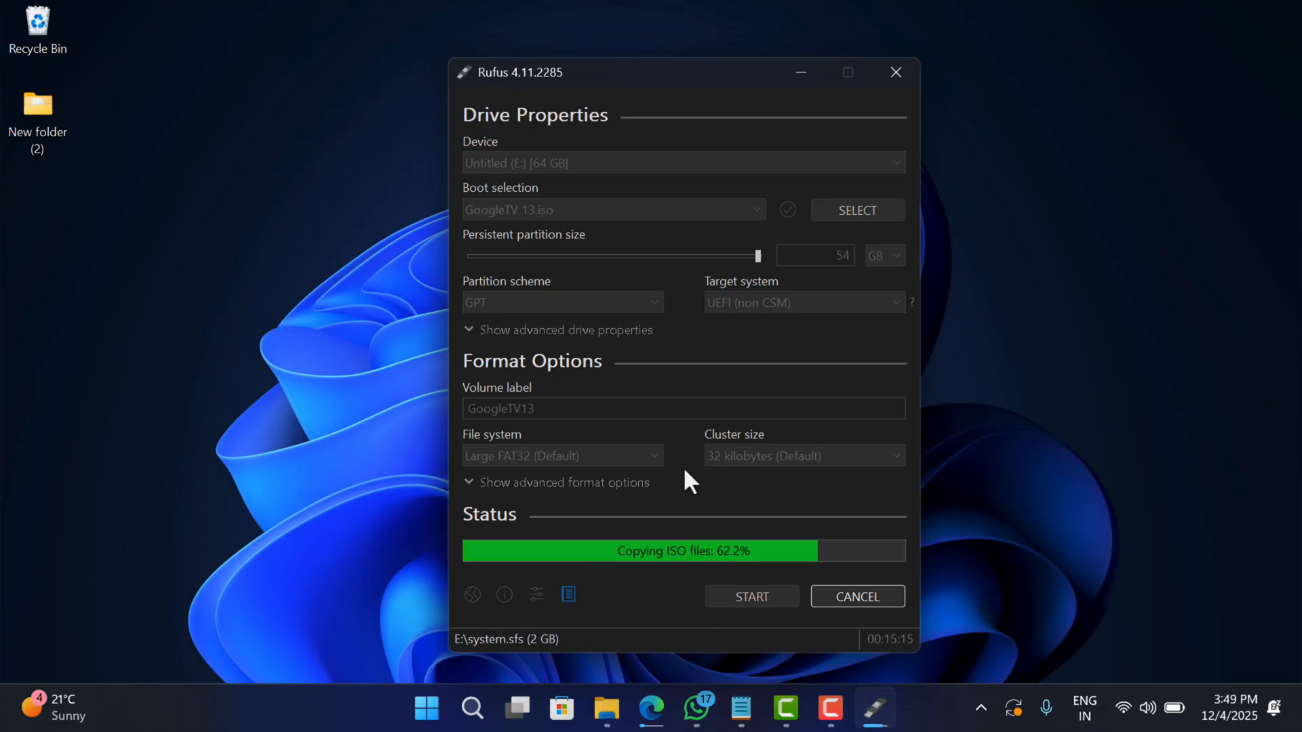
left_click(896, 72)
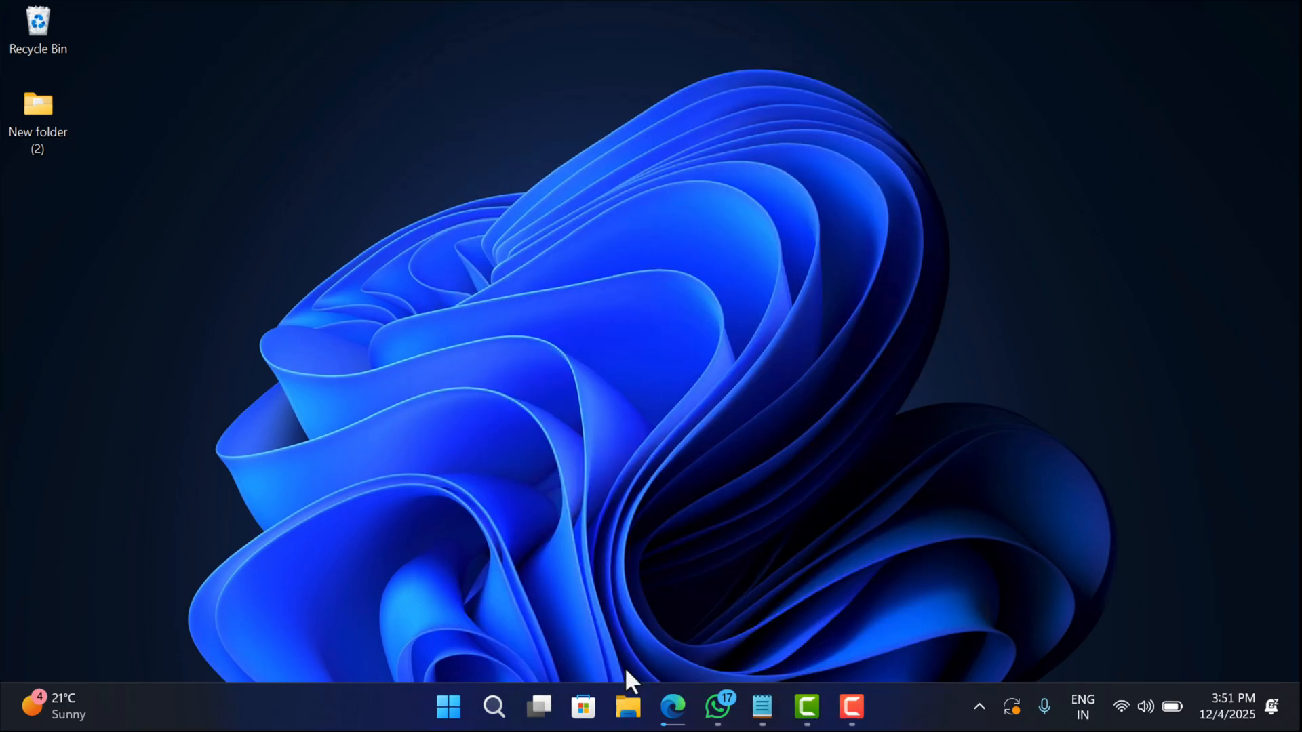
left_click(626, 708)
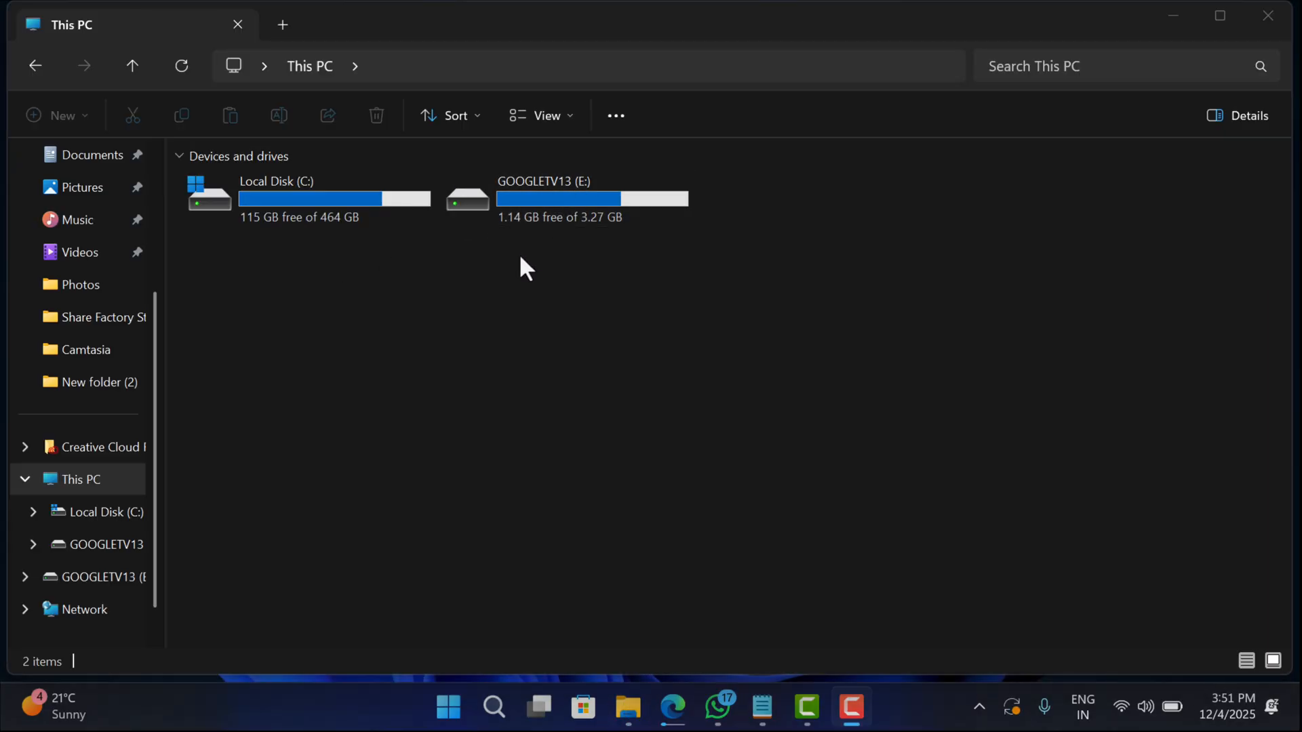
left_click(565, 198)
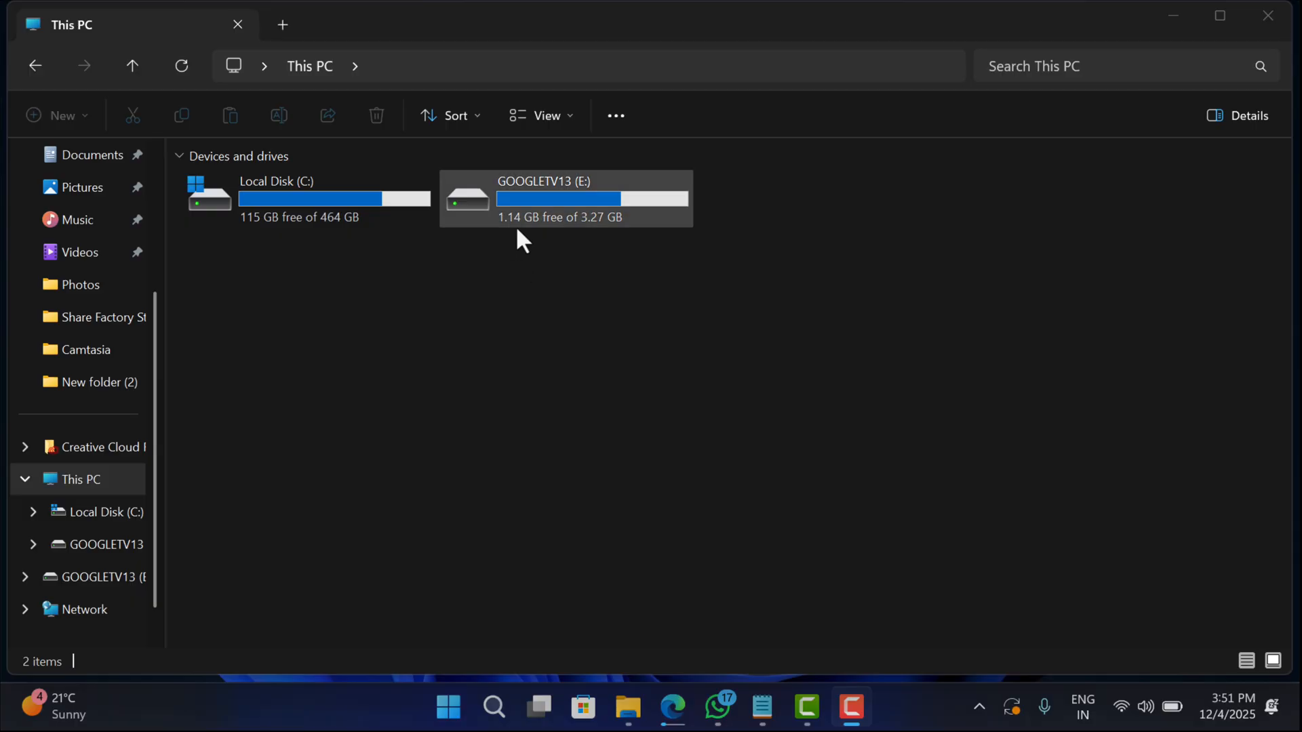
mouse_move(605, 241)
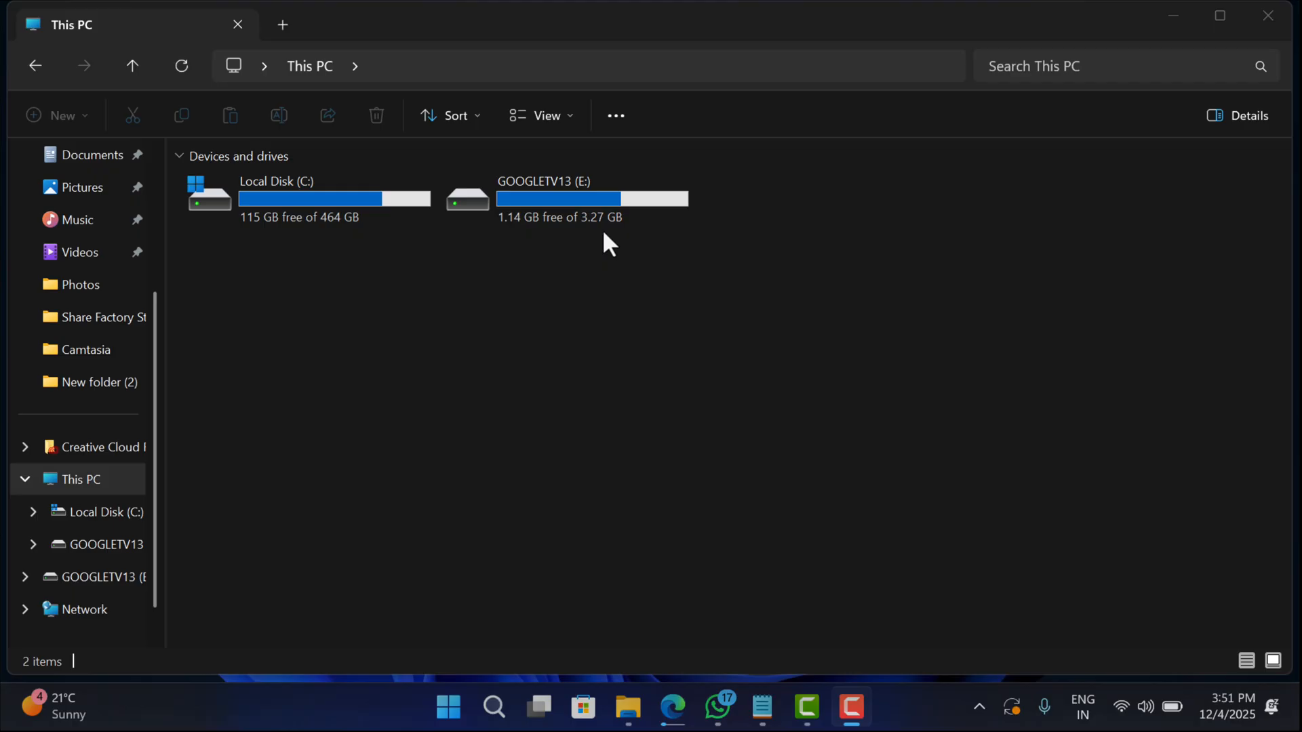
mouse_move(531, 250)
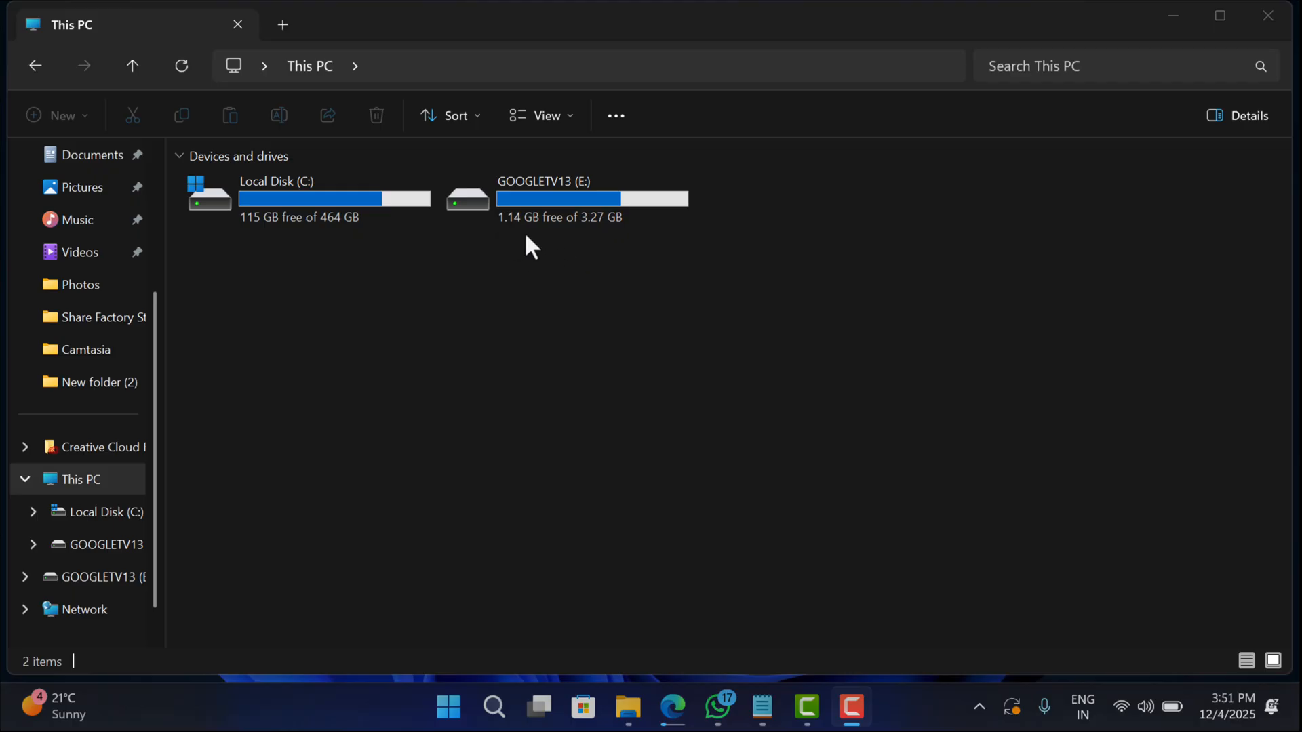
mouse_move(1172, 17)
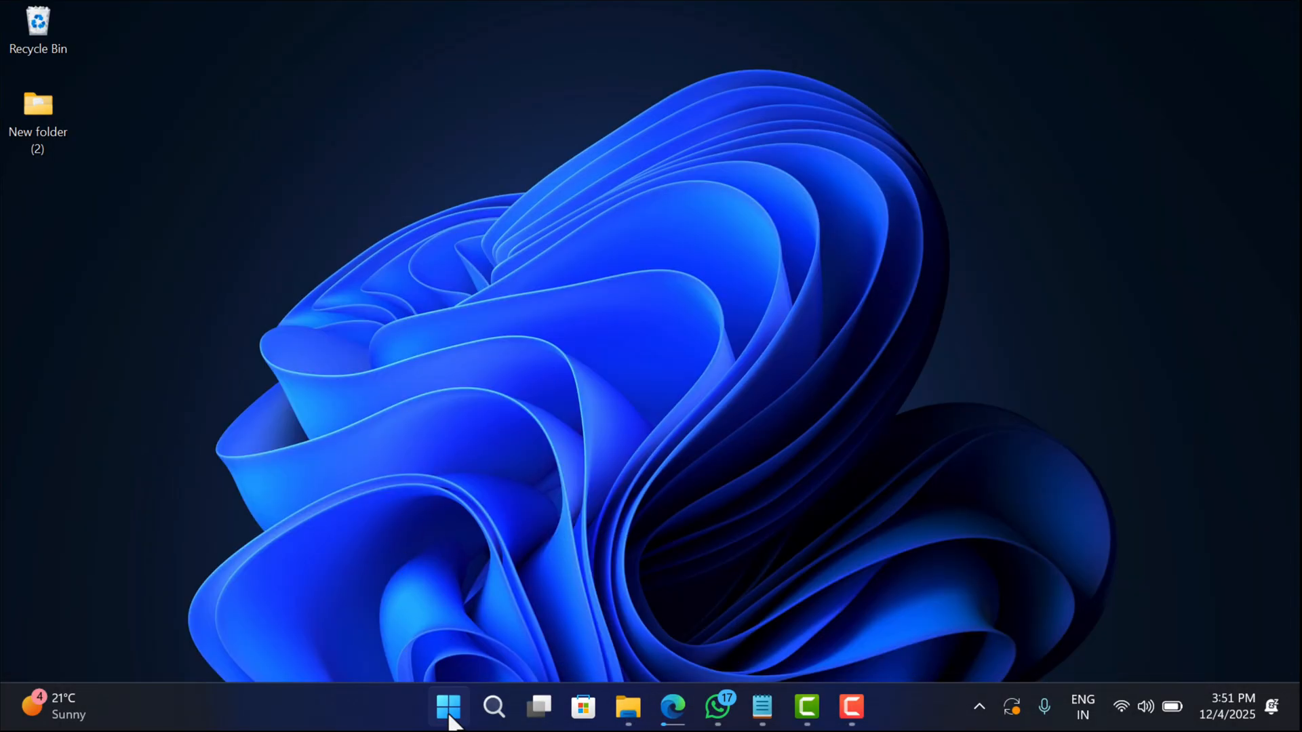
right_click(449, 708)
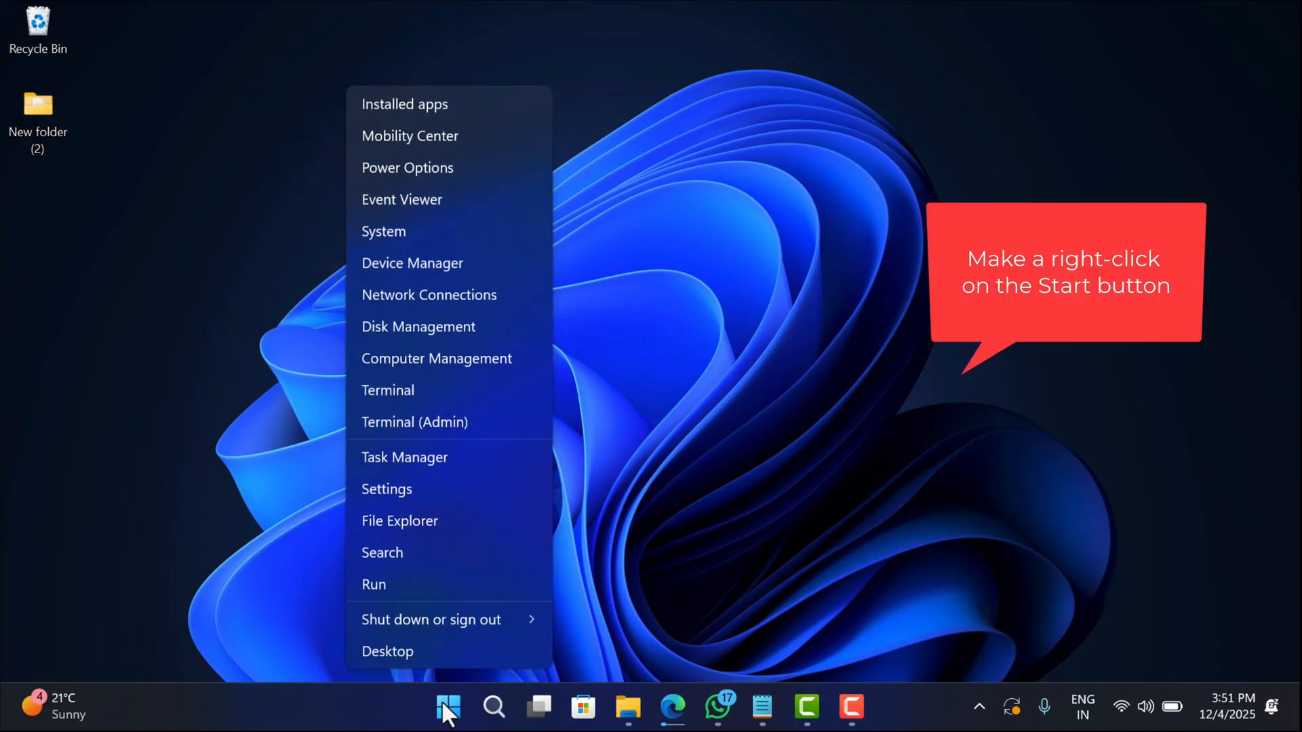
mouse_move(419, 327)
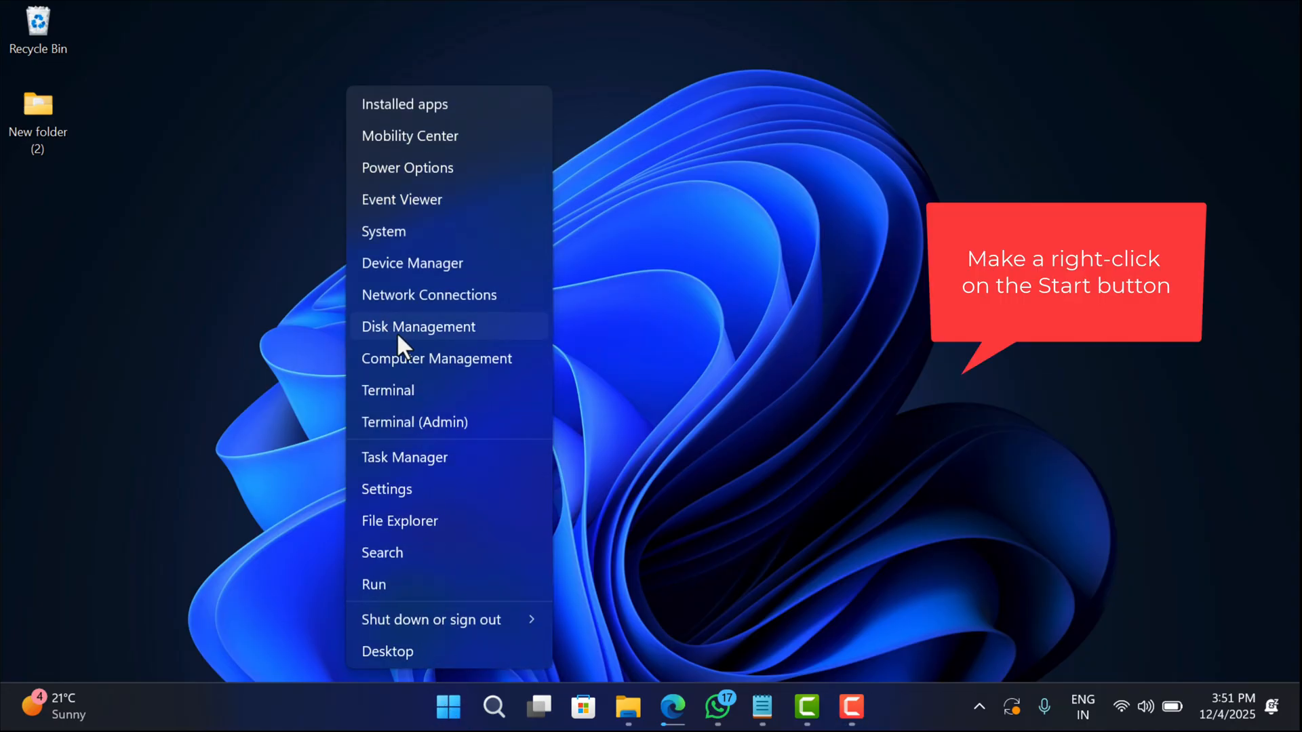
left_click(419, 327)
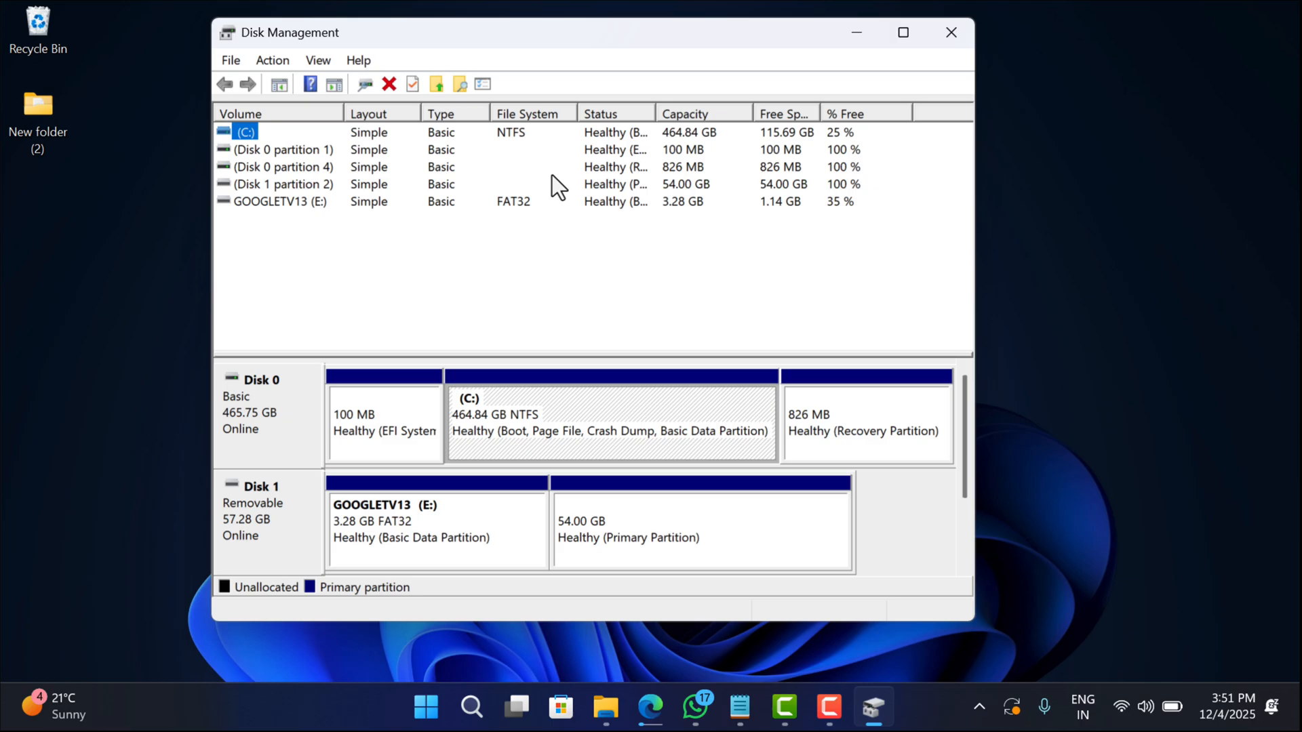
mouse_move(419, 547)
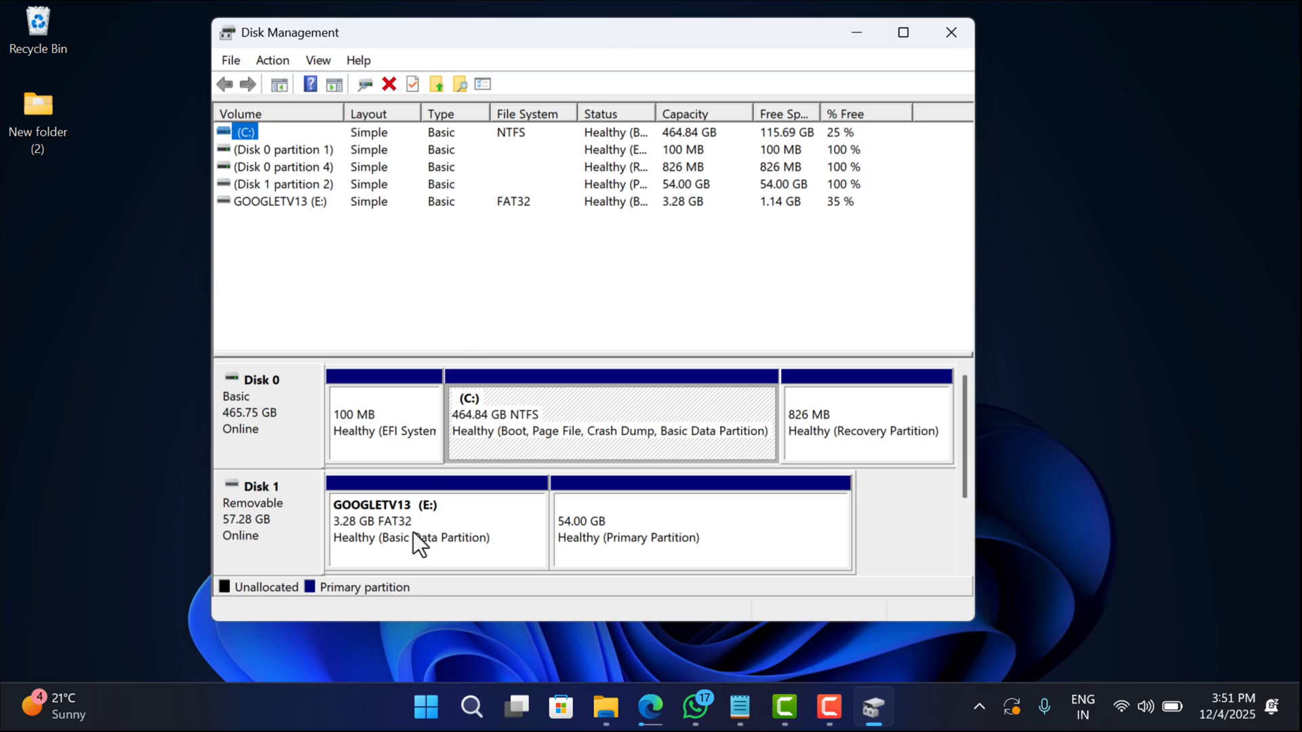
mouse_move(513, 563)
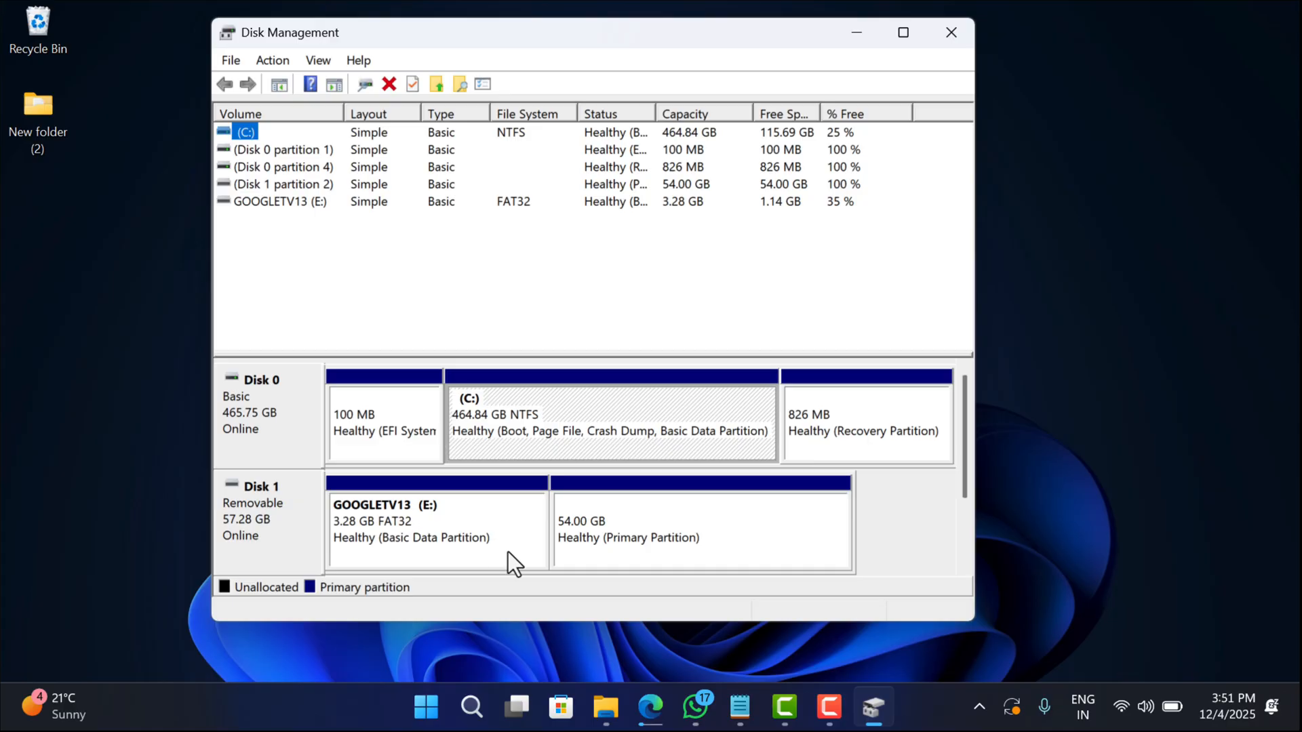
mouse_move(624, 536)
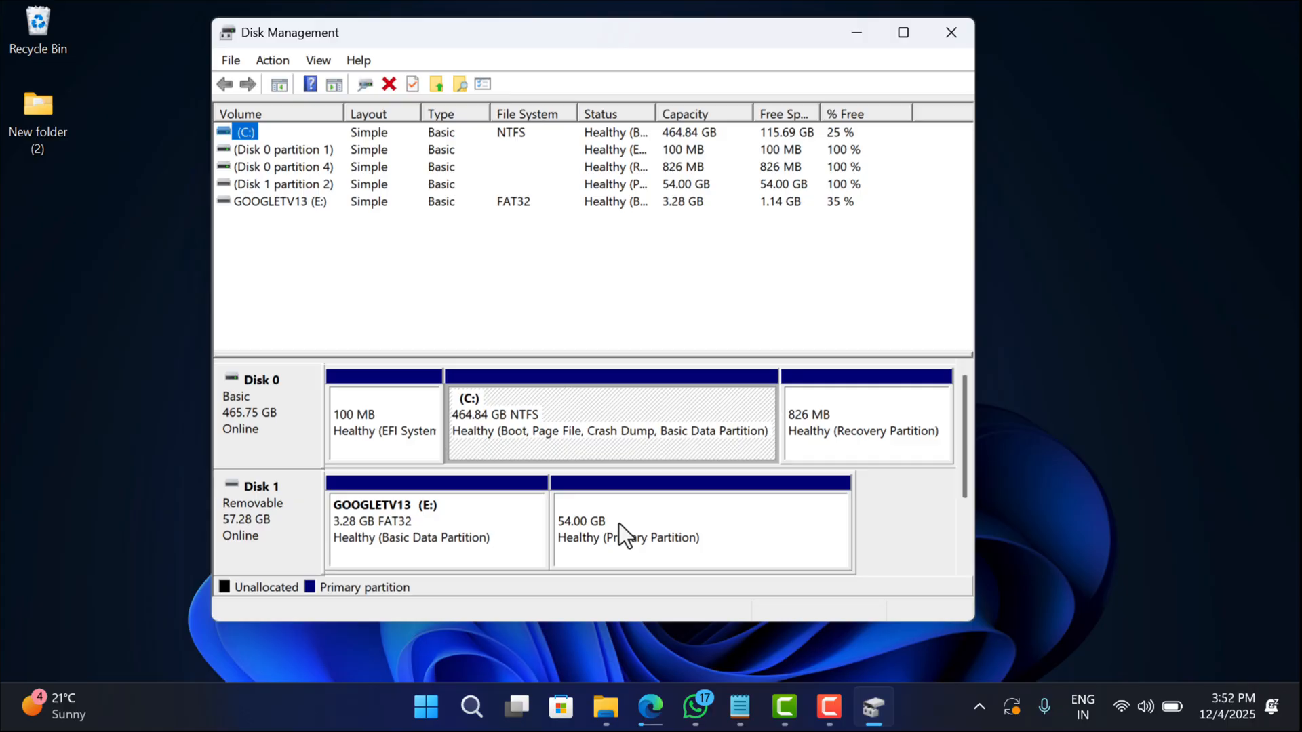
left_click(700, 528)
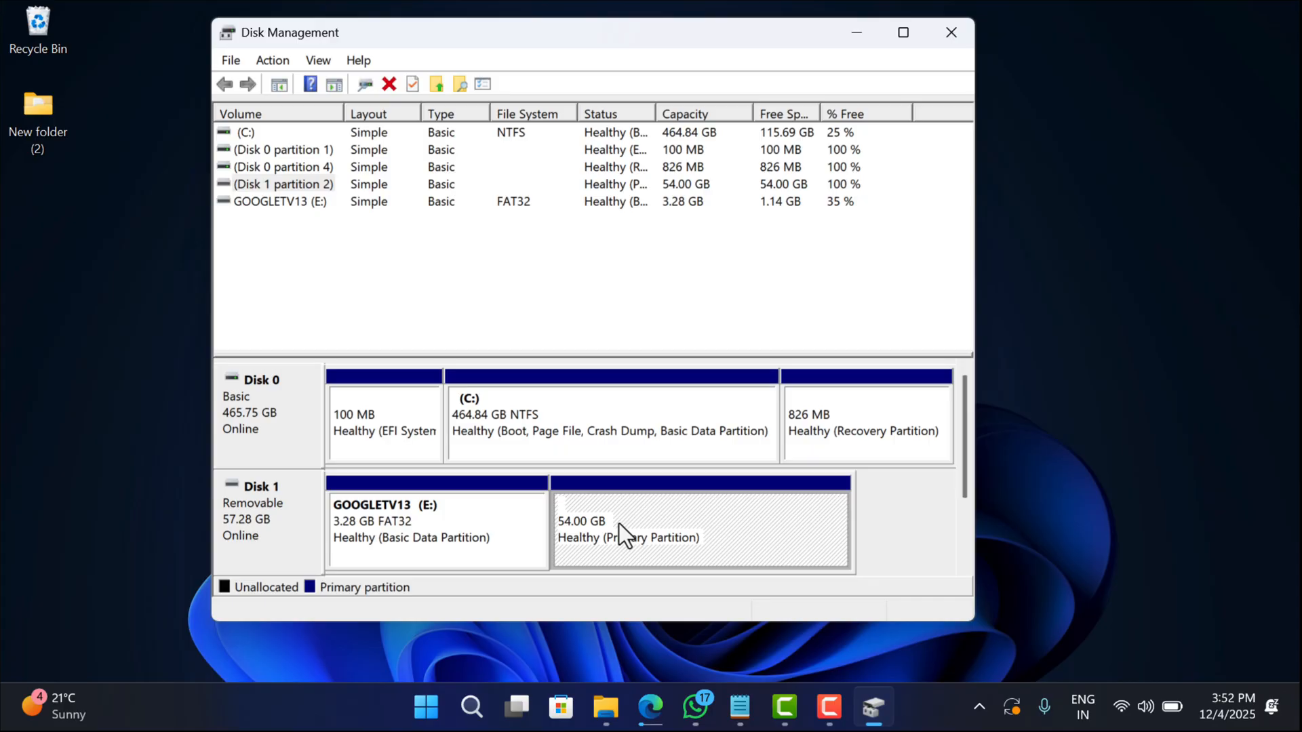
Delete the 54 GB volume on Disk 1, leaving it unallocated.
right_click(618, 532)
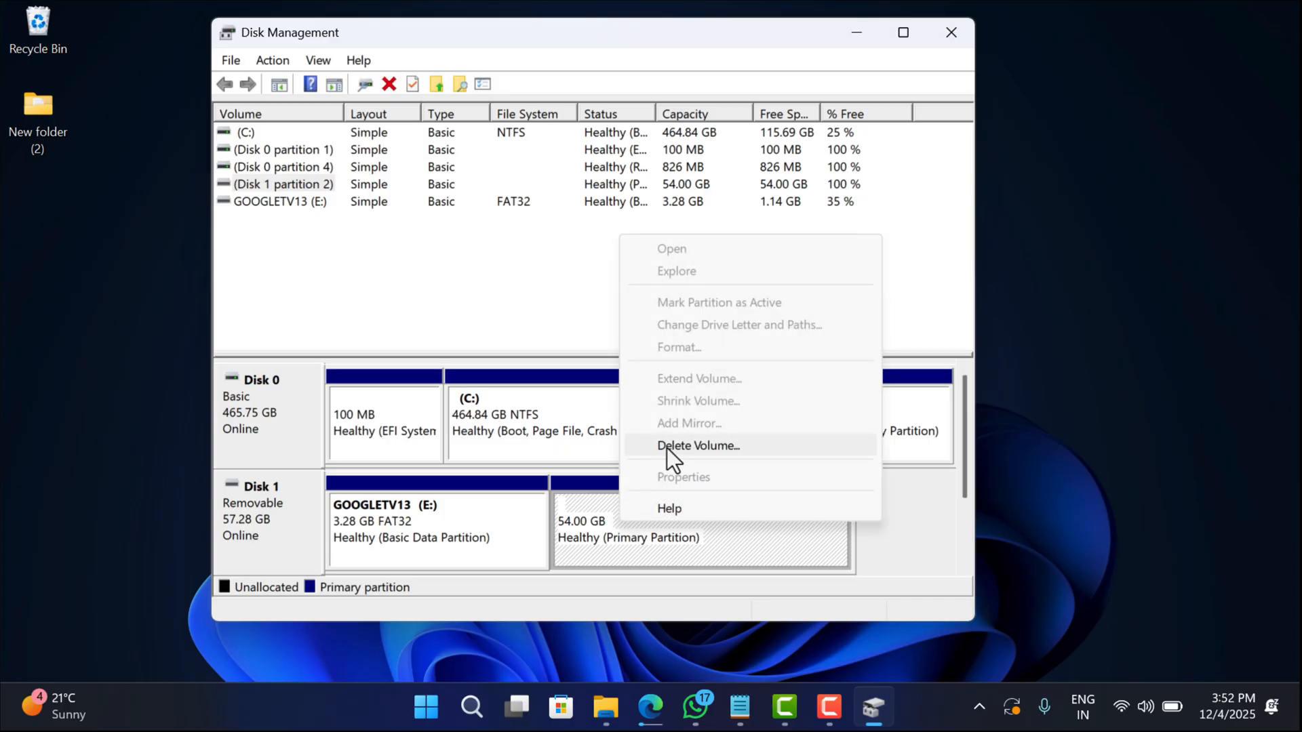
left_click(697, 447)
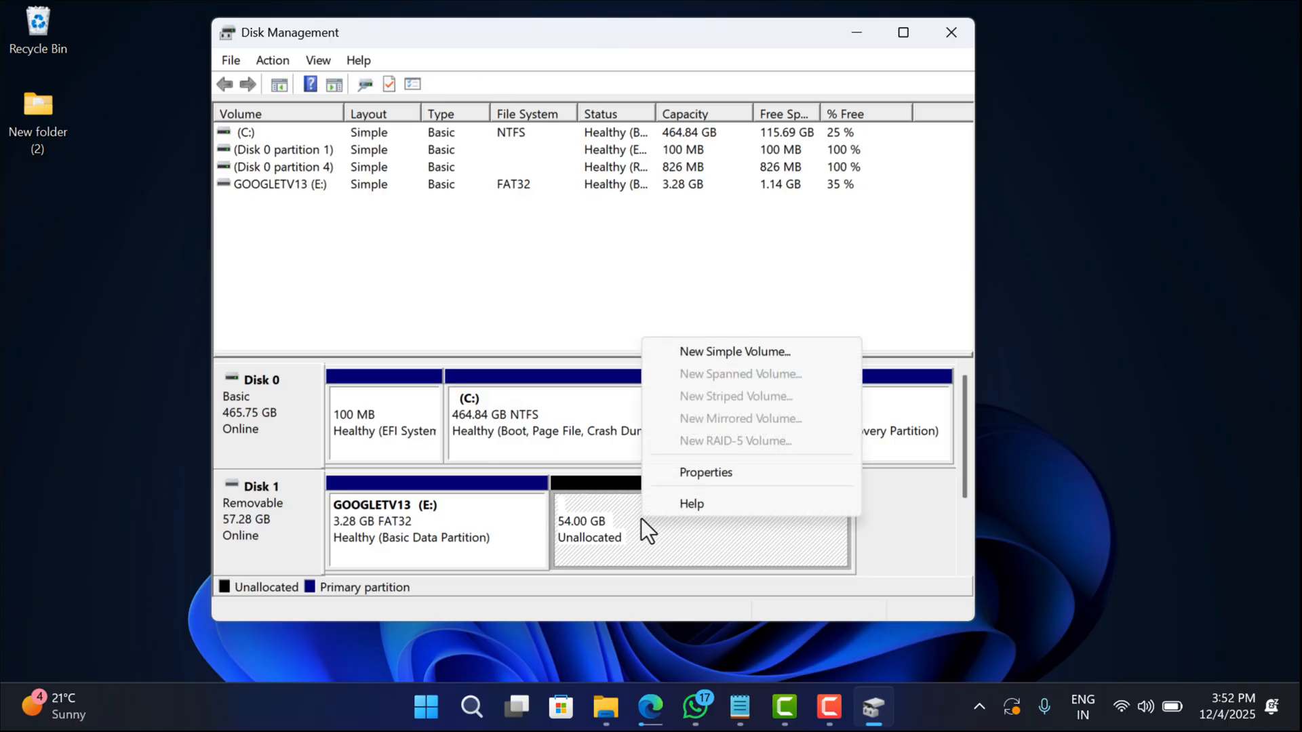
mouse_move(719, 358)
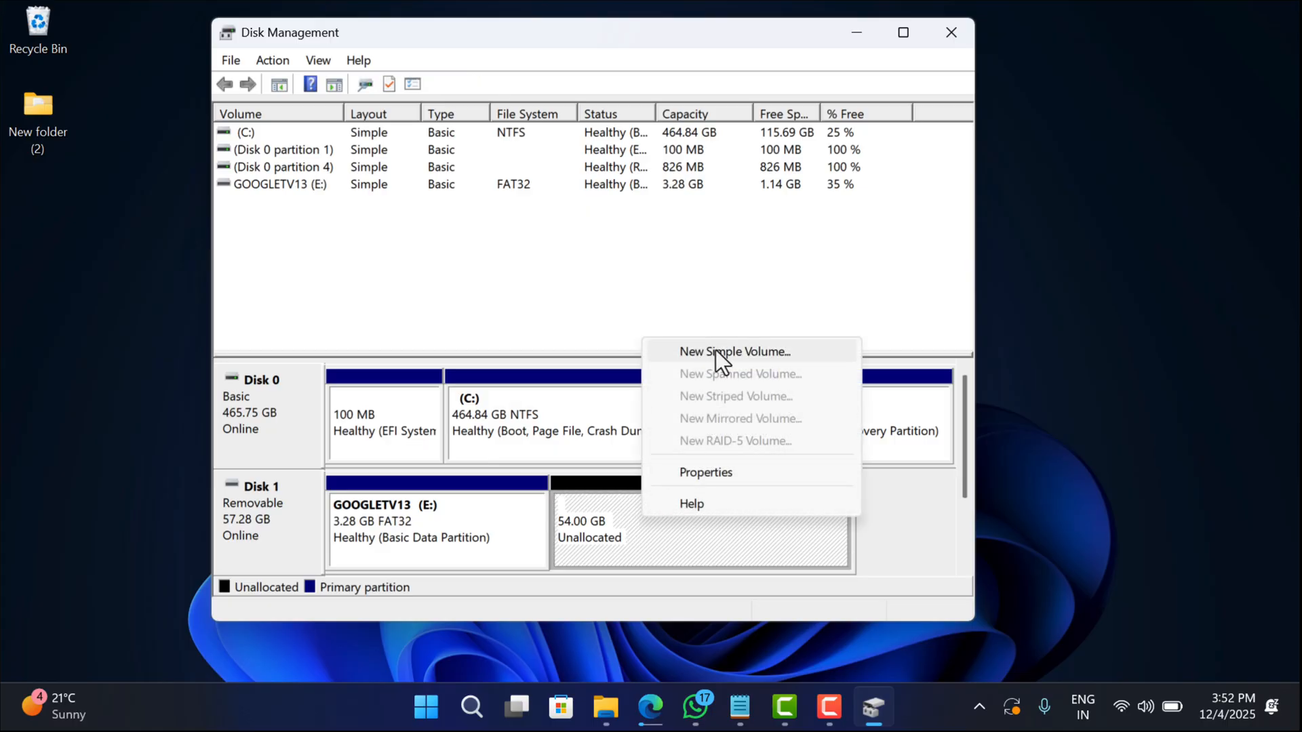
Start a New Simple Volume of the full 55295 MB with drive letter D.
left_click(734, 351)
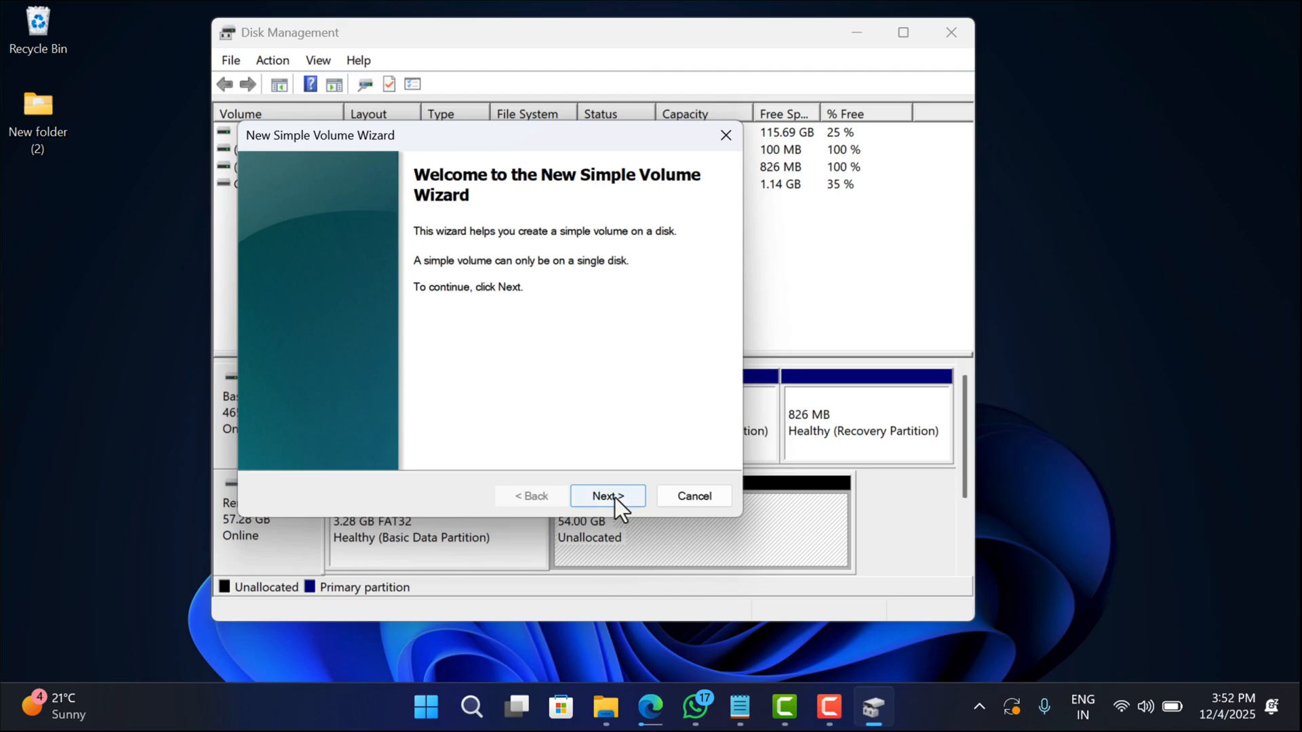
left_click(607, 497)
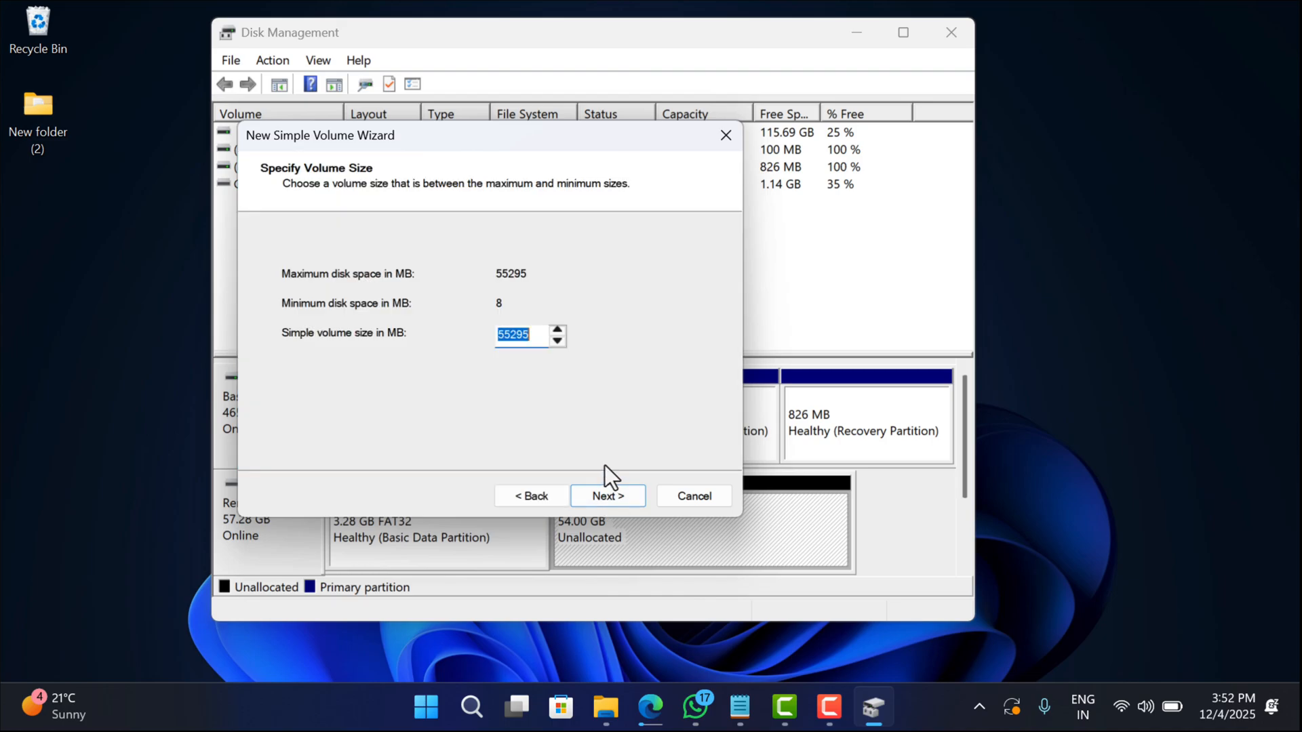
mouse_move(519, 335)
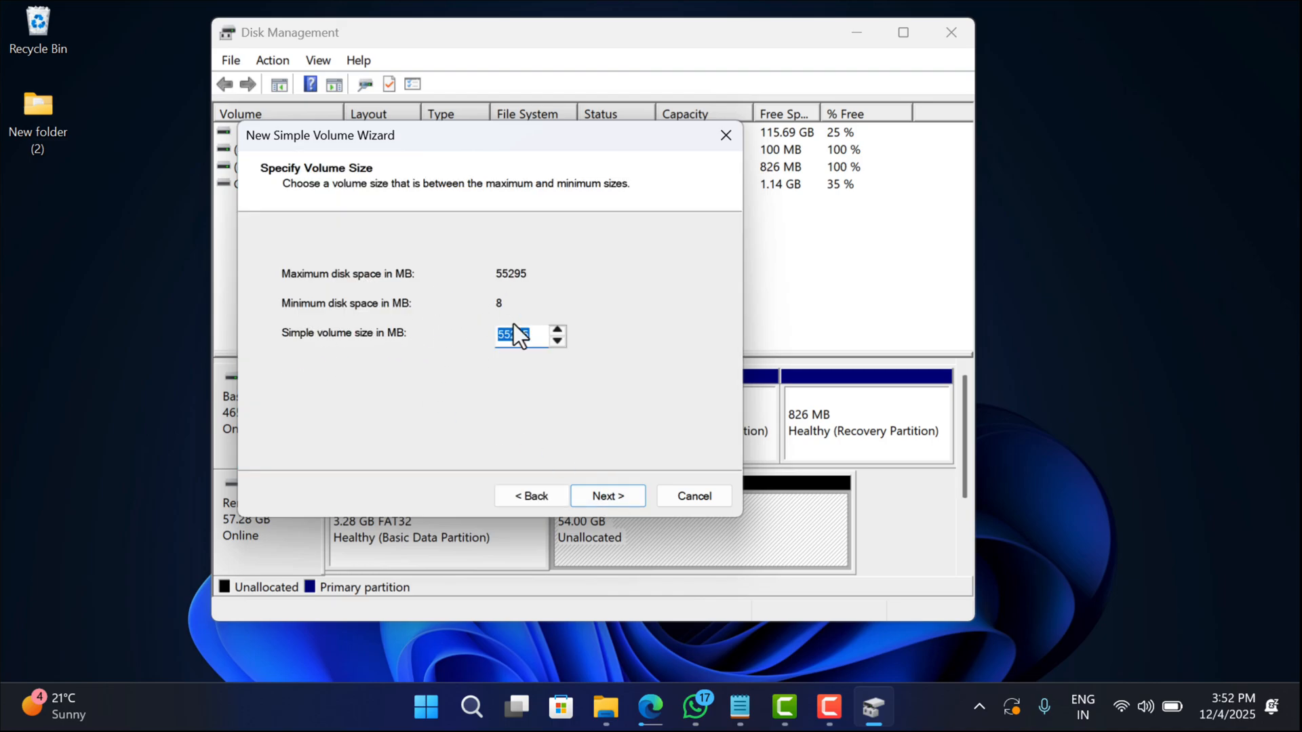
left_click(607, 496)
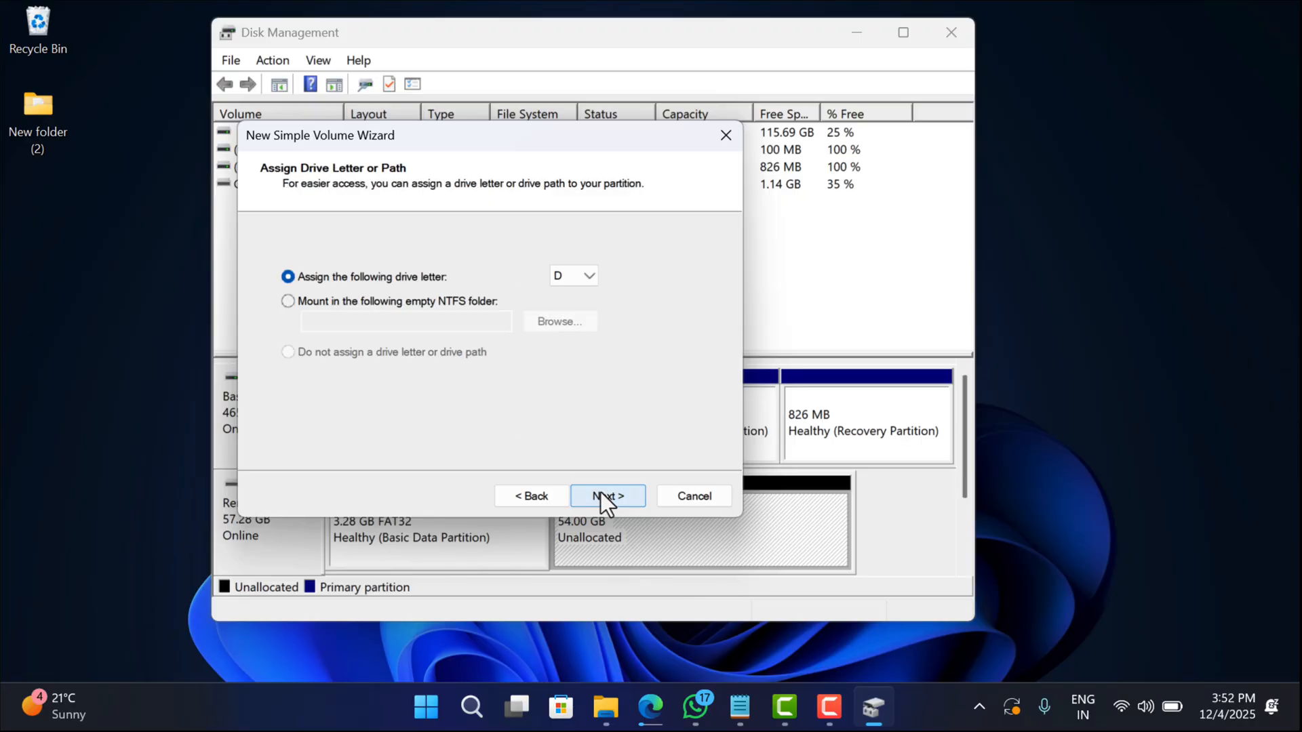
left_click(587, 276)
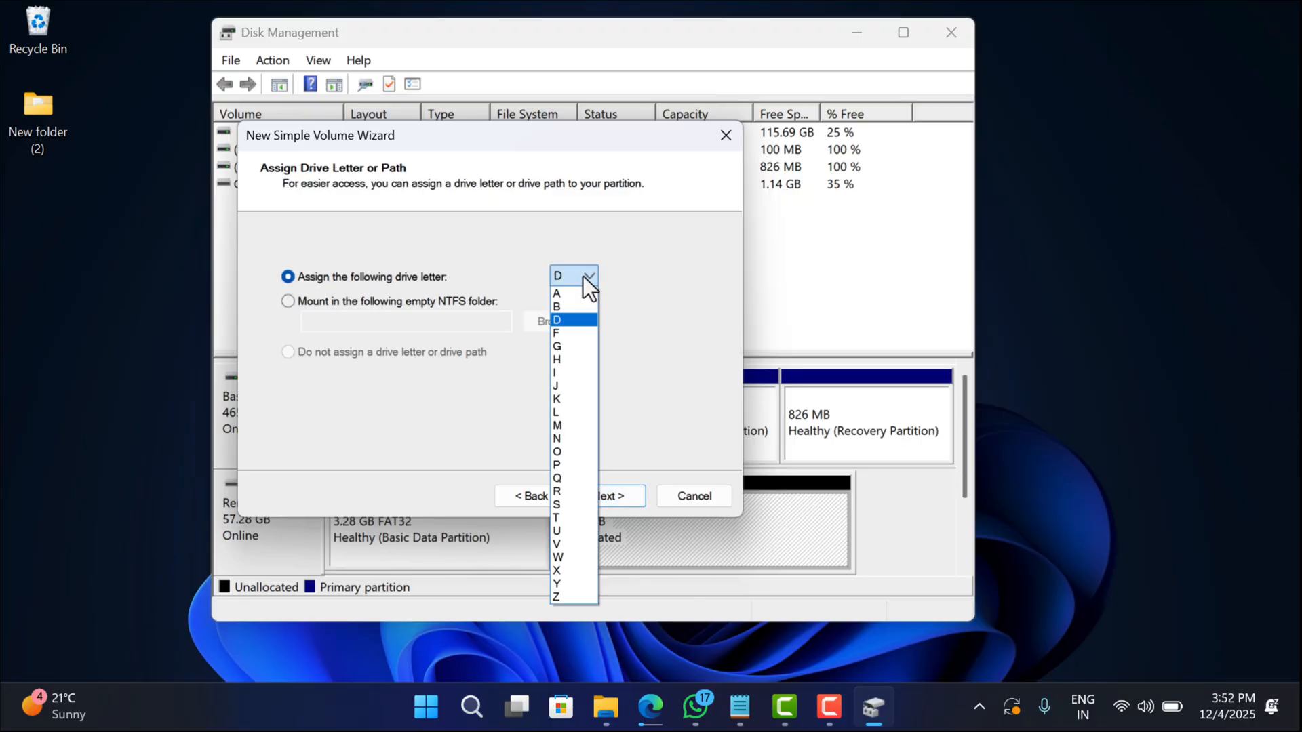
left_click(607, 497)
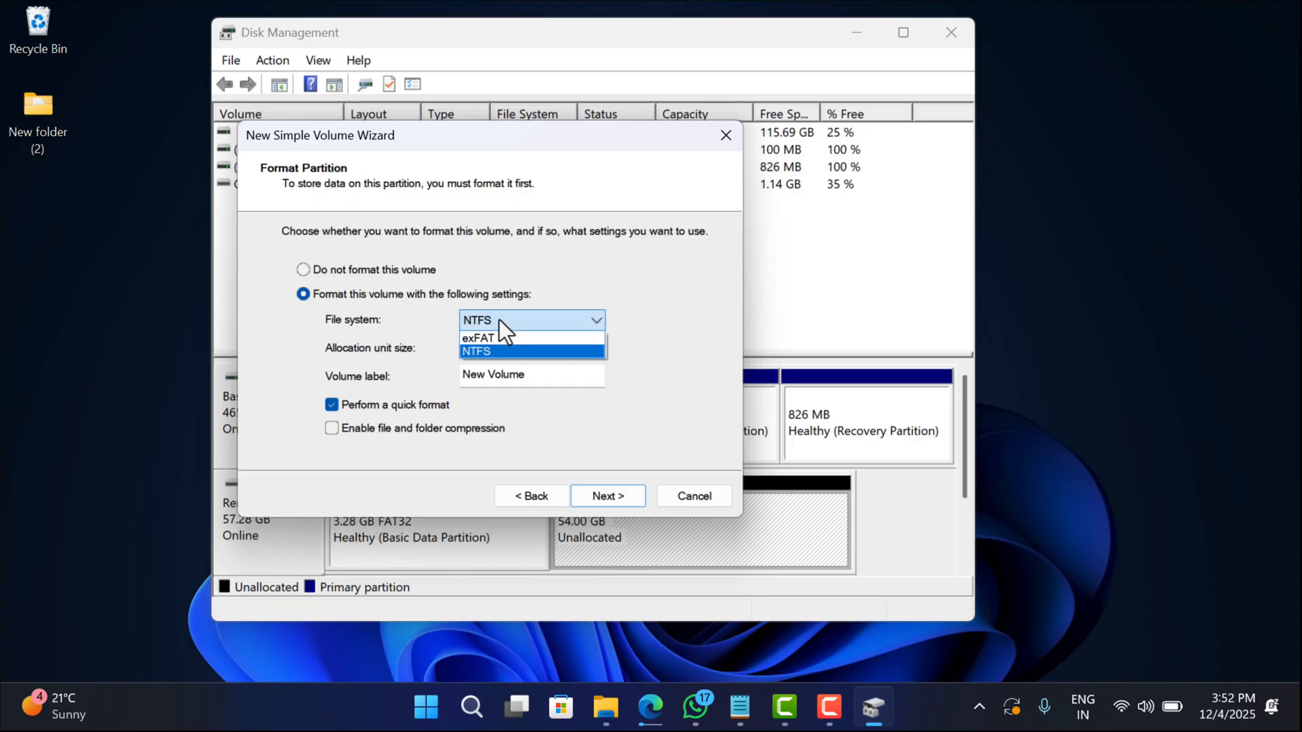
mouse_move(494, 339)
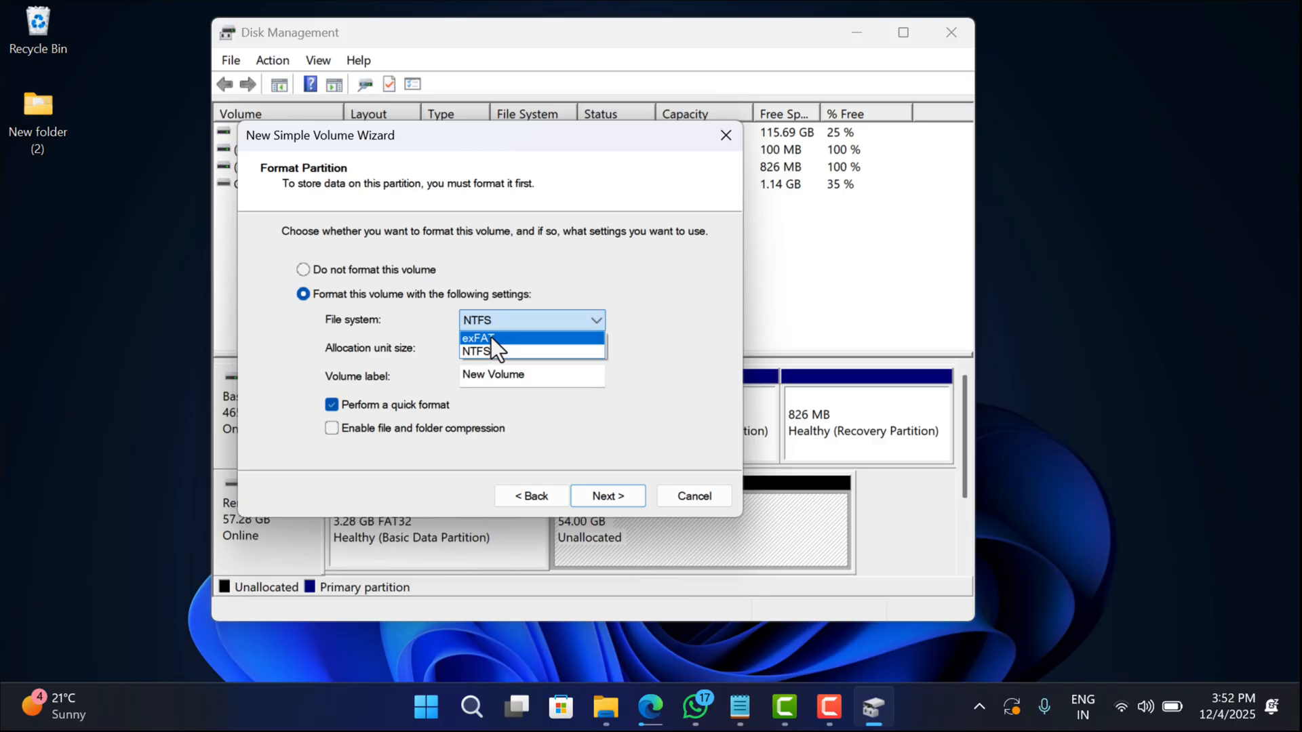
Format it exFAT with label System and finish creating the volume.
left_click(485, 337)
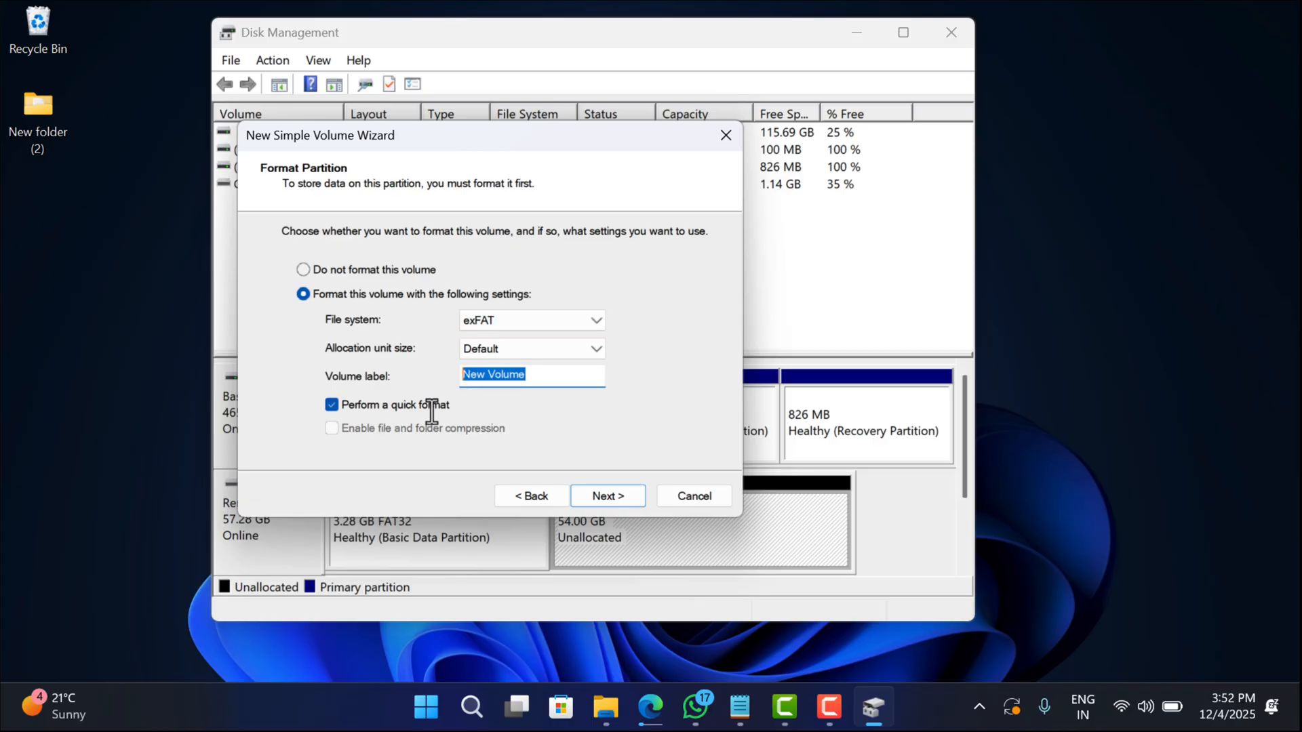
type("S")
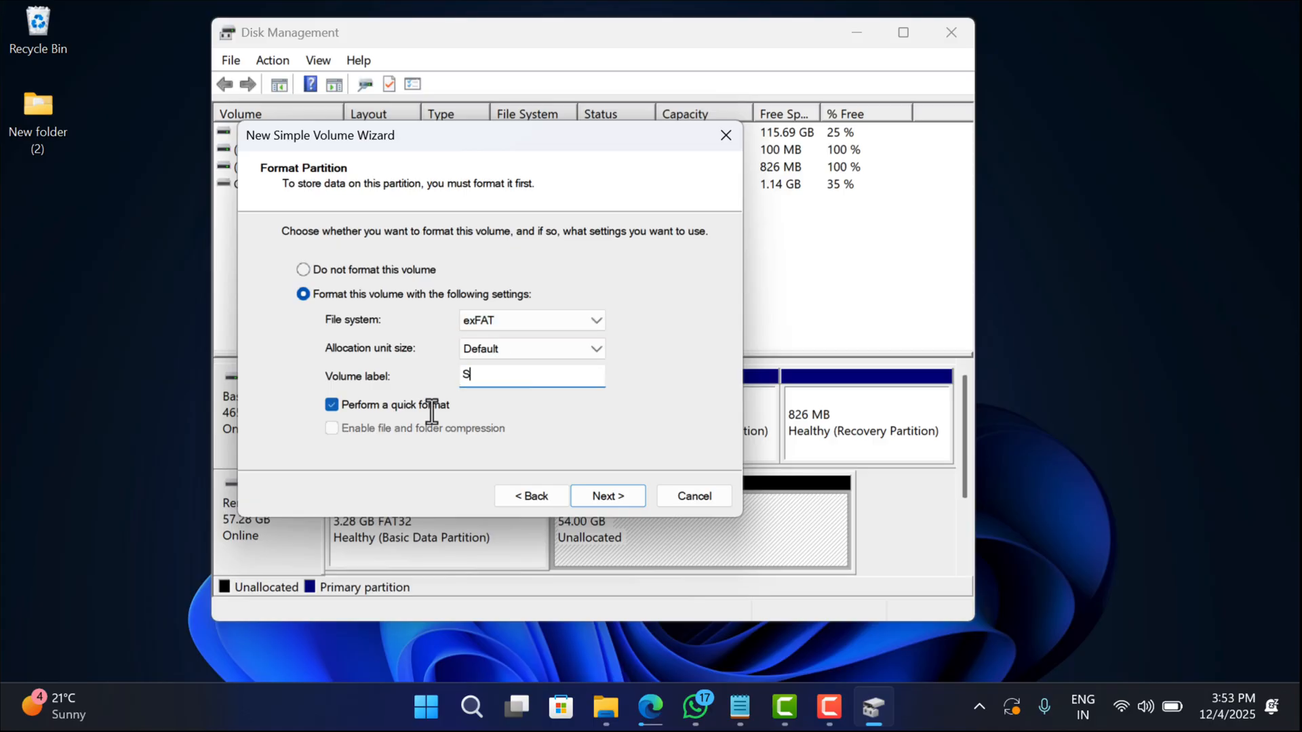
type("ystem")
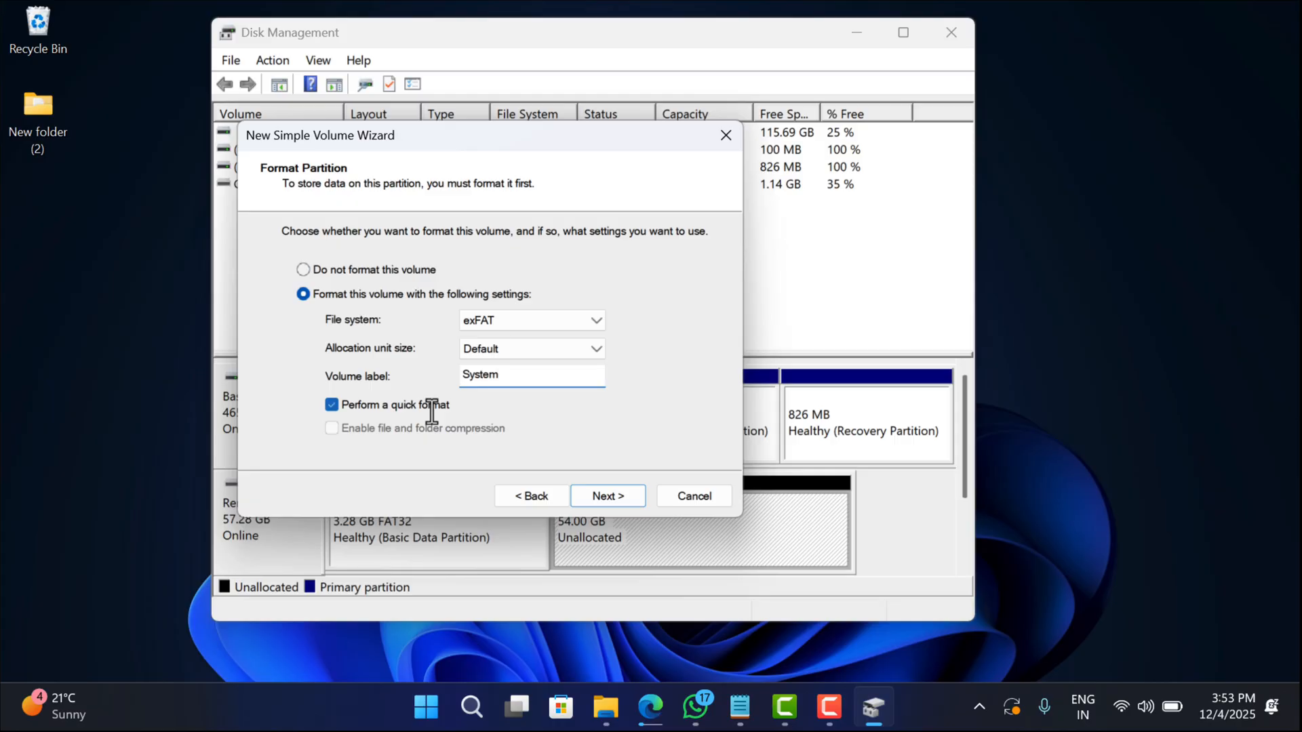
left_click(608, 497)
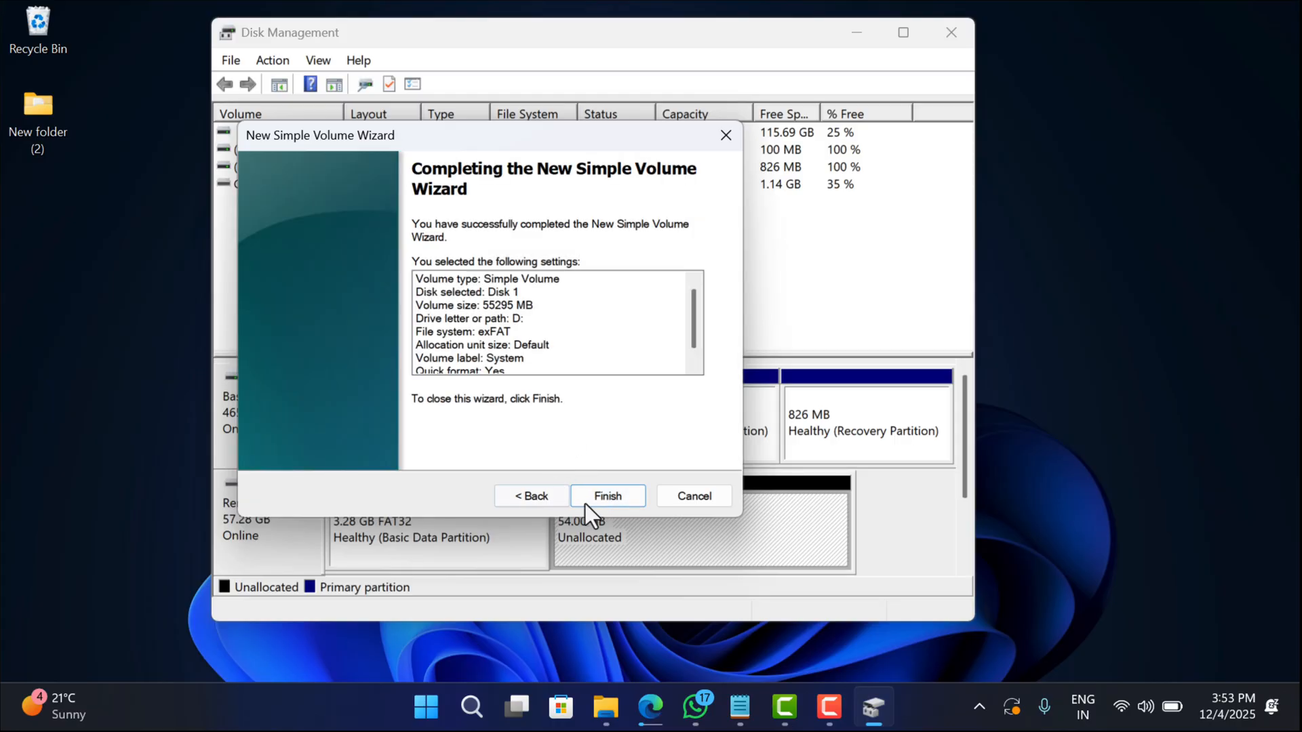
left_click(607, 496)
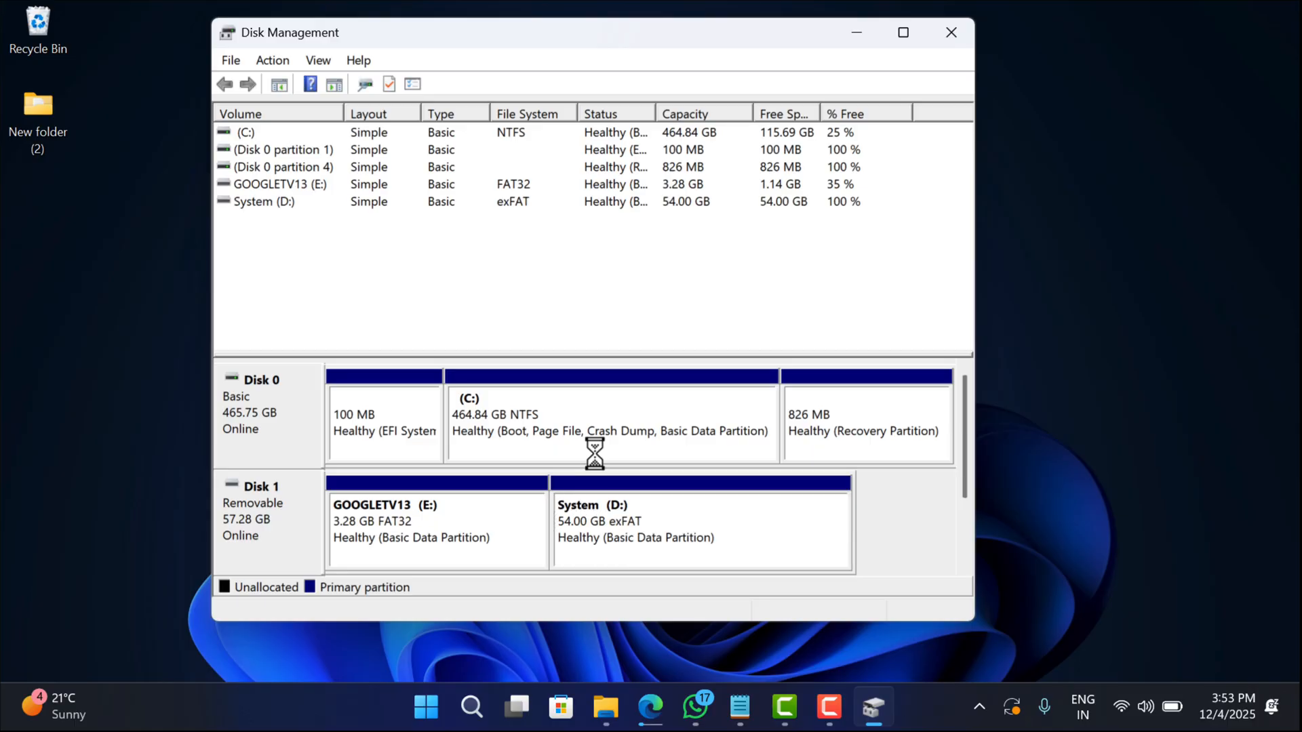
mouse_move(655, 507)
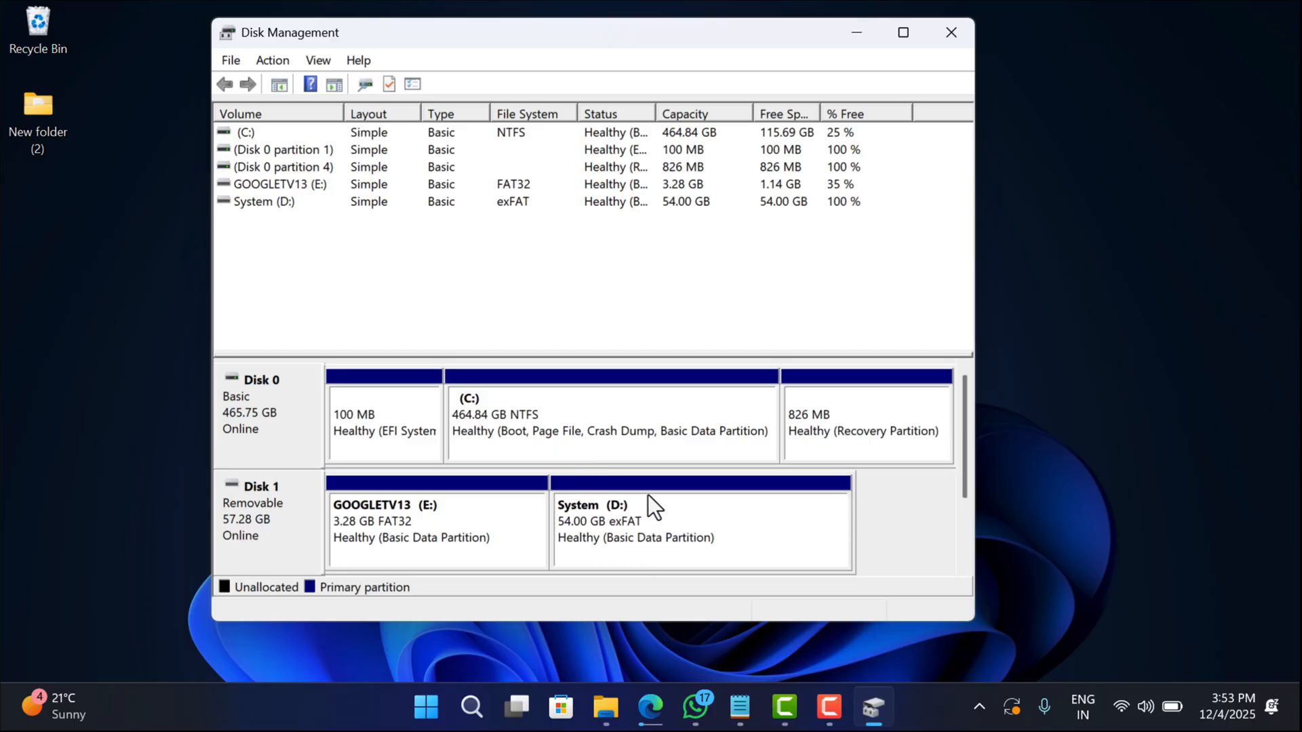
mouse_move(692, 231)
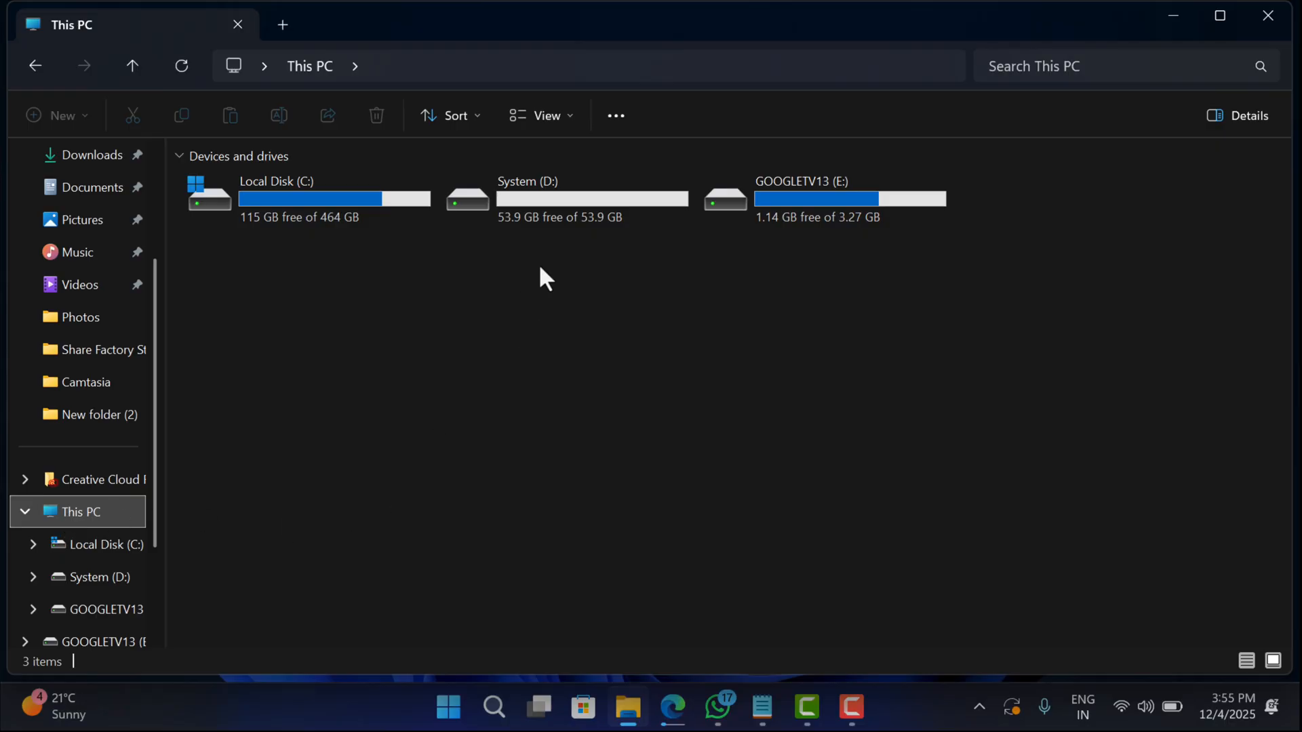
mouse_move(542, 297)
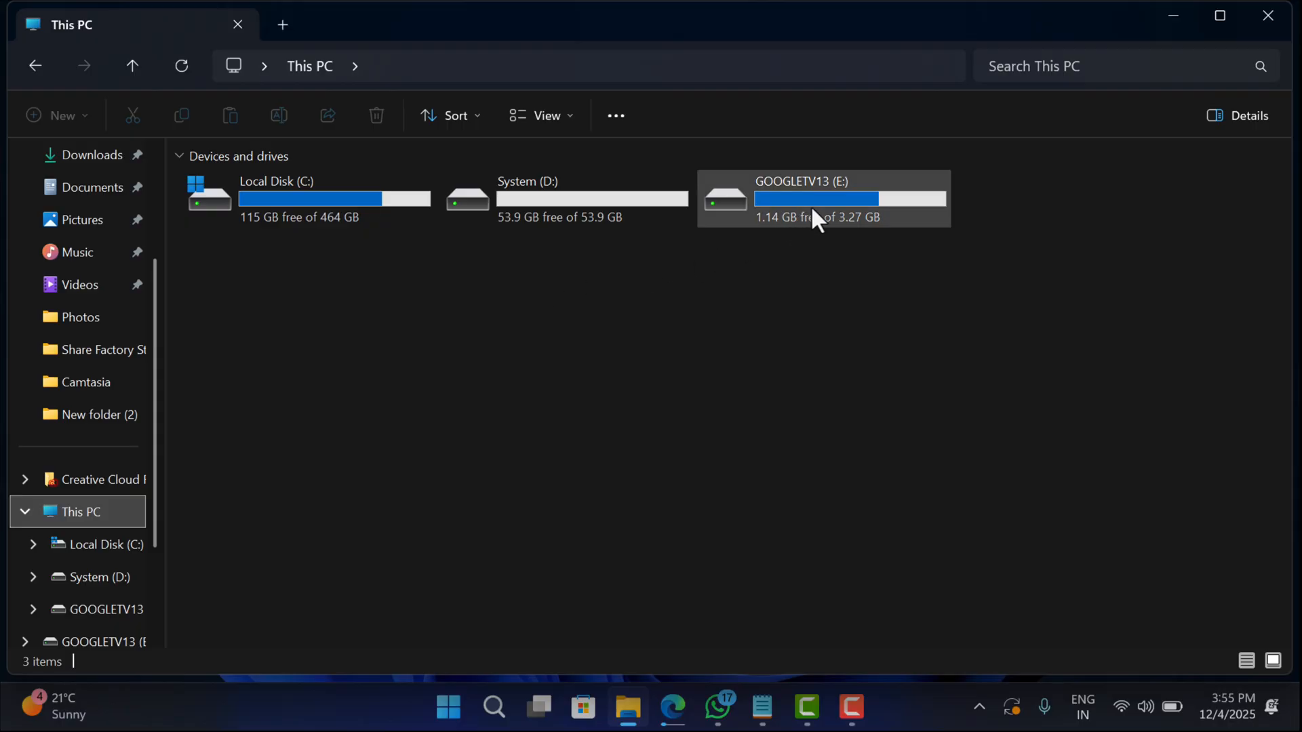
Cut system.sfs from GOOGLETV13 (E:) and paste it into System (D:), then select the GOOGLE TV AND DATA folder.
double_click(822, 198)
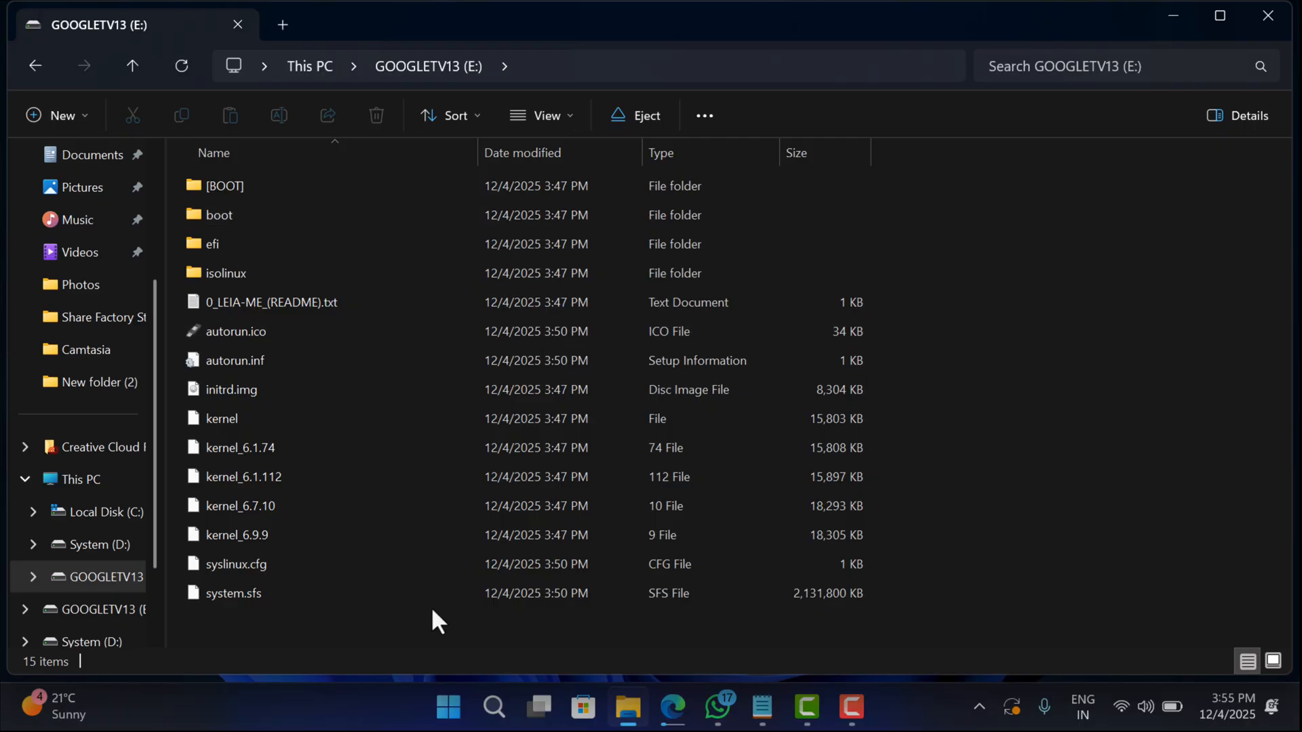
left_click(234, 593)
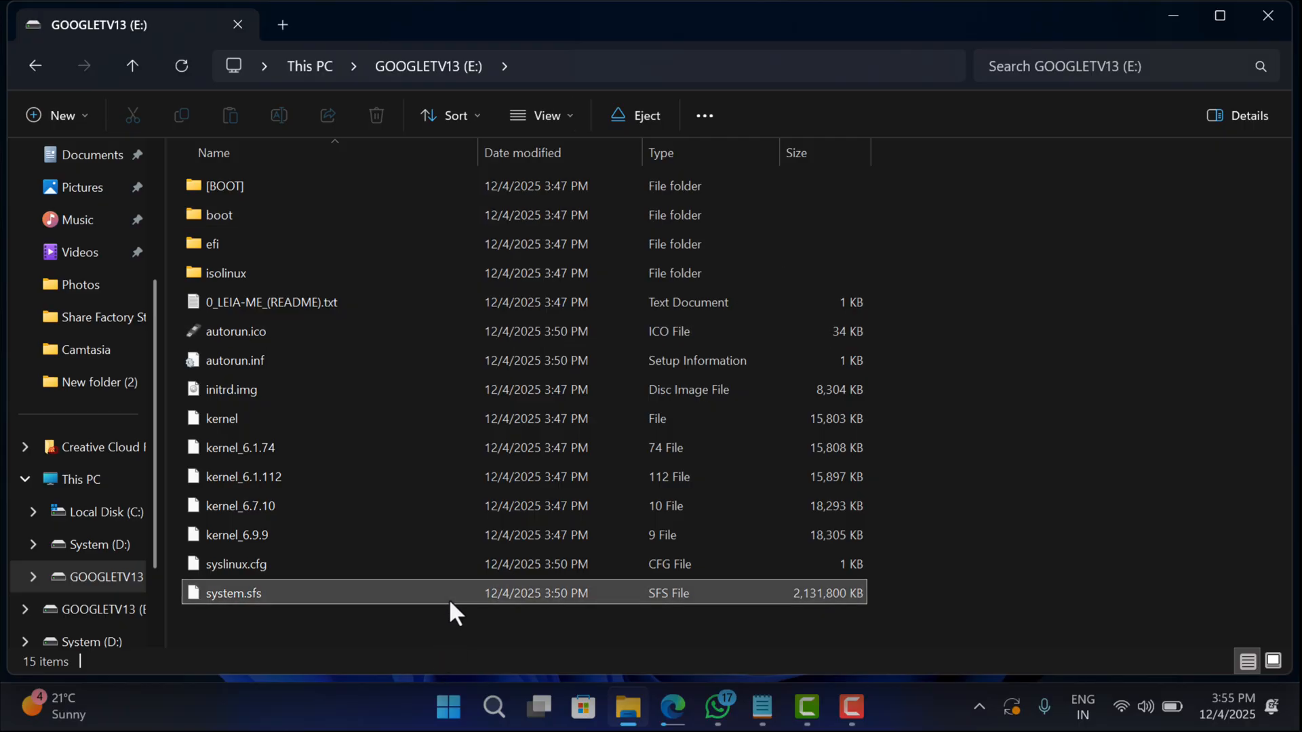
left_click(235, 593)
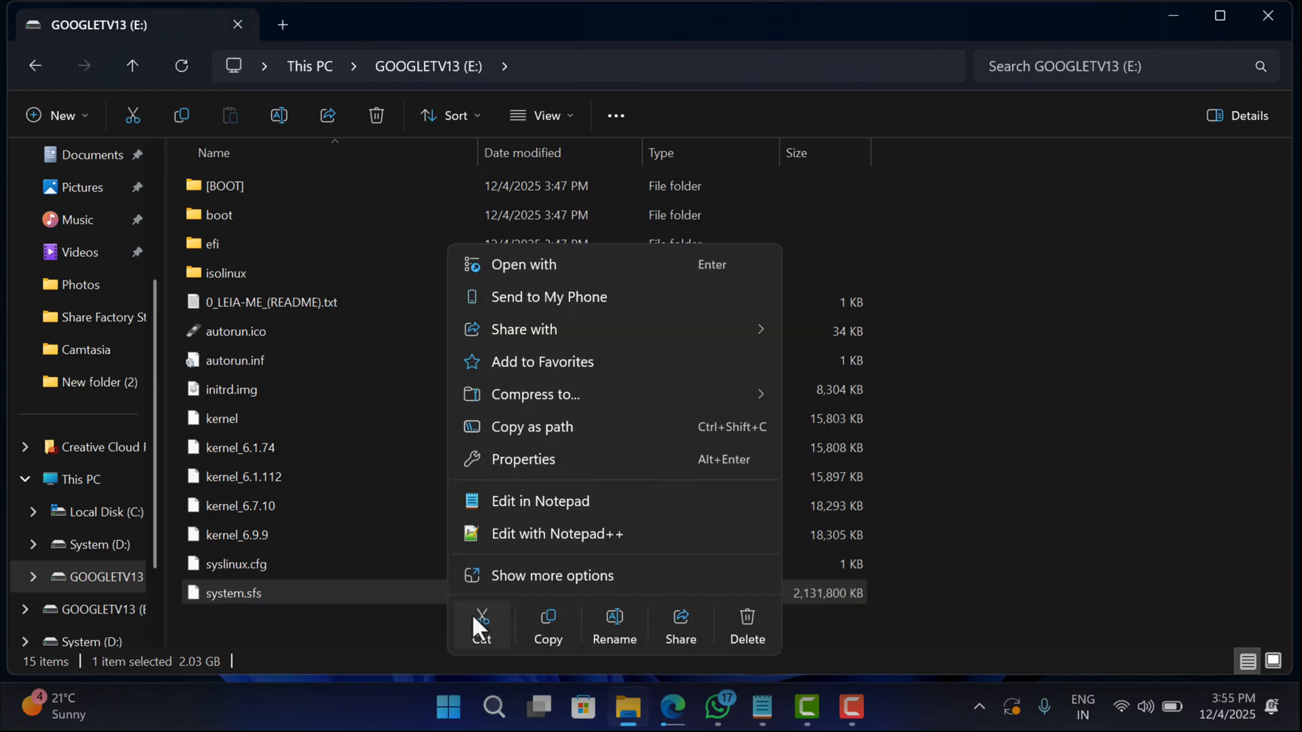
mouse_move(482, 627)
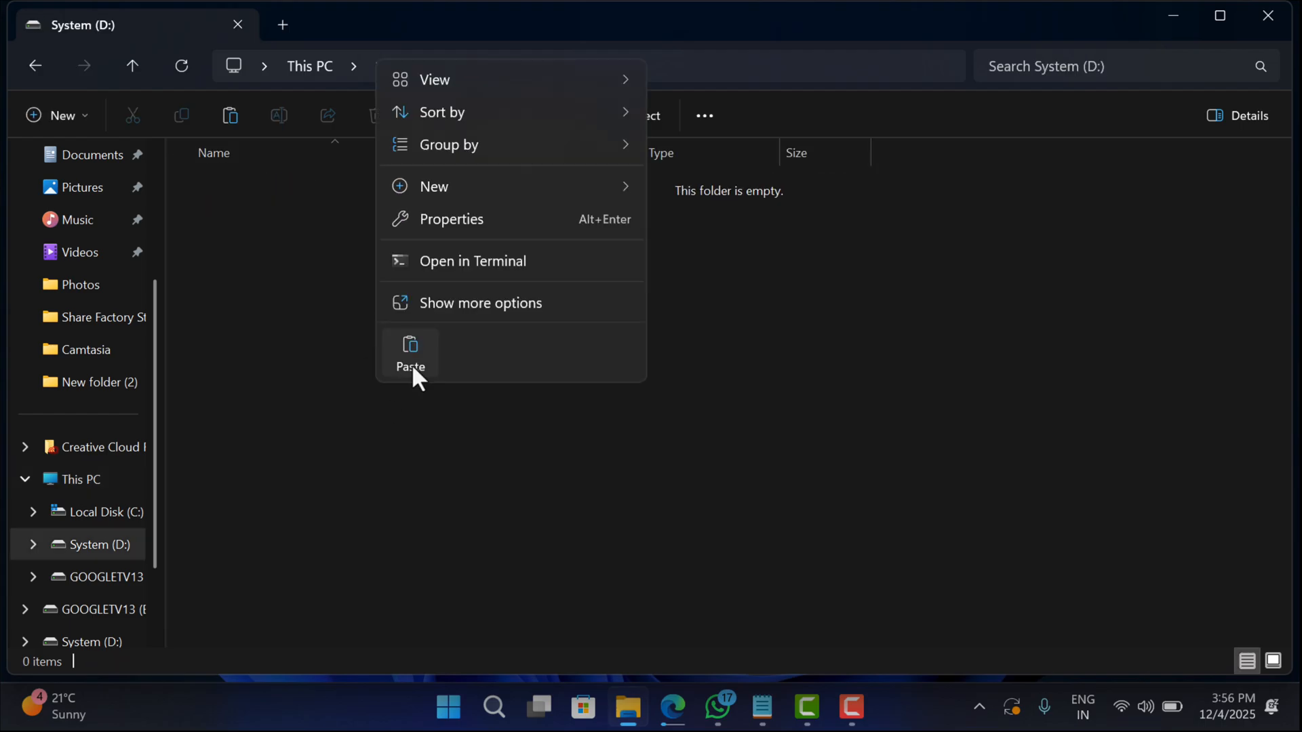
left_click(410, 357)
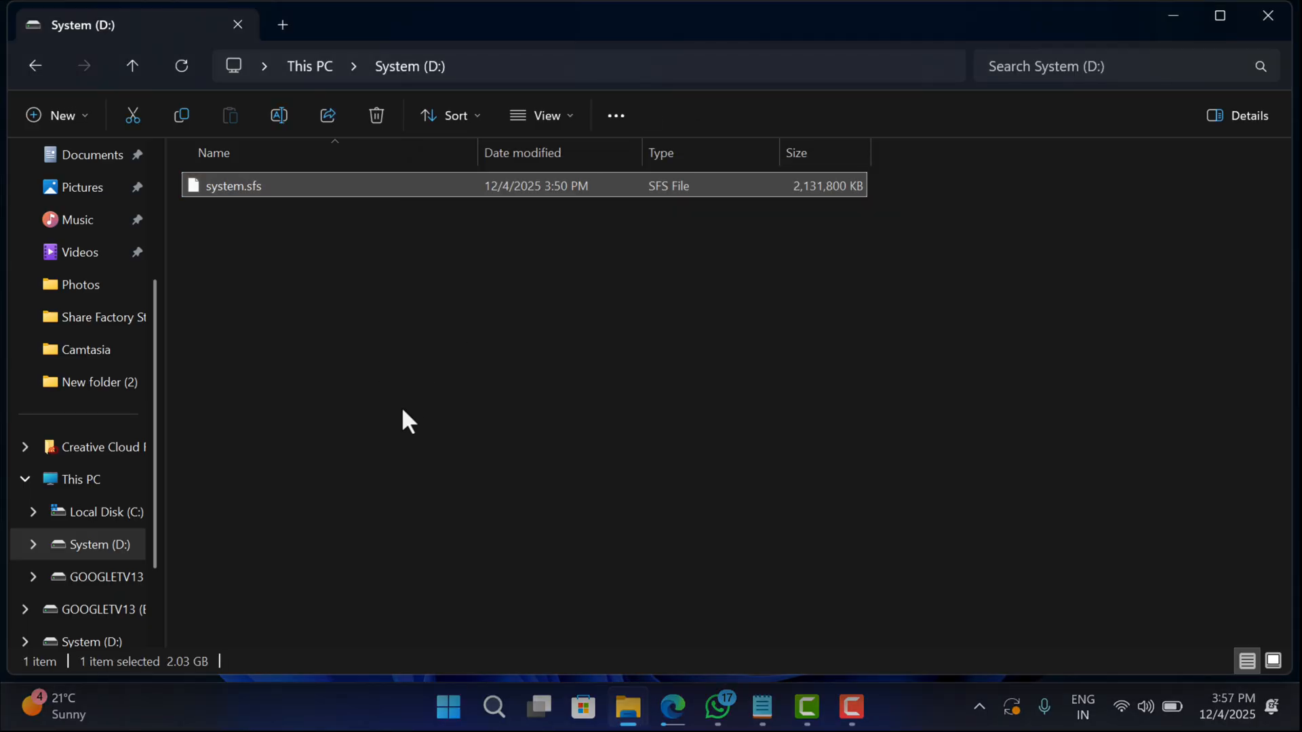
left_click(94, 323)
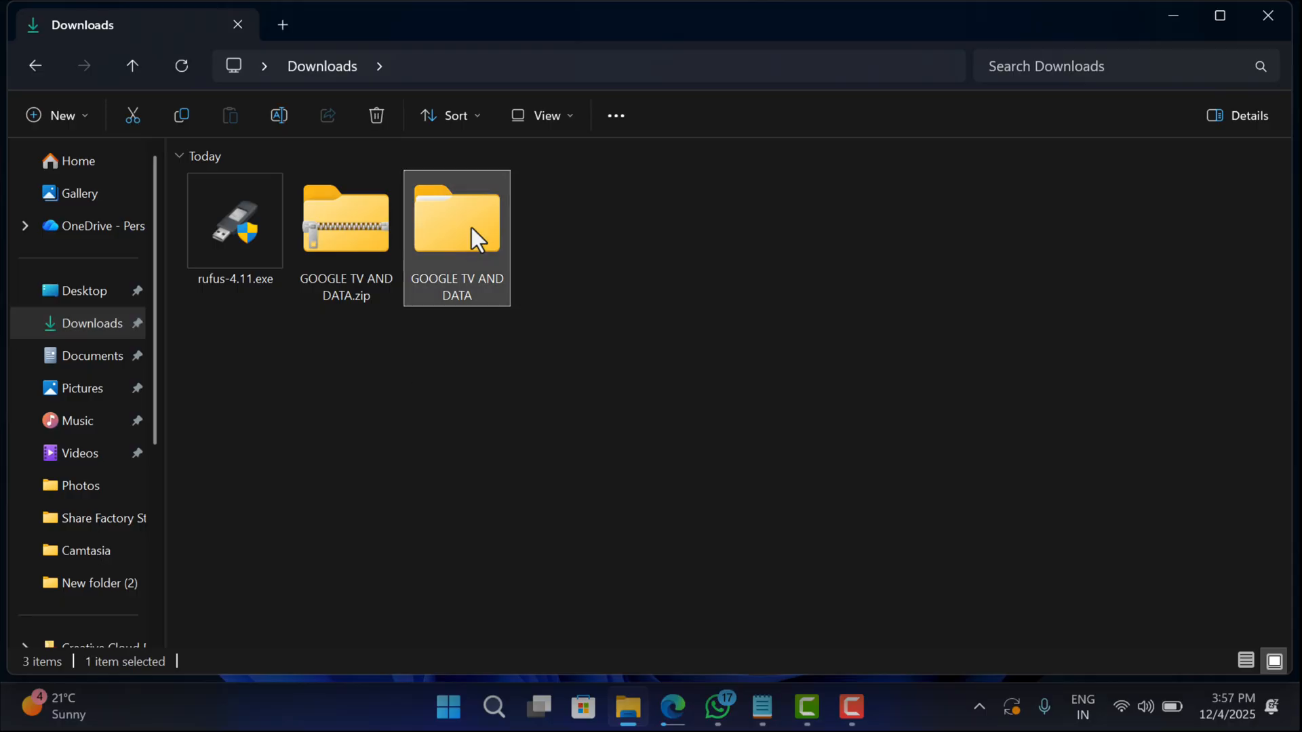
Browse into GOOGLE TV AND DATA > Storages and compare the 64GB, 8GB and 4GB DATA archives.
double_click(457, 220)
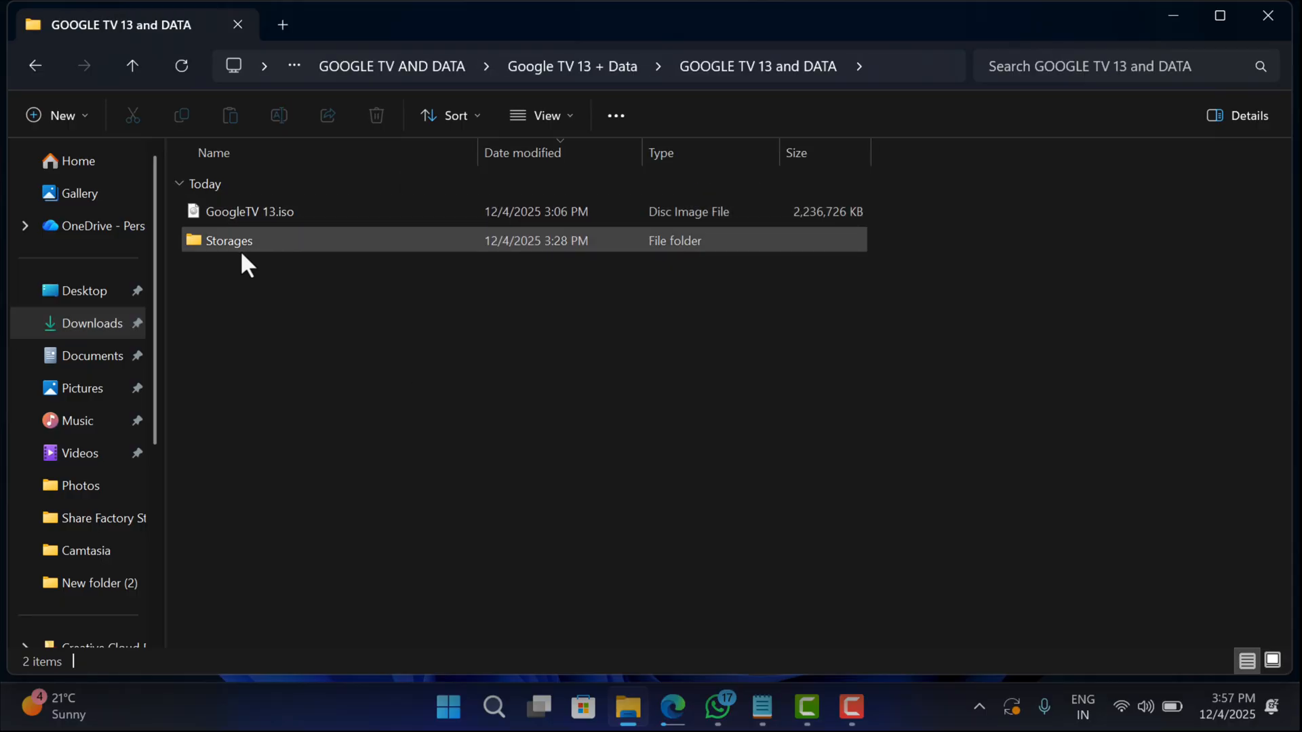
double_click(229, 240)
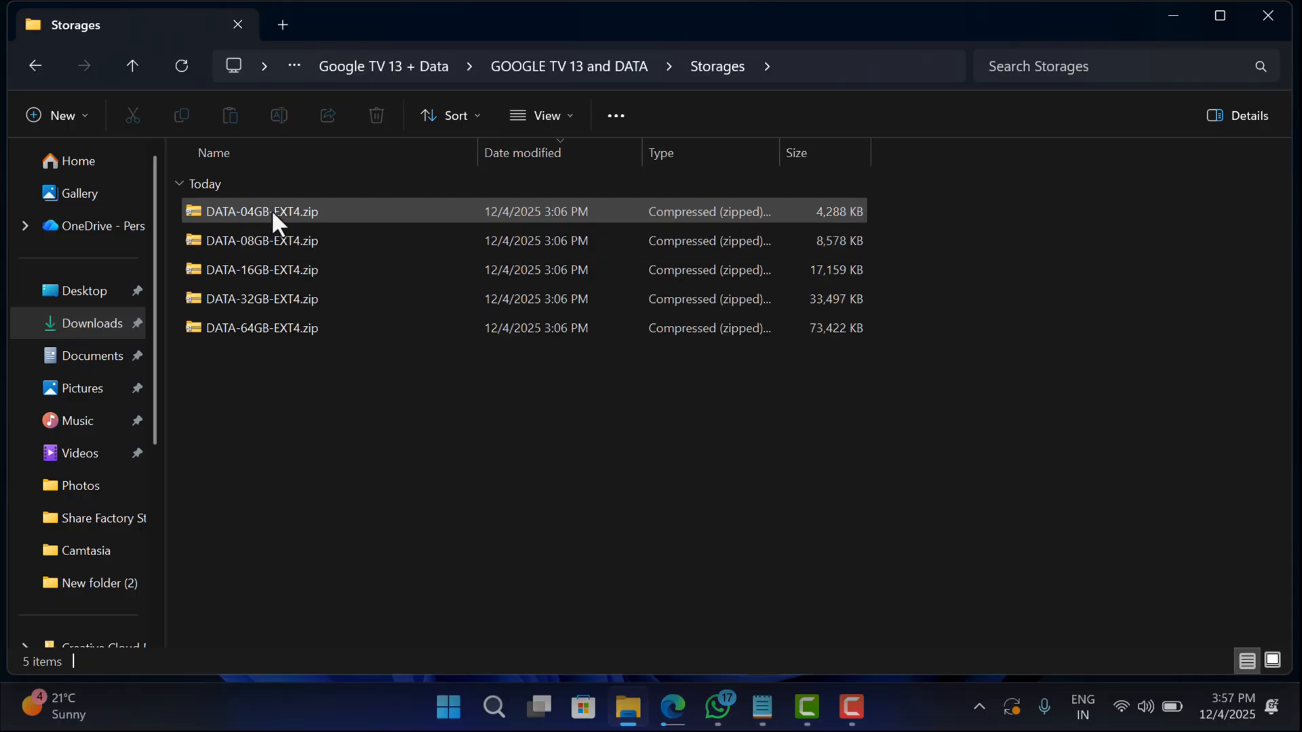
left_click(262, 328)
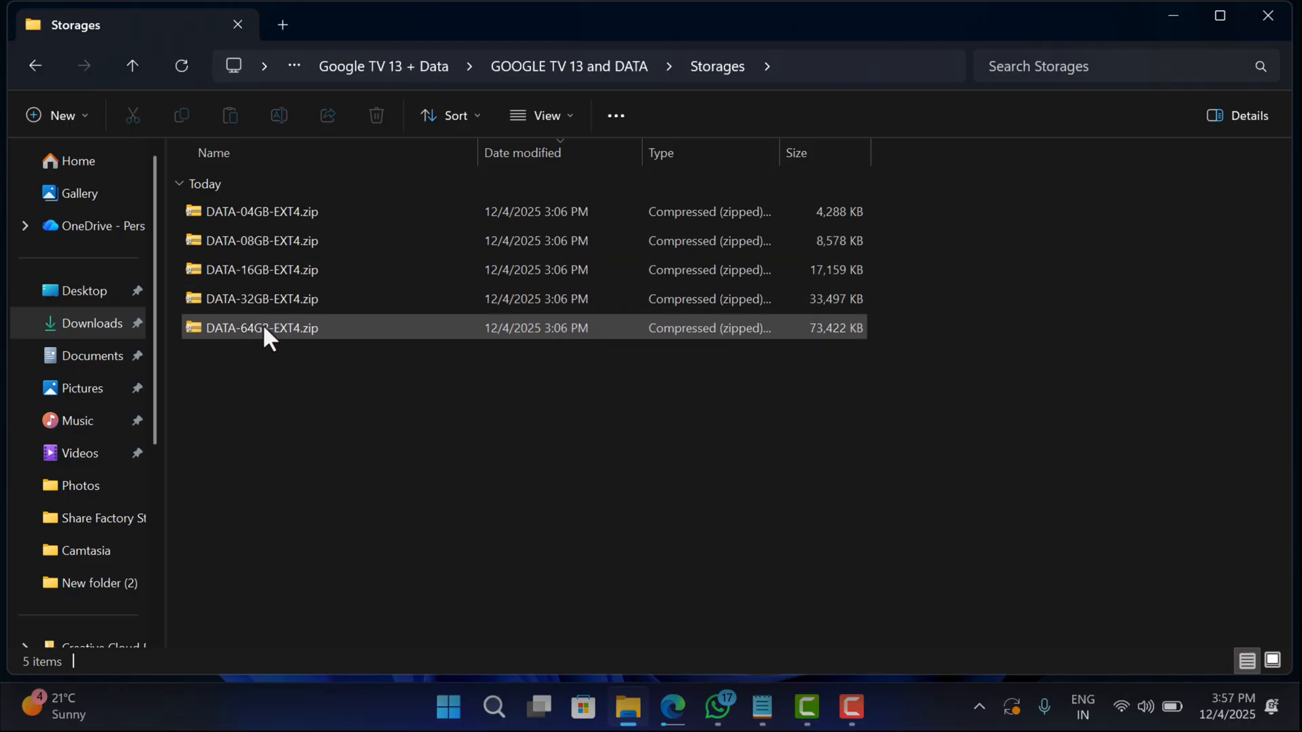
left_click(269, 395)
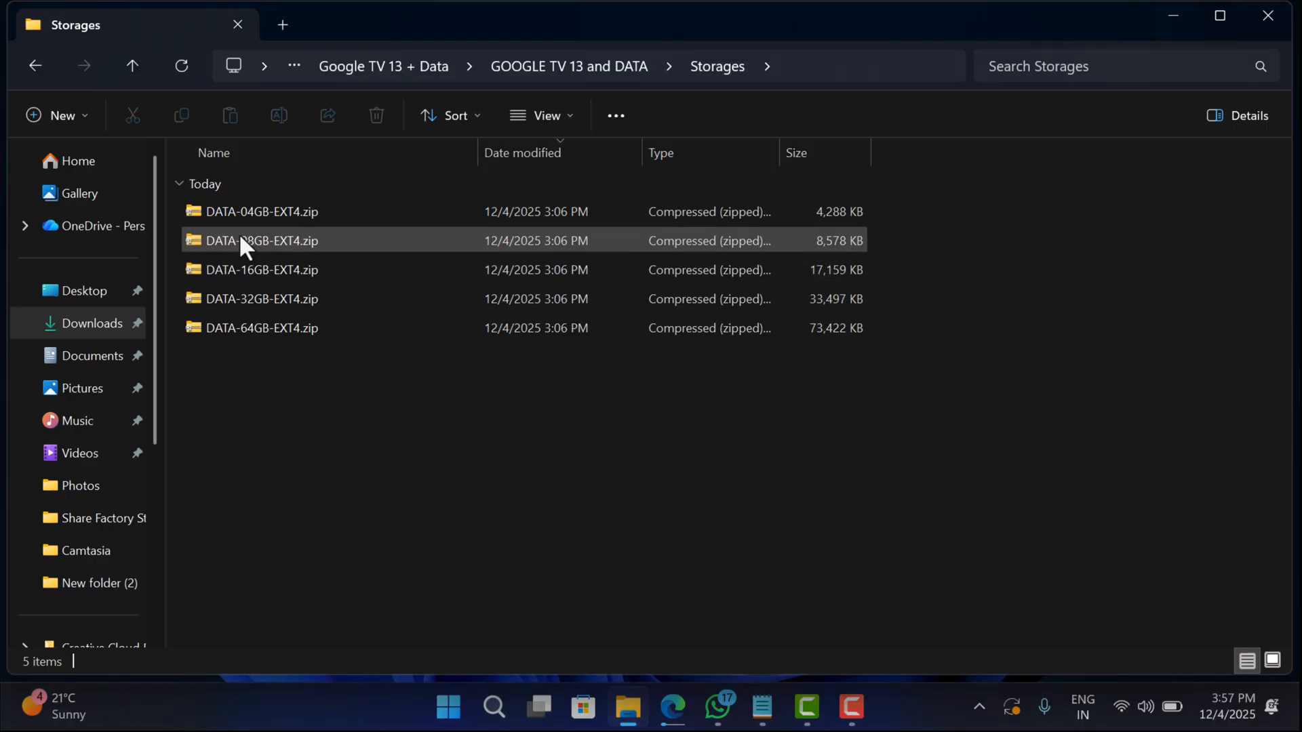
mouse_move(257, 212)
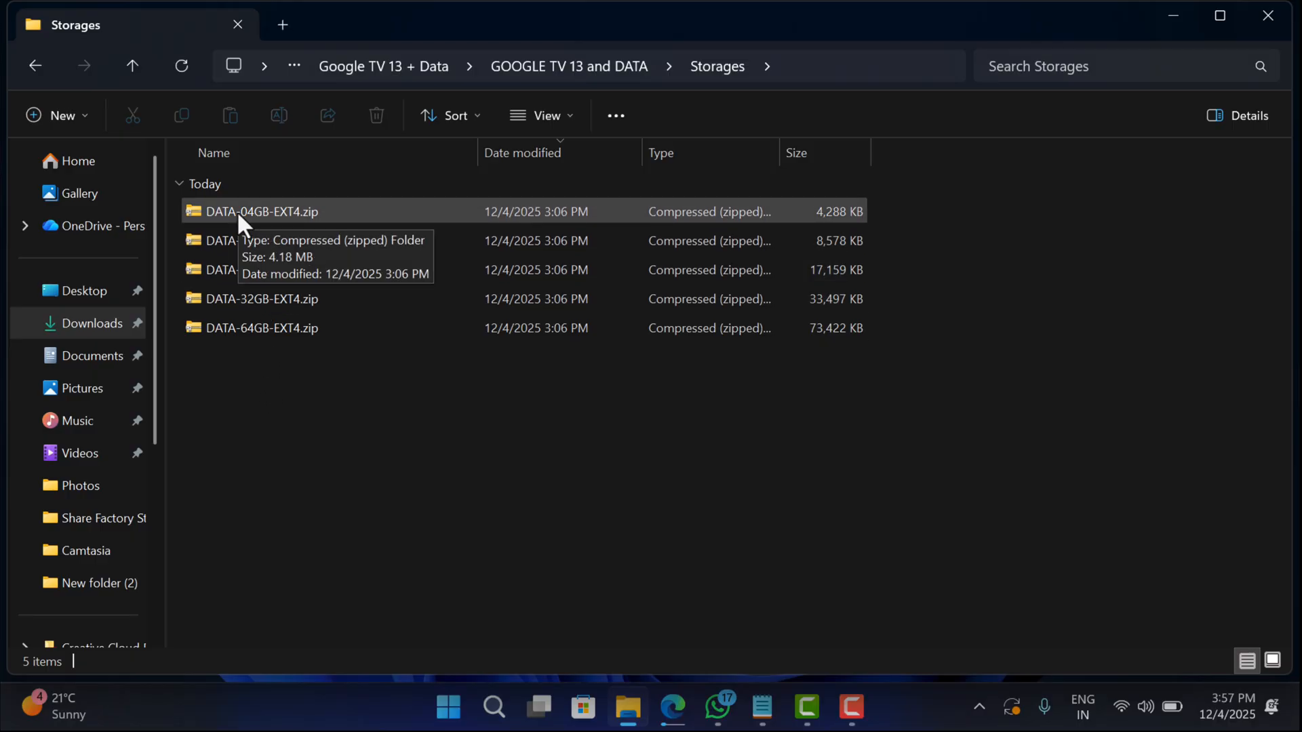
mouse_move(277, 470)
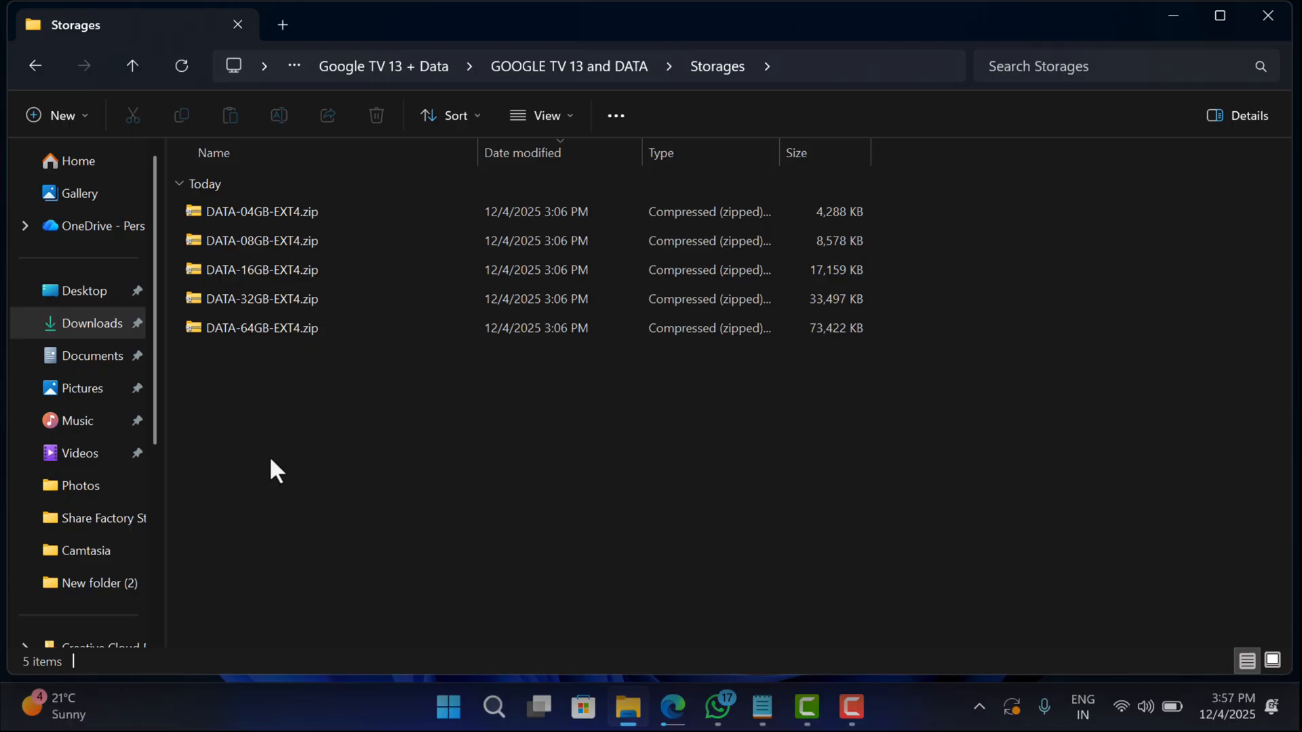
left_click(258, 211)
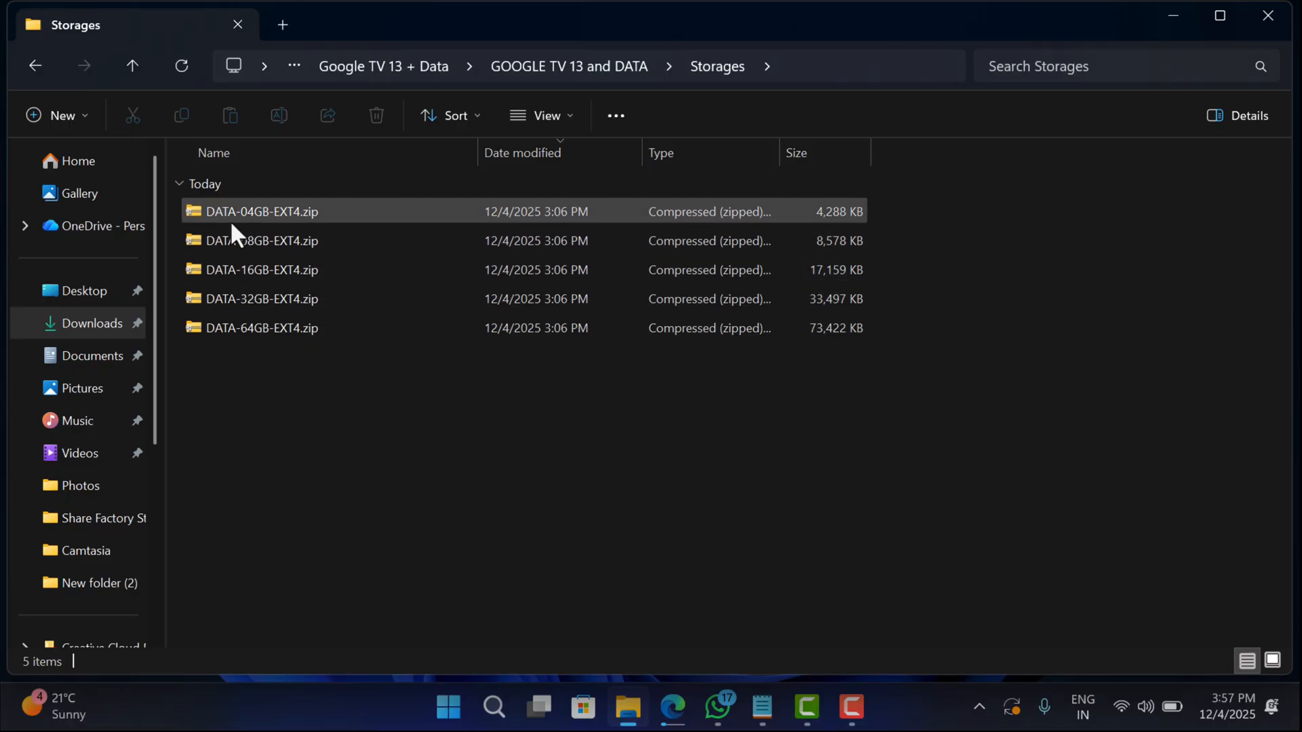
left_click(254, 415)
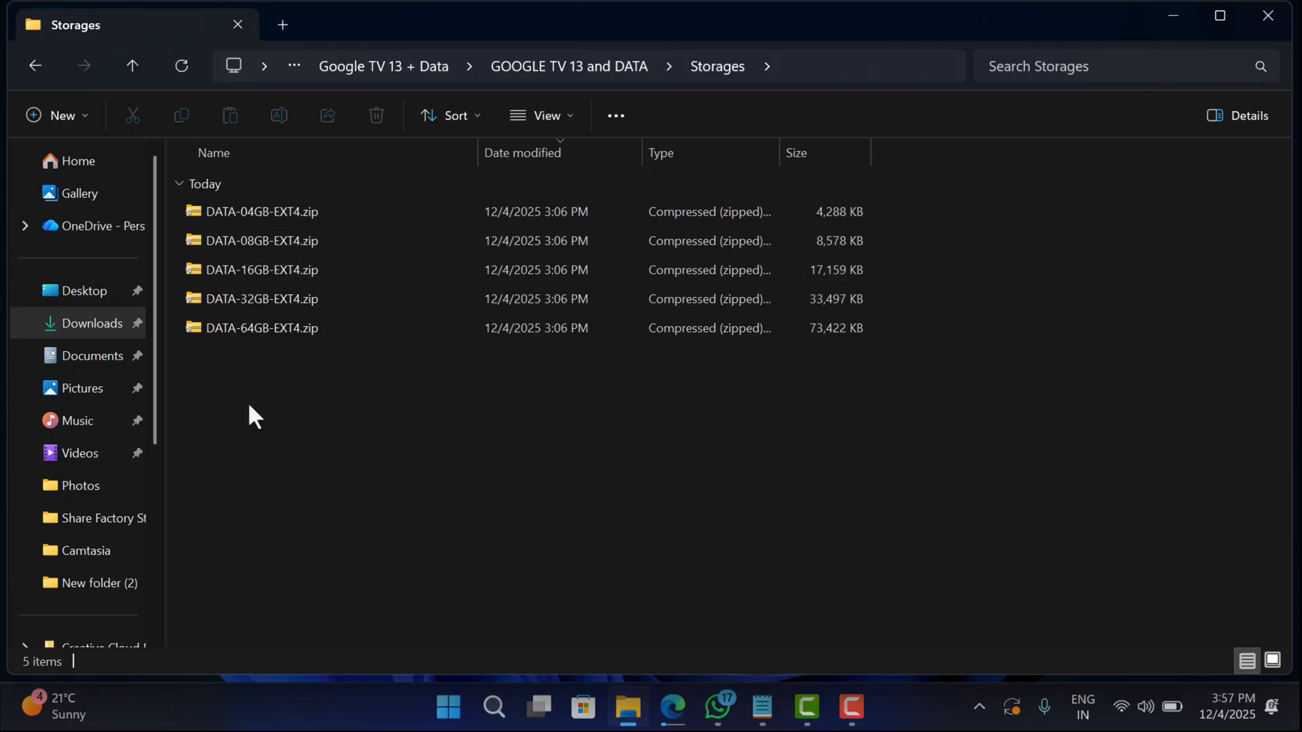
mouse_move(210, 445)
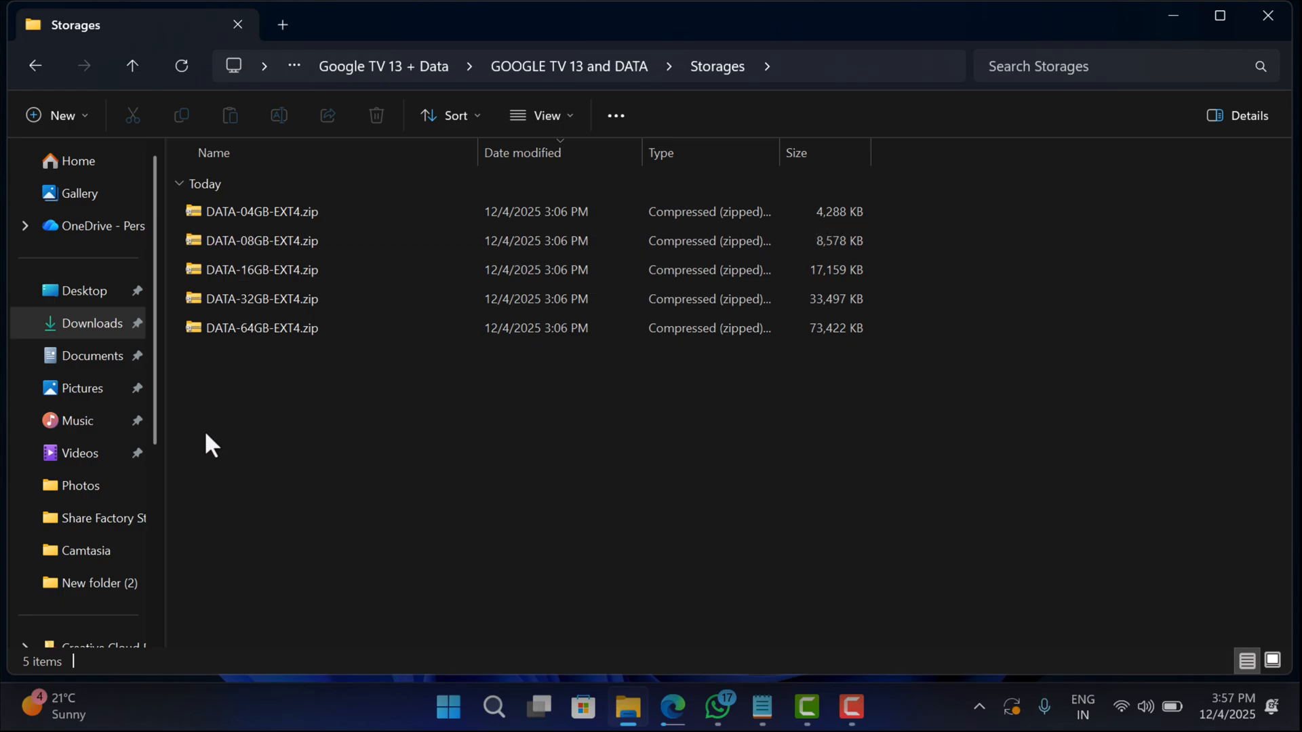
mouse_move(242, 298)
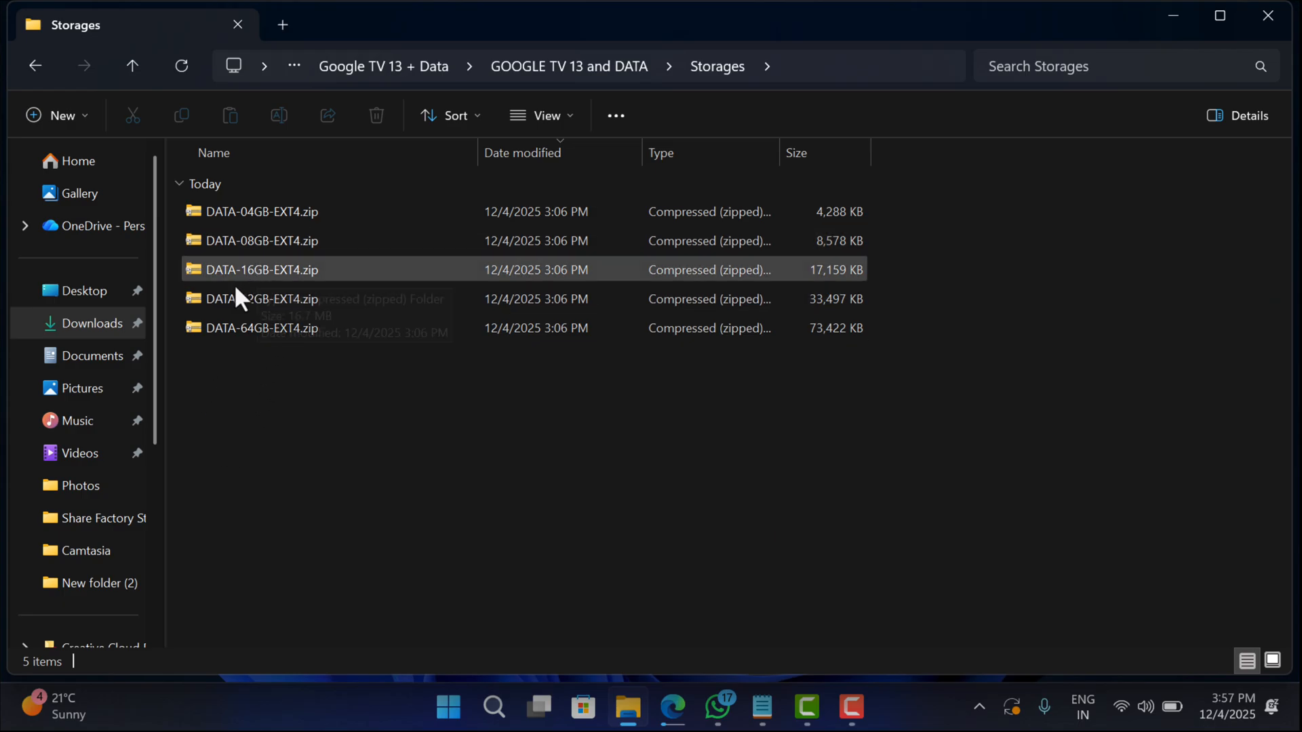
Compare the 32GB and 64GB DATA archives and bring up actions for DATA-32GB-EXT4.zip.
left_click(258, 298)
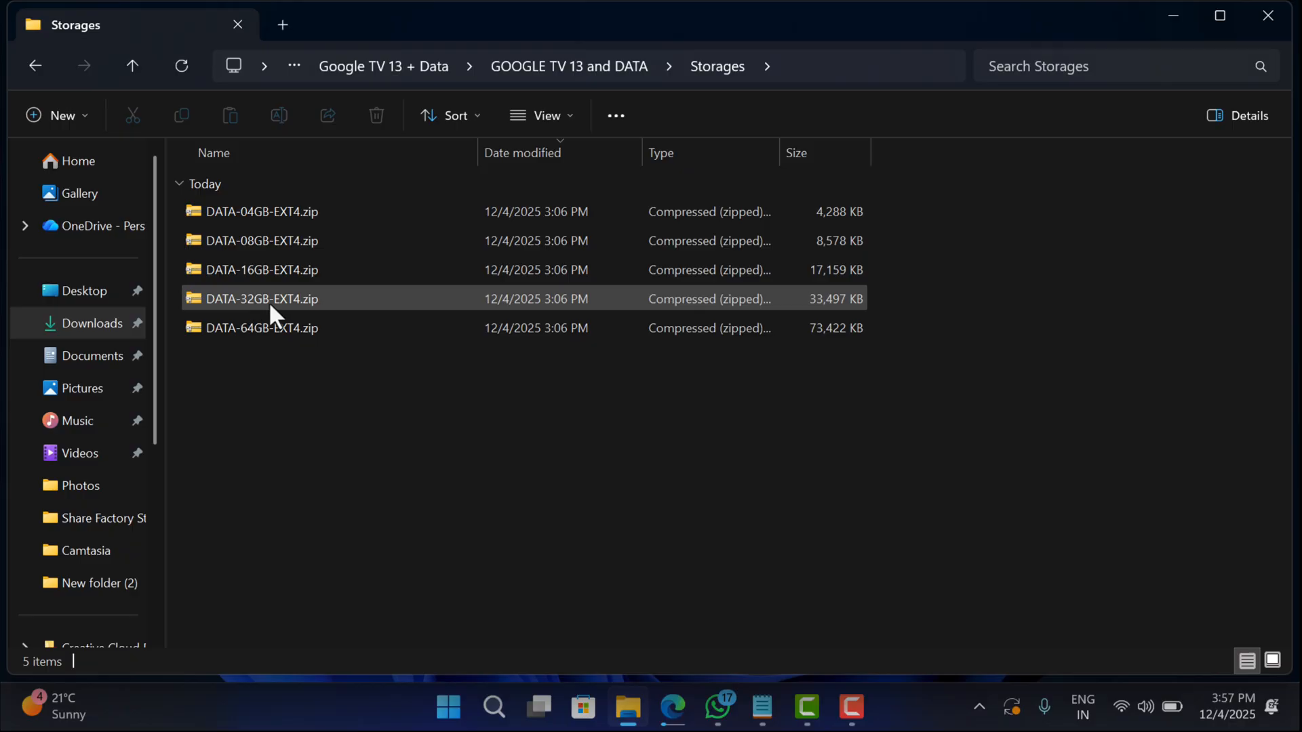
left_click(261, 327)
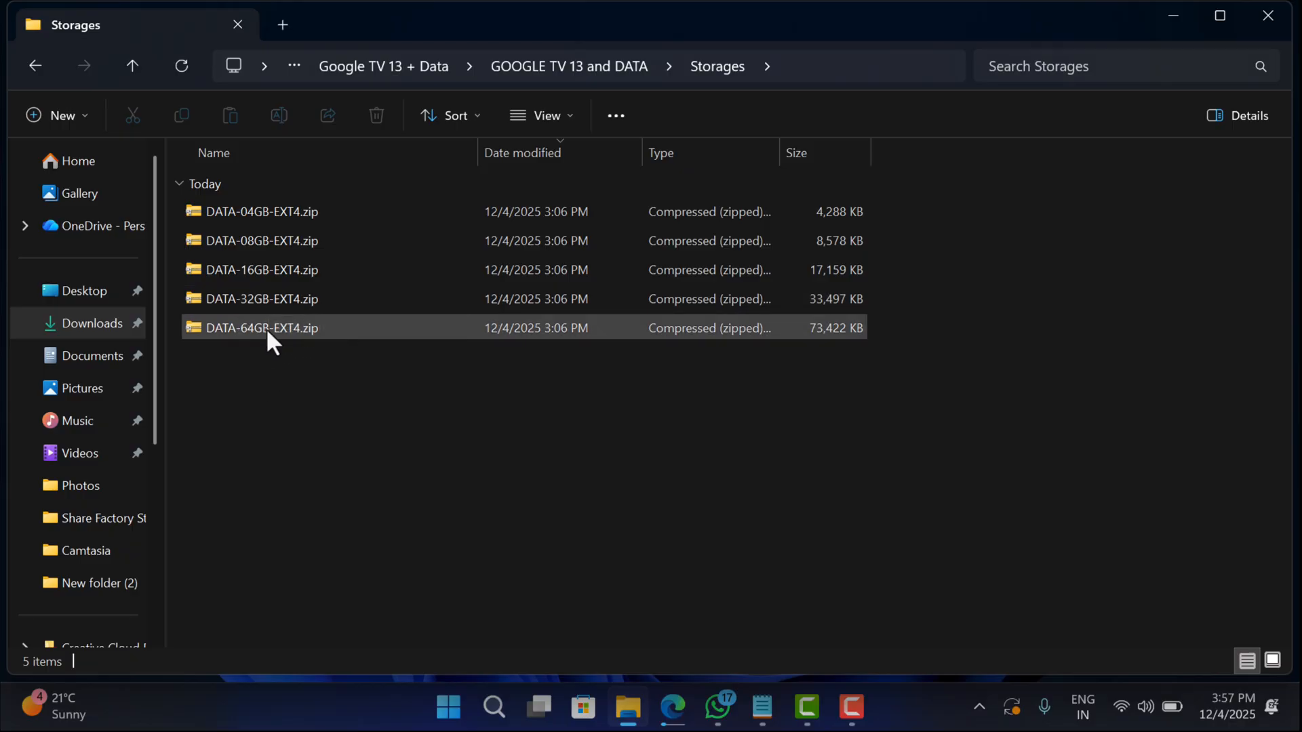
left_click(250, 421)
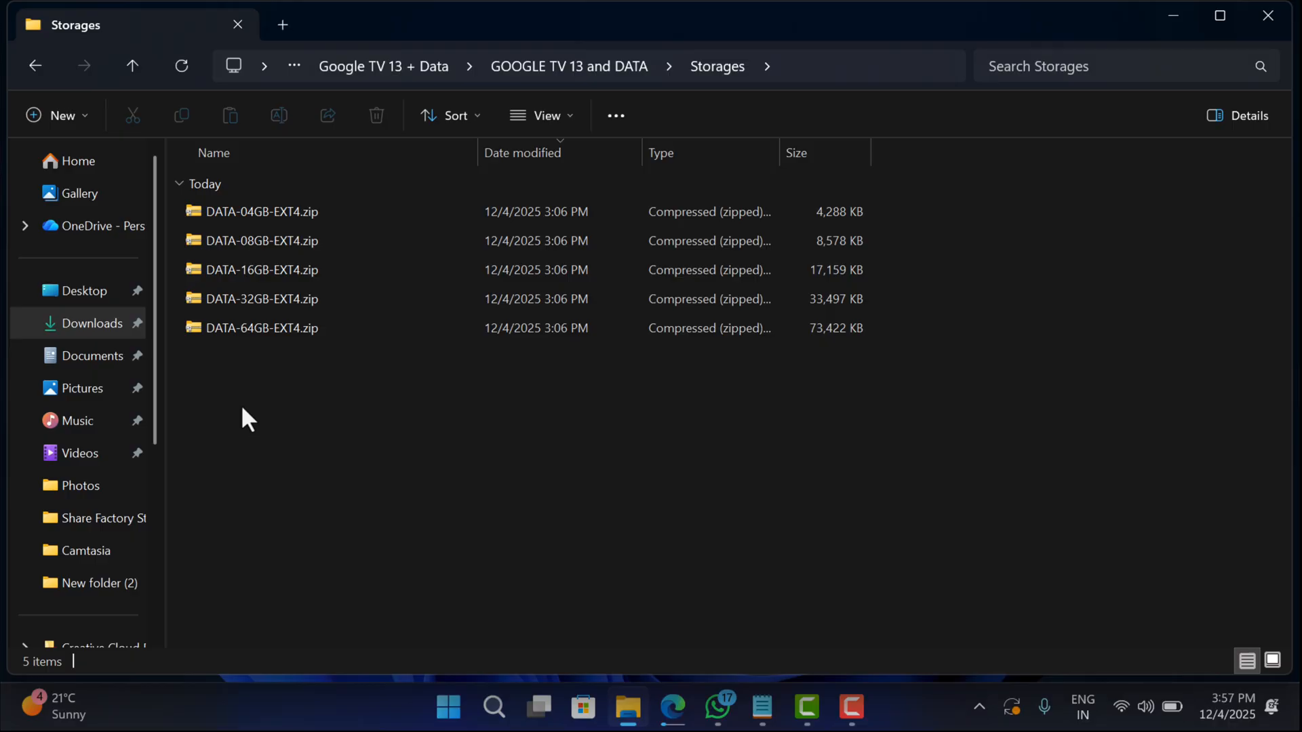
left_click(261, 328)
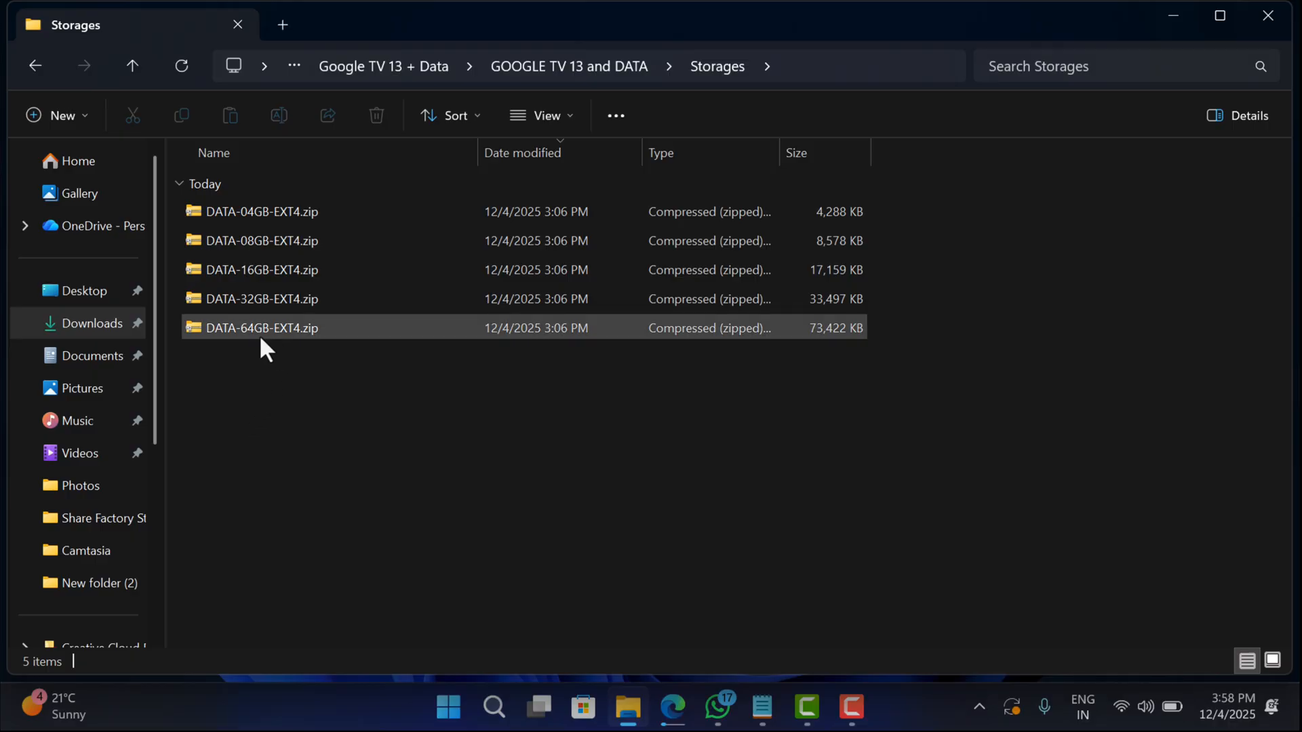
mouse_move(236, 316)
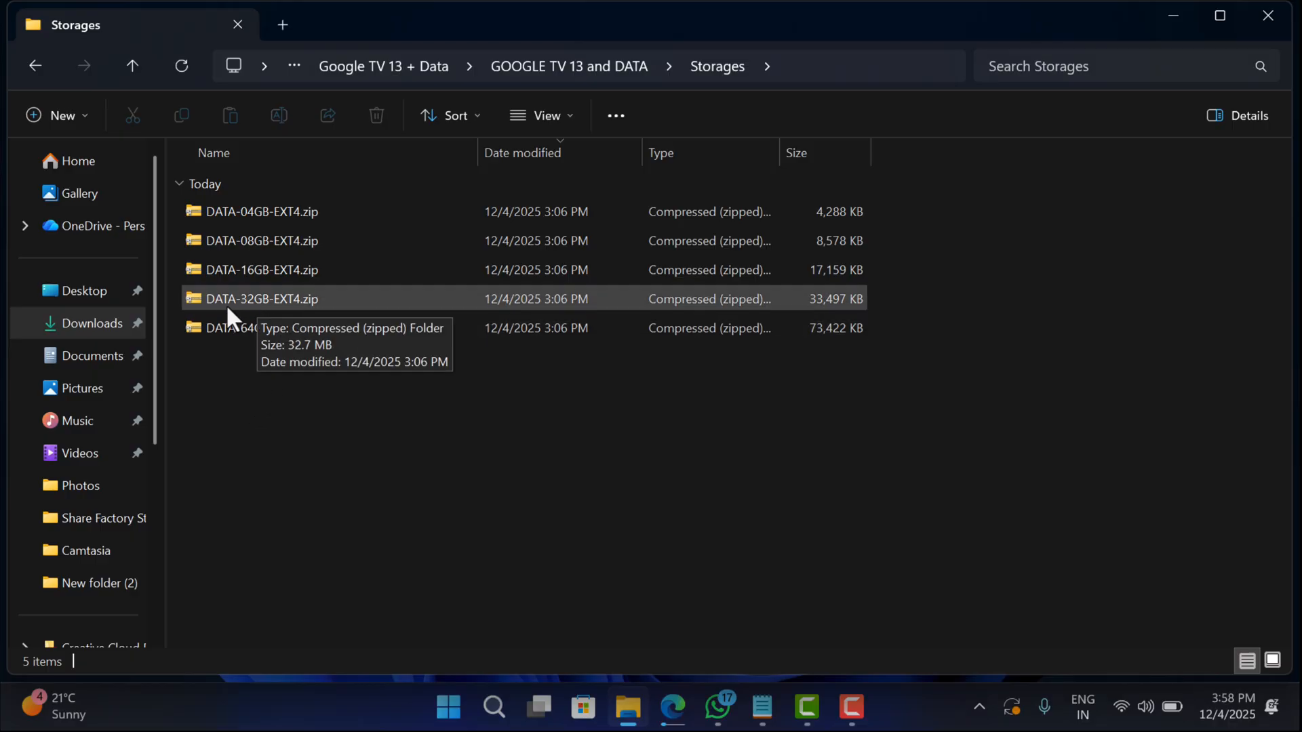
mouse_move(247, 312)
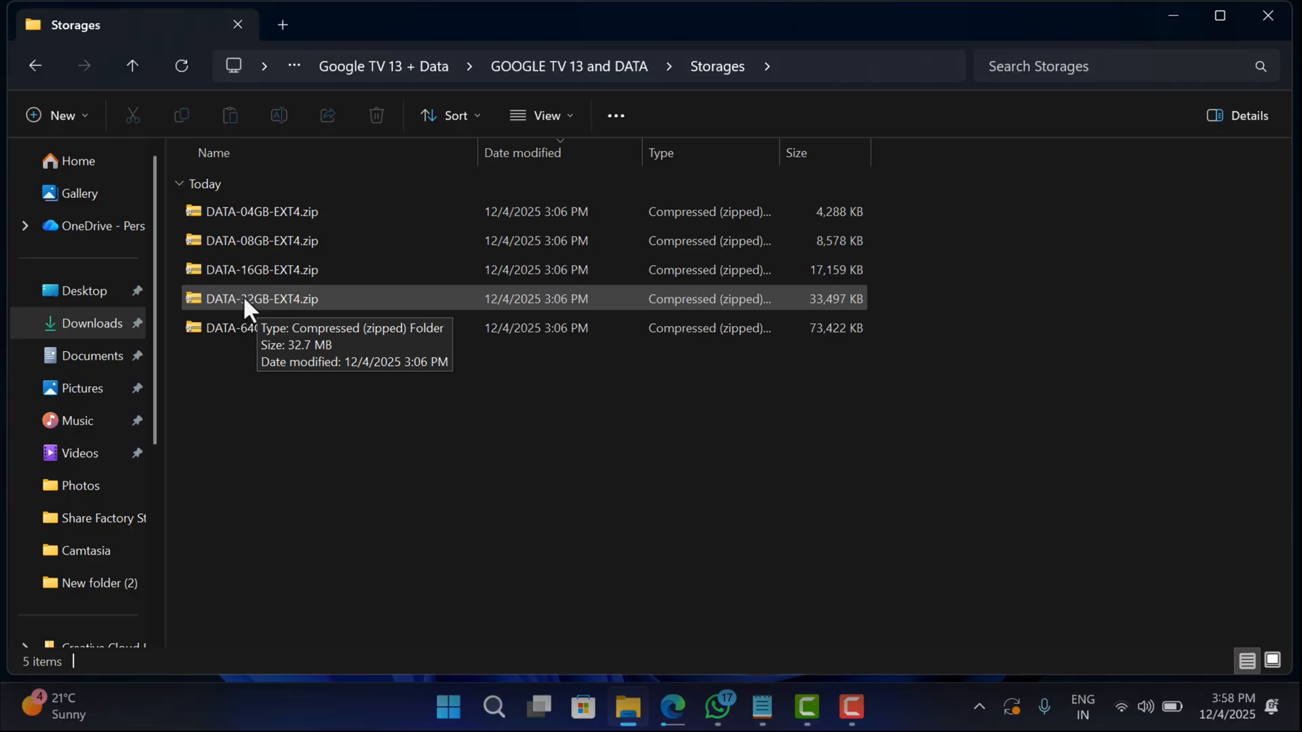
right_click(258, 298)
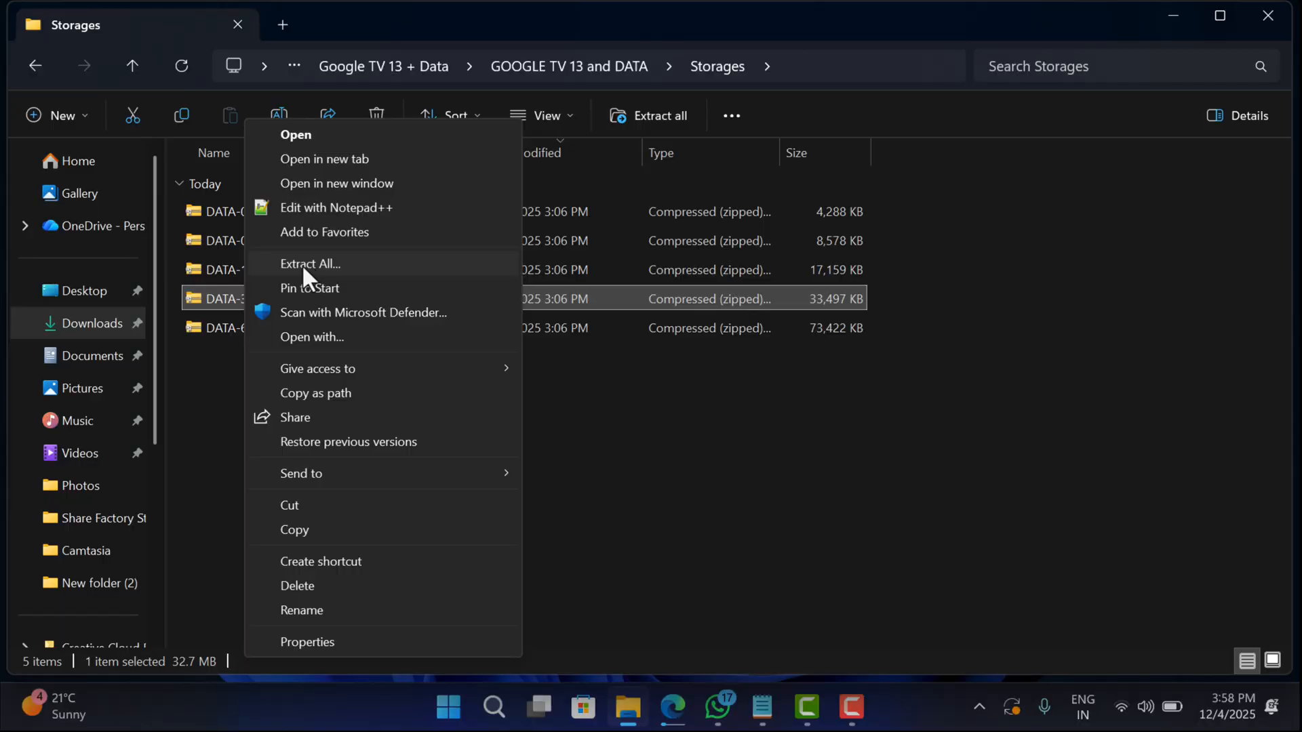
Extract DATA-32GB-EXT4.zip into the default DATA-32GB-EXT4 folder, revealing data.img.
left_click(310, 263)
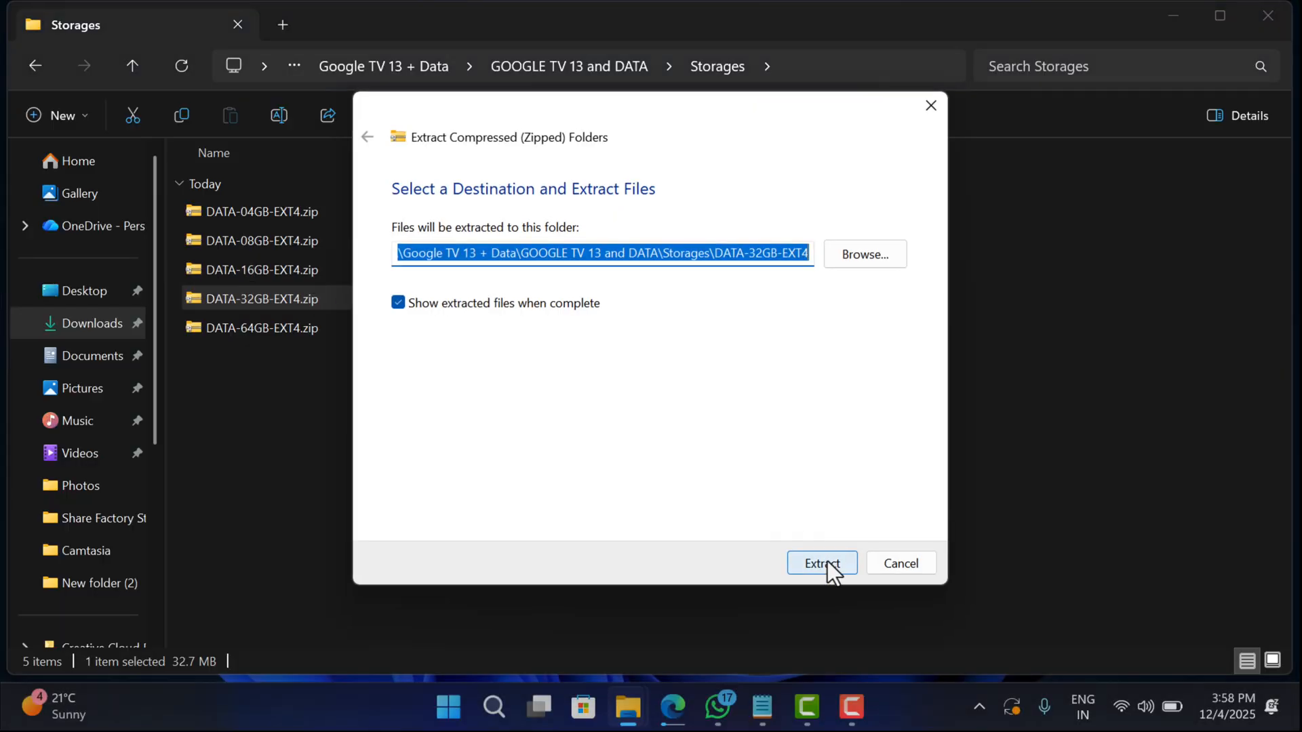
left_click(822, 563)
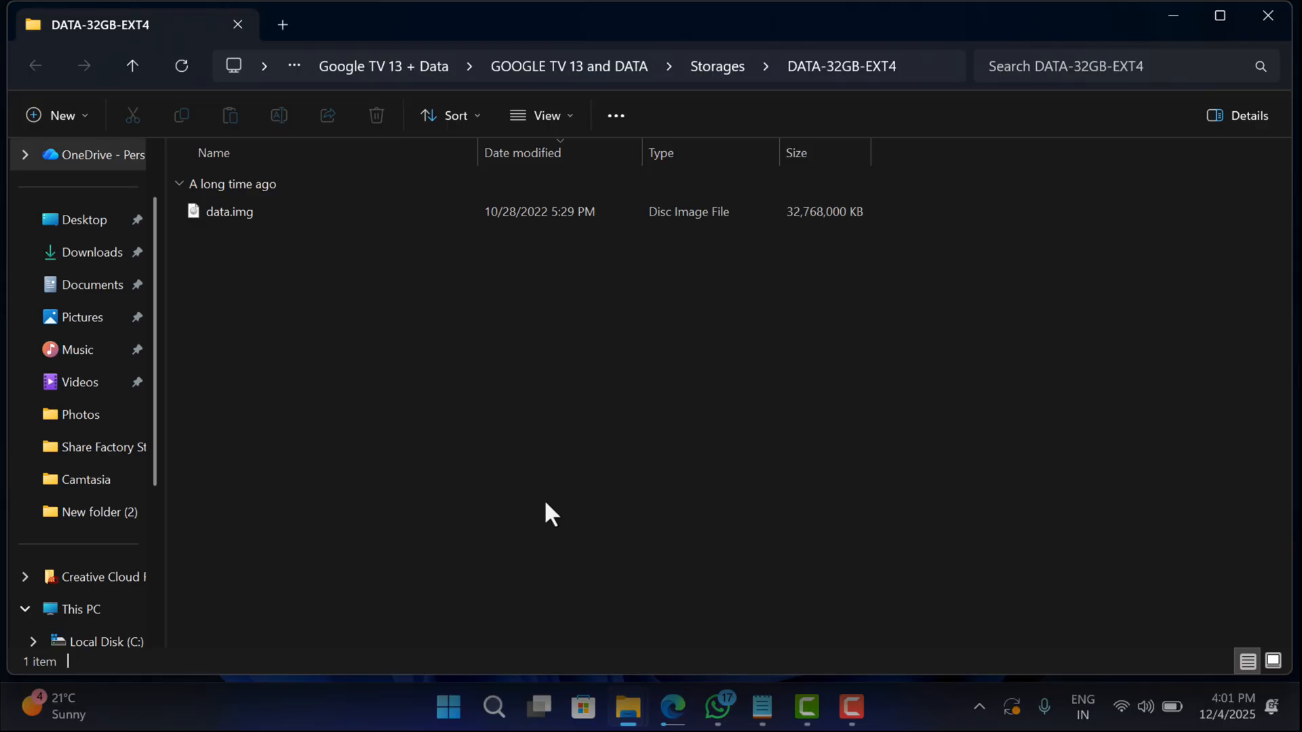
Cut data.img and go to This PC, choosing System (D:) as the destination drive.
right_click(228, 211)
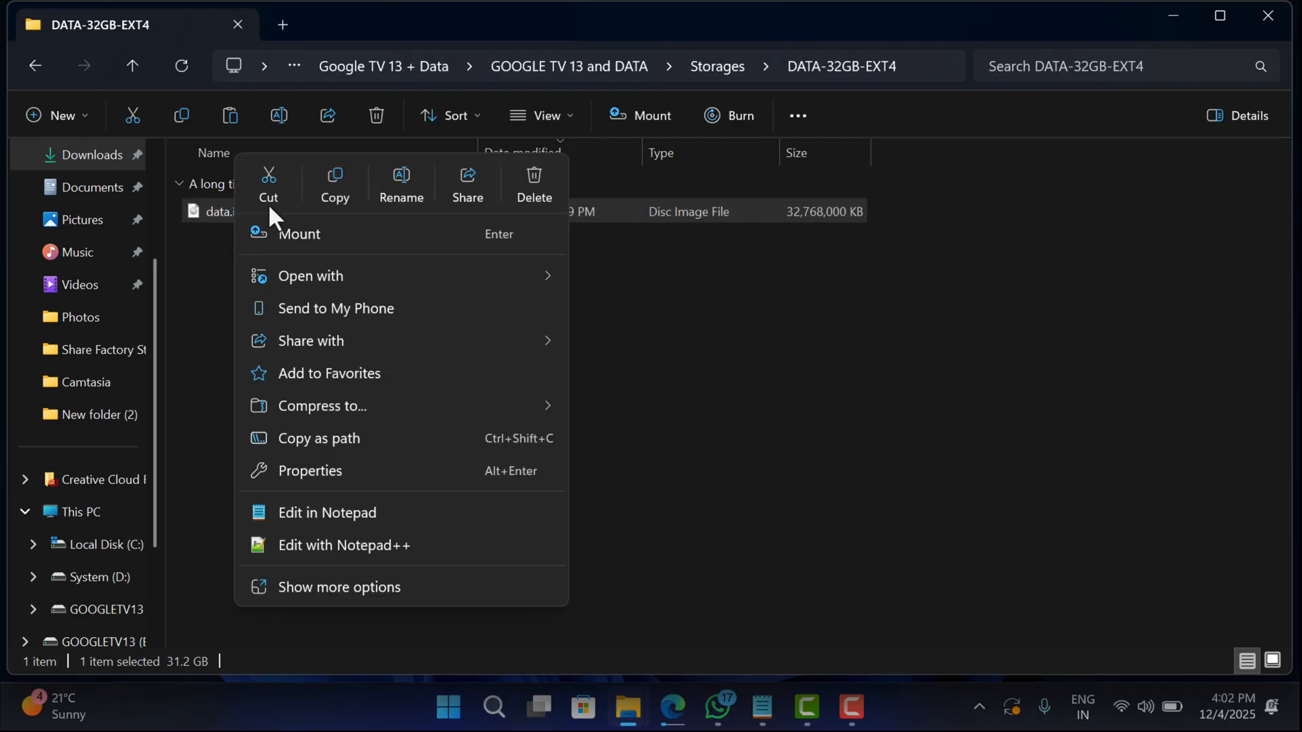
left_click(320, 453)
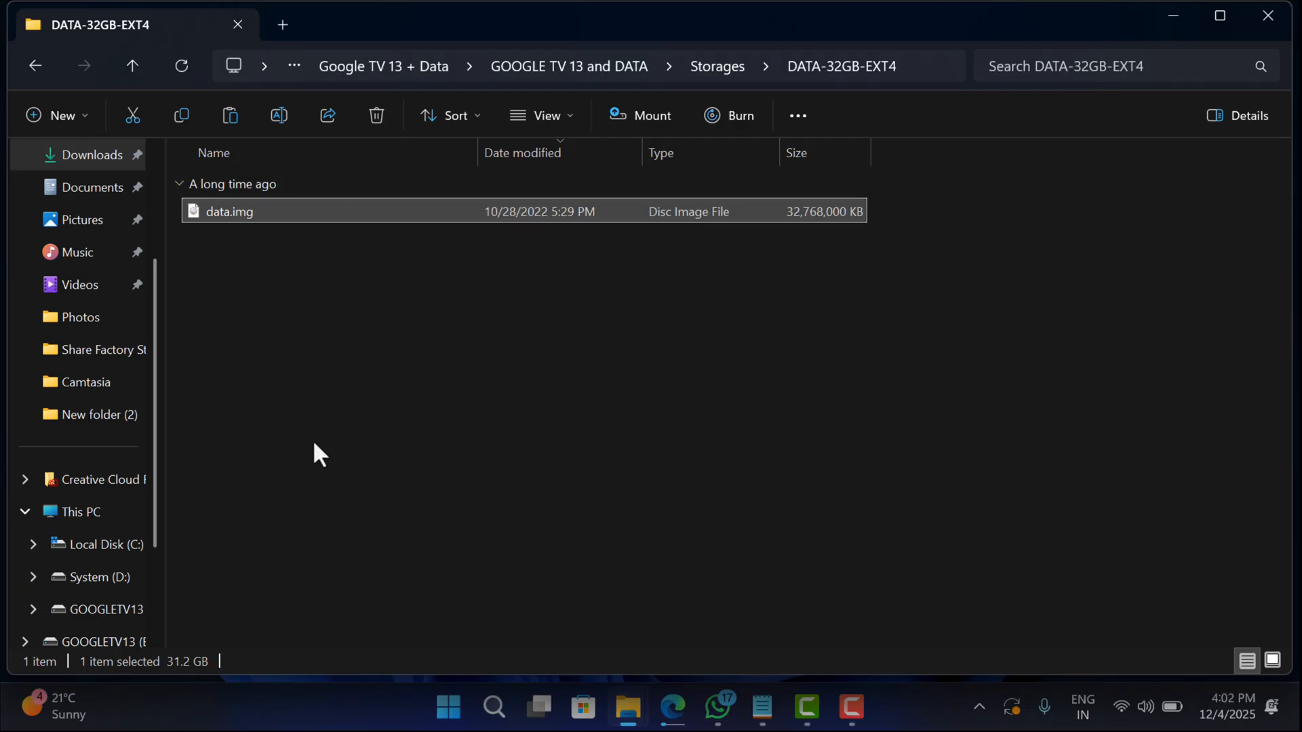
left_click(78, 512)
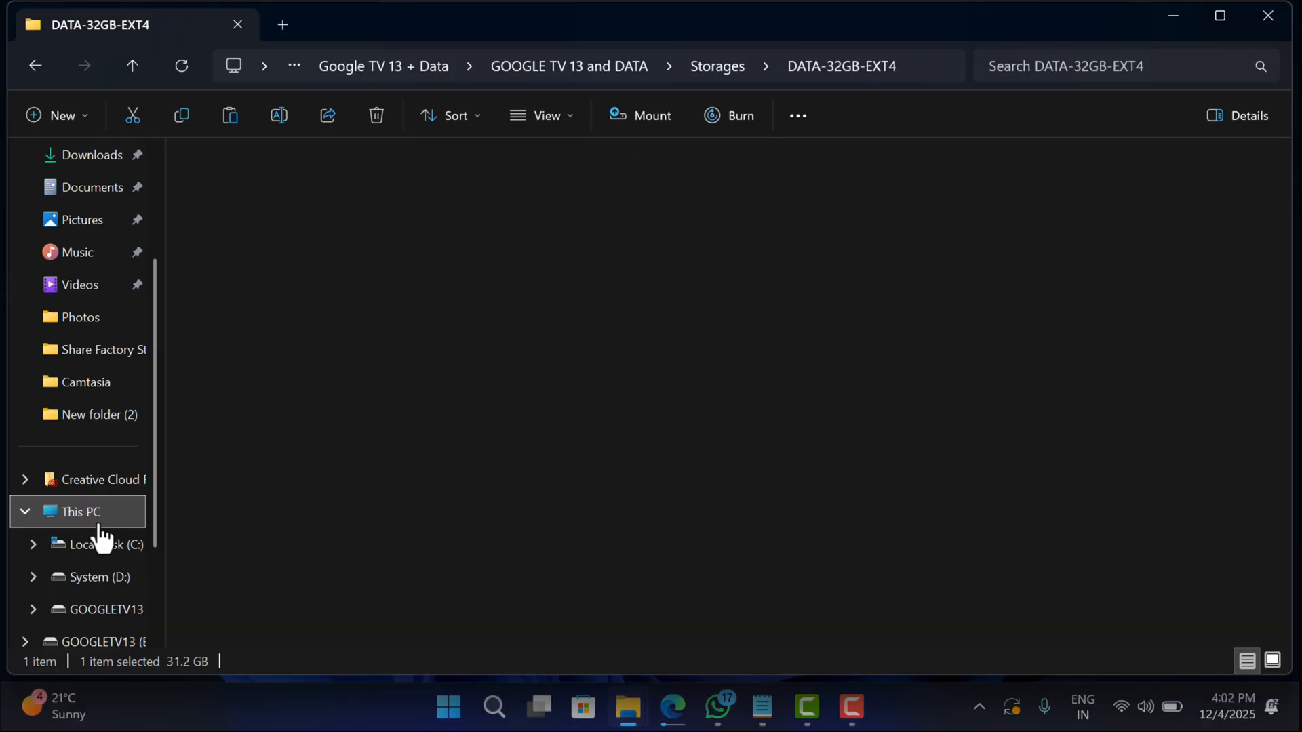
left_click(79, 511)
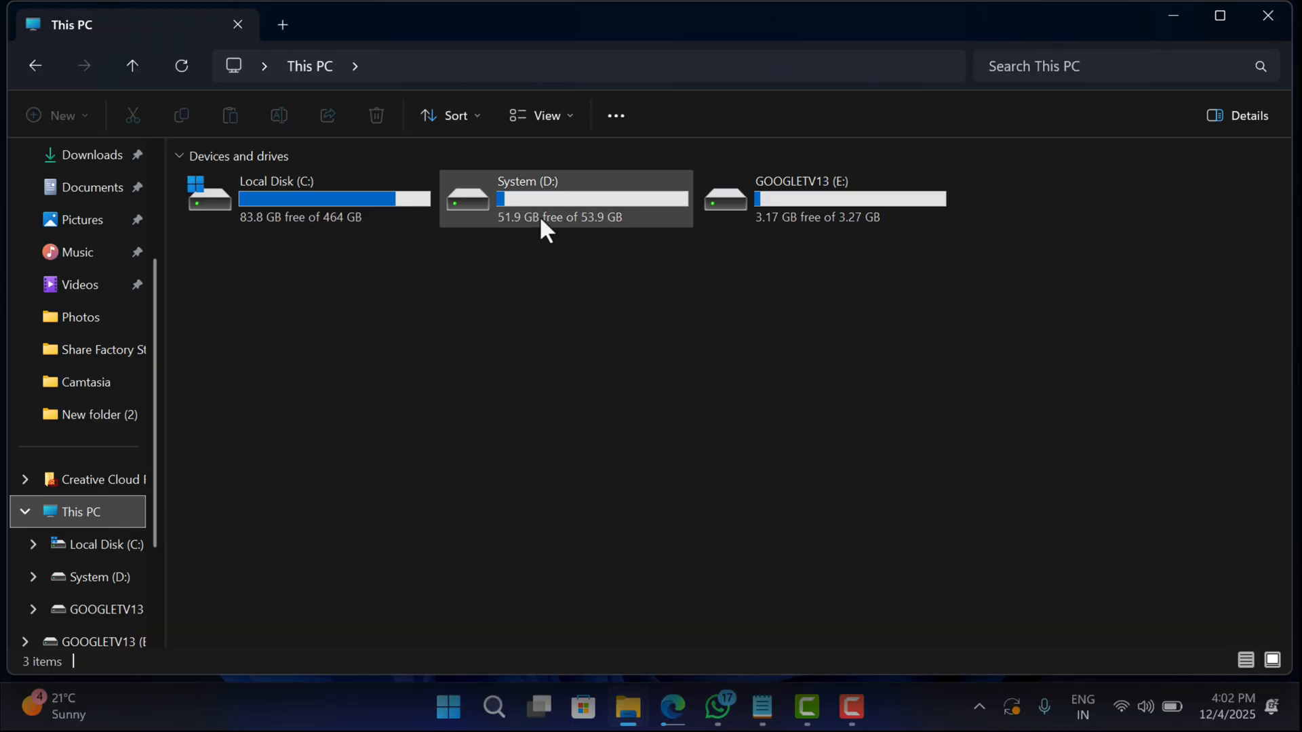